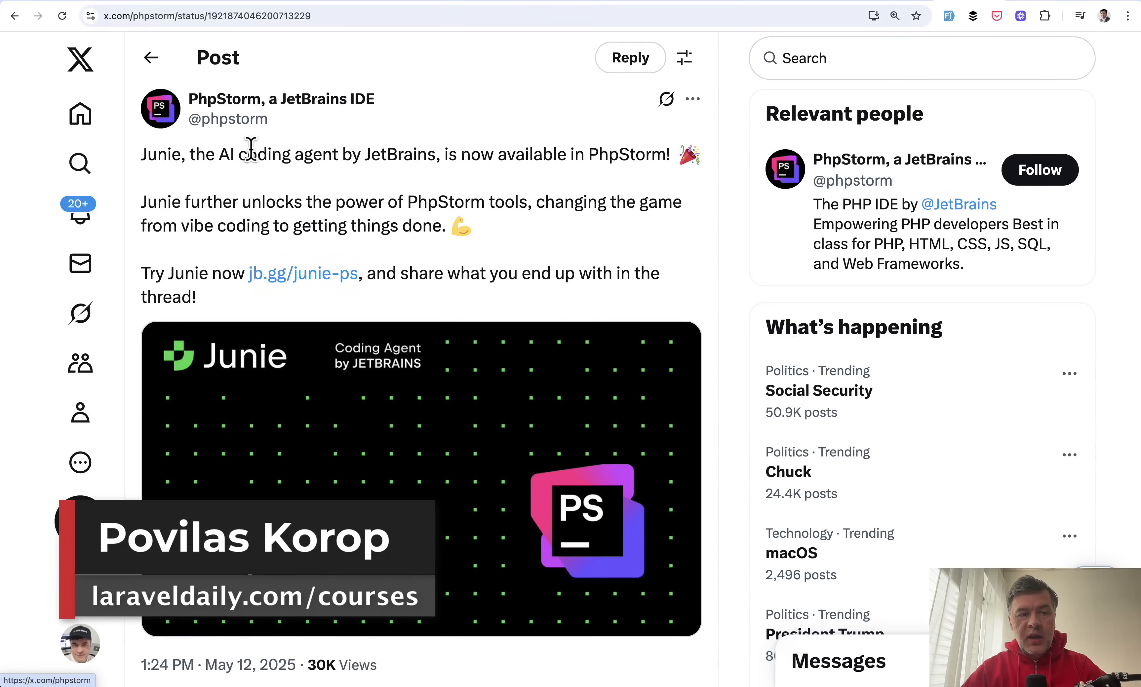
Highlight 'AI coding agent' in the post, then switch to the cursor.test dashboard tab.
drag(217, 154, 320, 154)
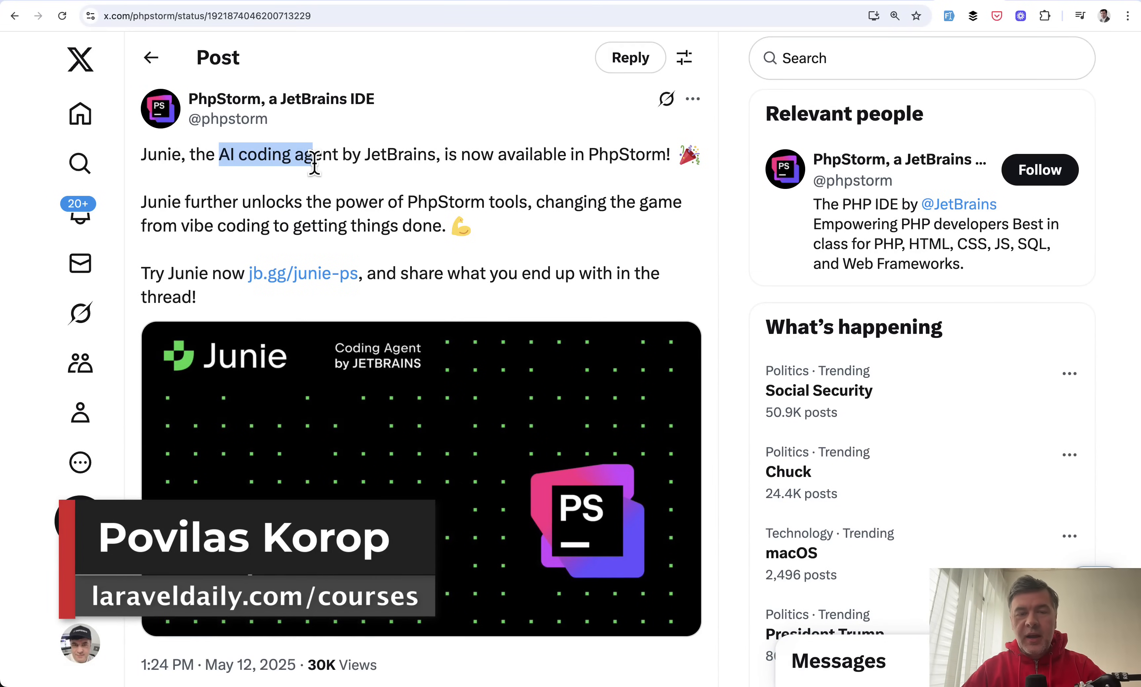
mouse_move(331, 198)
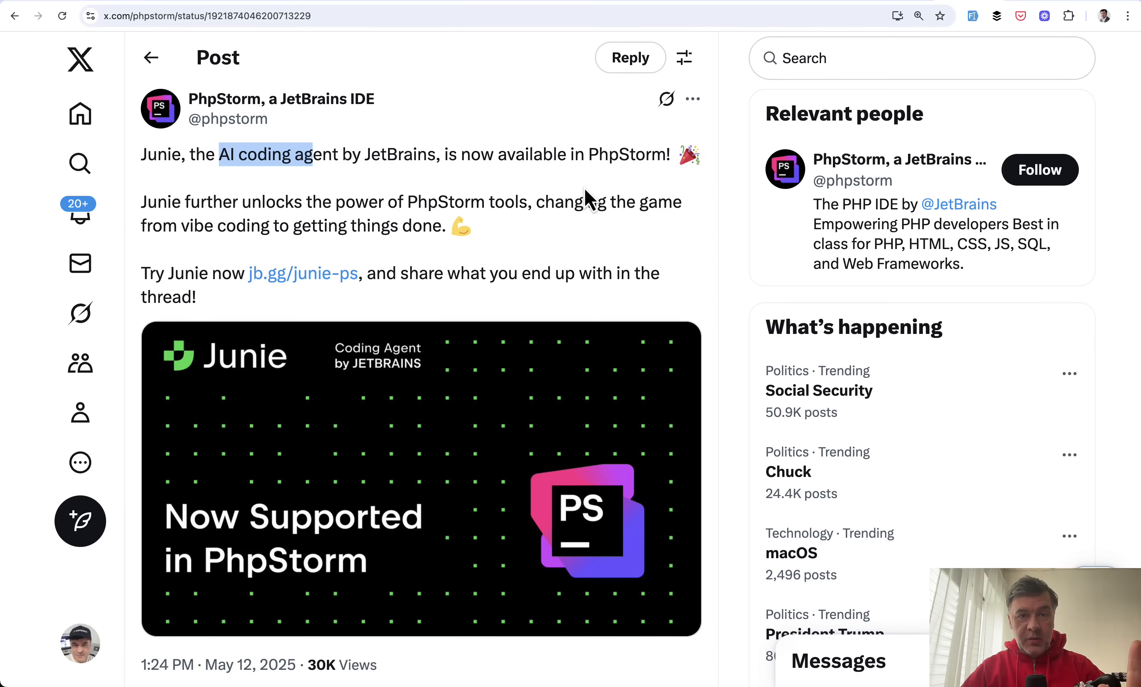
click(300, 273)
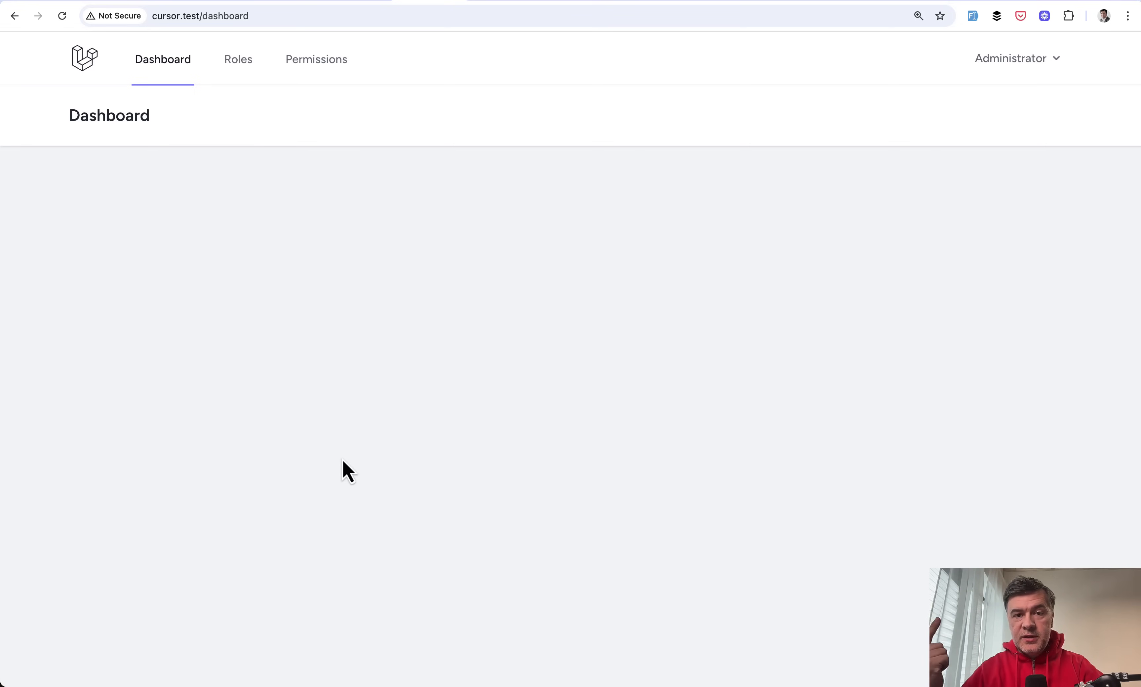
mouse_move(238, 59)
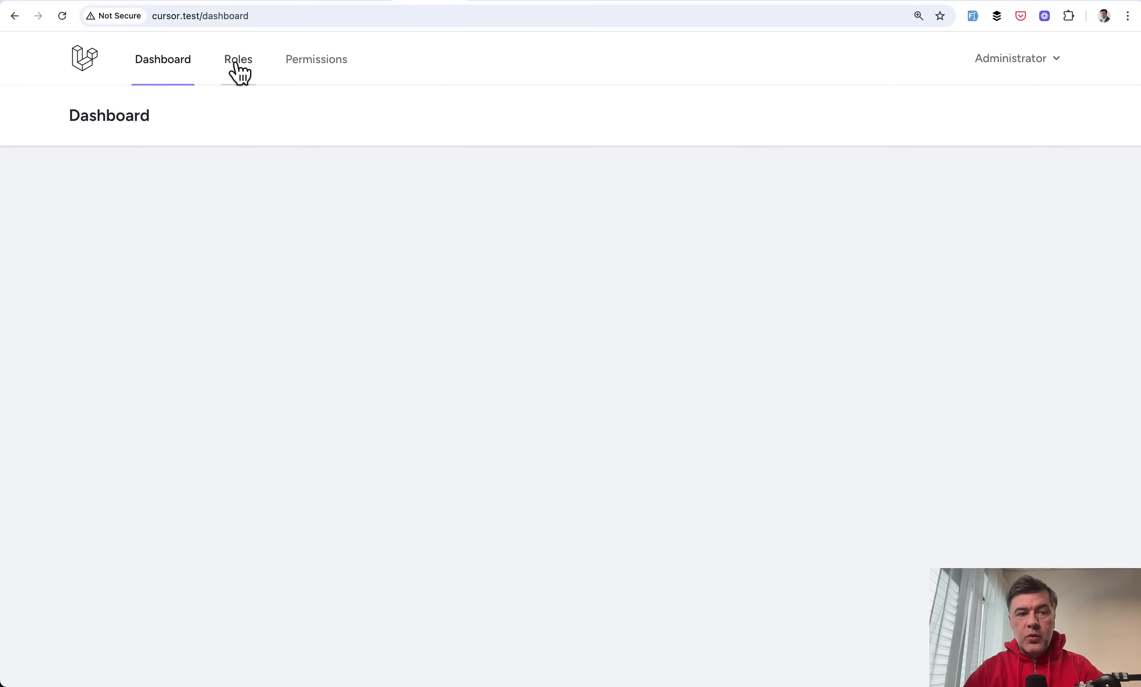
Show the Roles page listing Administrator and Simple user with their permissions.
click(237, 58)
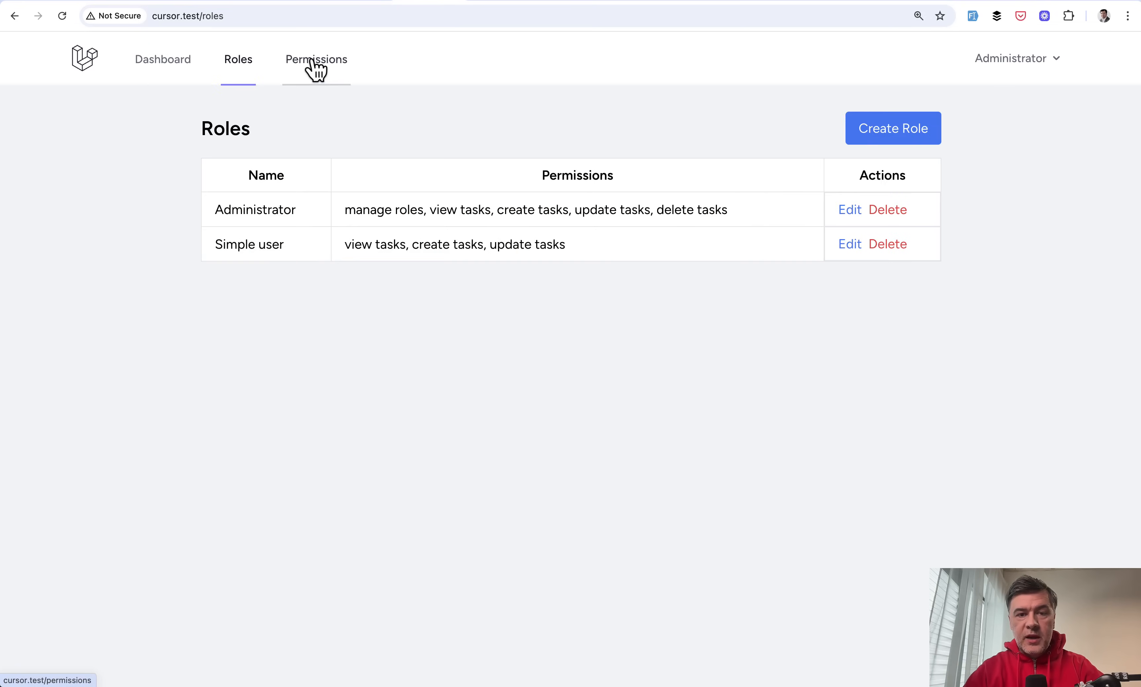
mouse_move(161, 260)
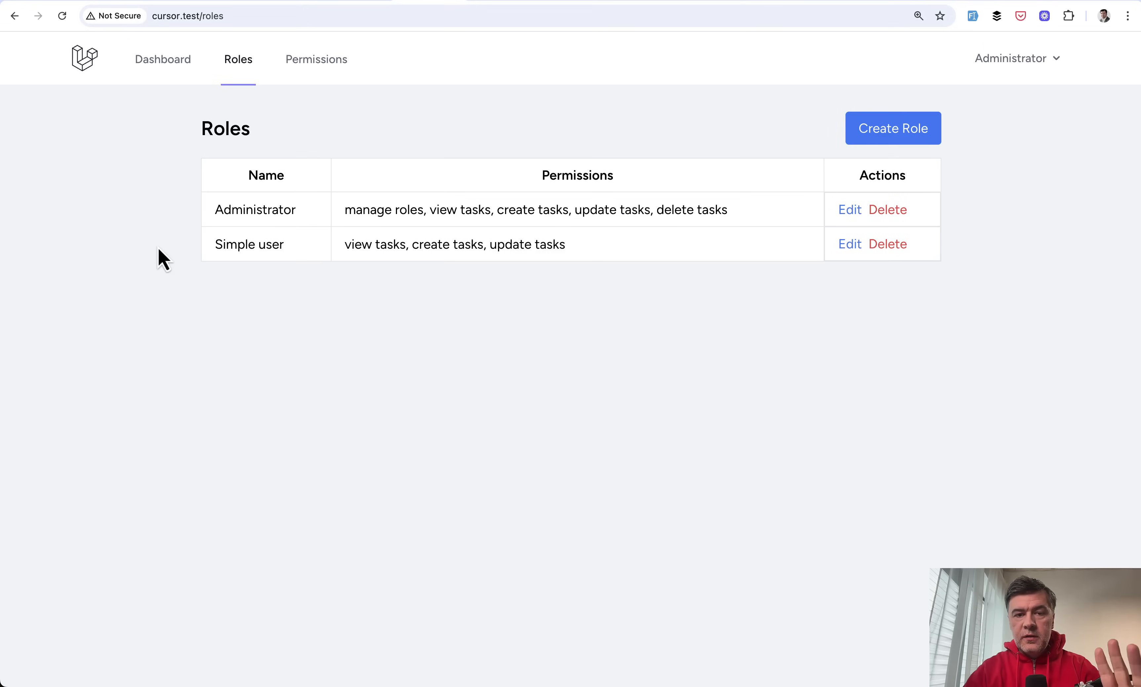
mouse_move(330, 137)
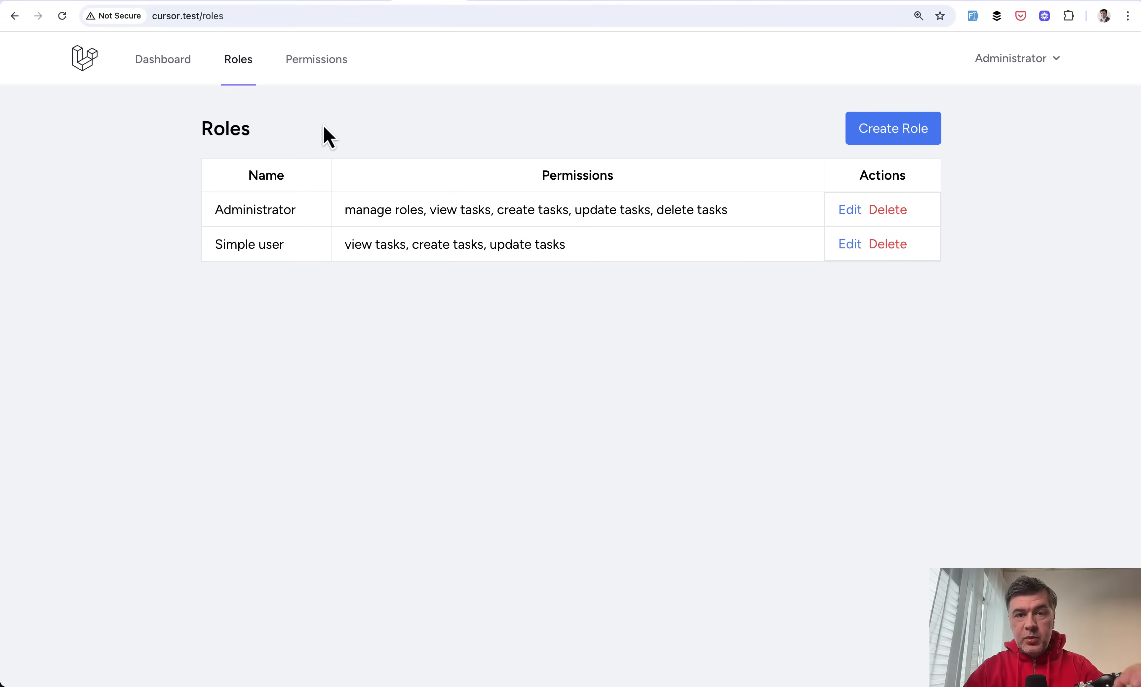
mouse_move(405, 139)
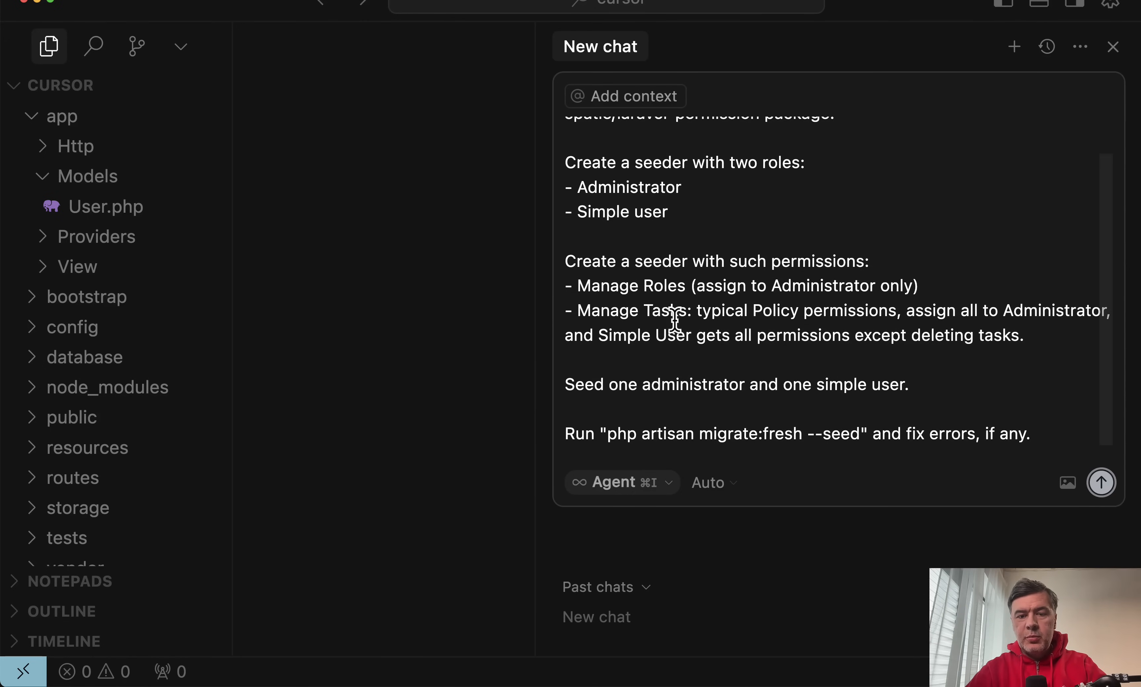
mouse_move(808, 339)
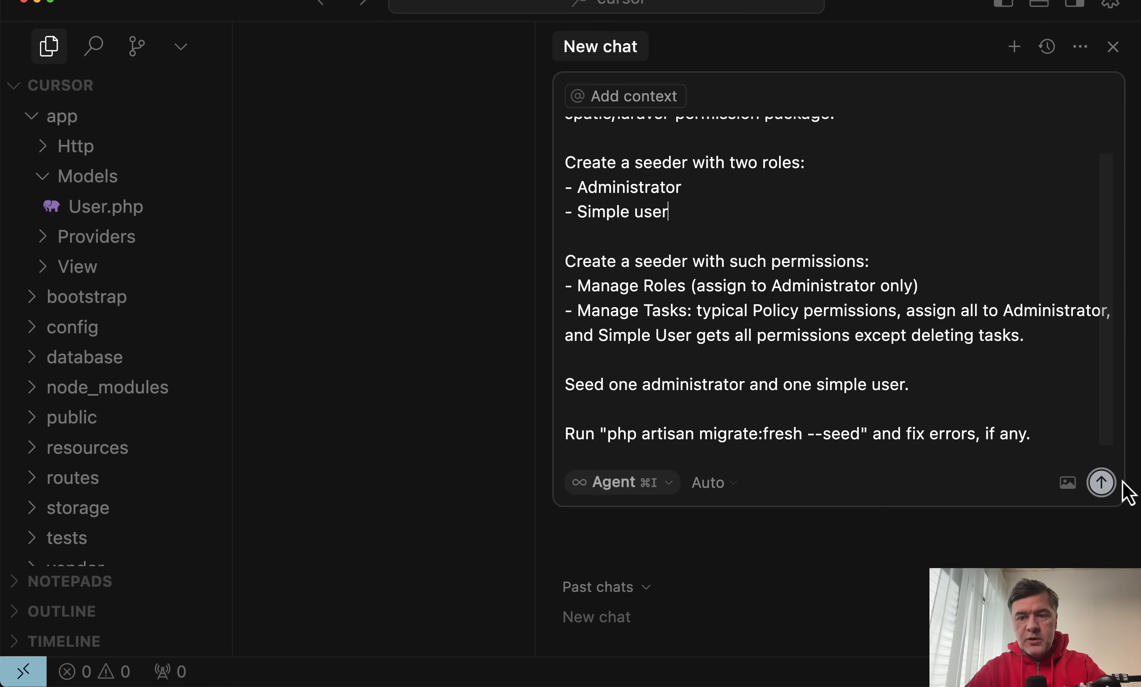
Send the seeder prompt, accept the generated seeders and approve php artisan migrate:fresh --seed.
click(1100, 483)
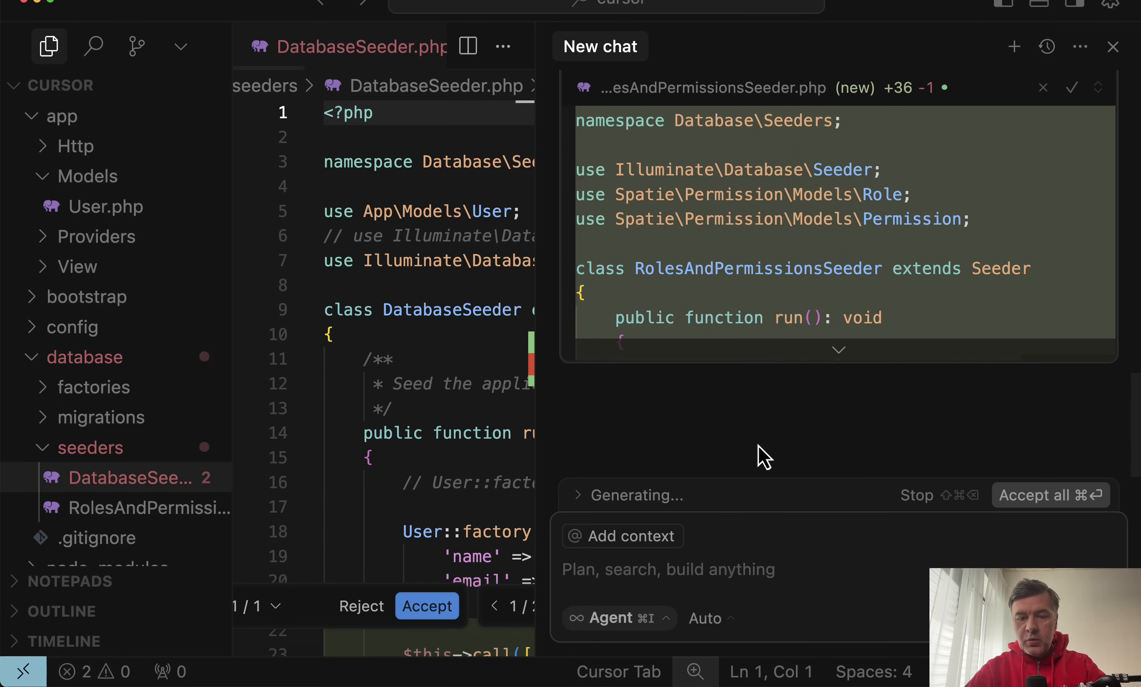
click(702, 618)
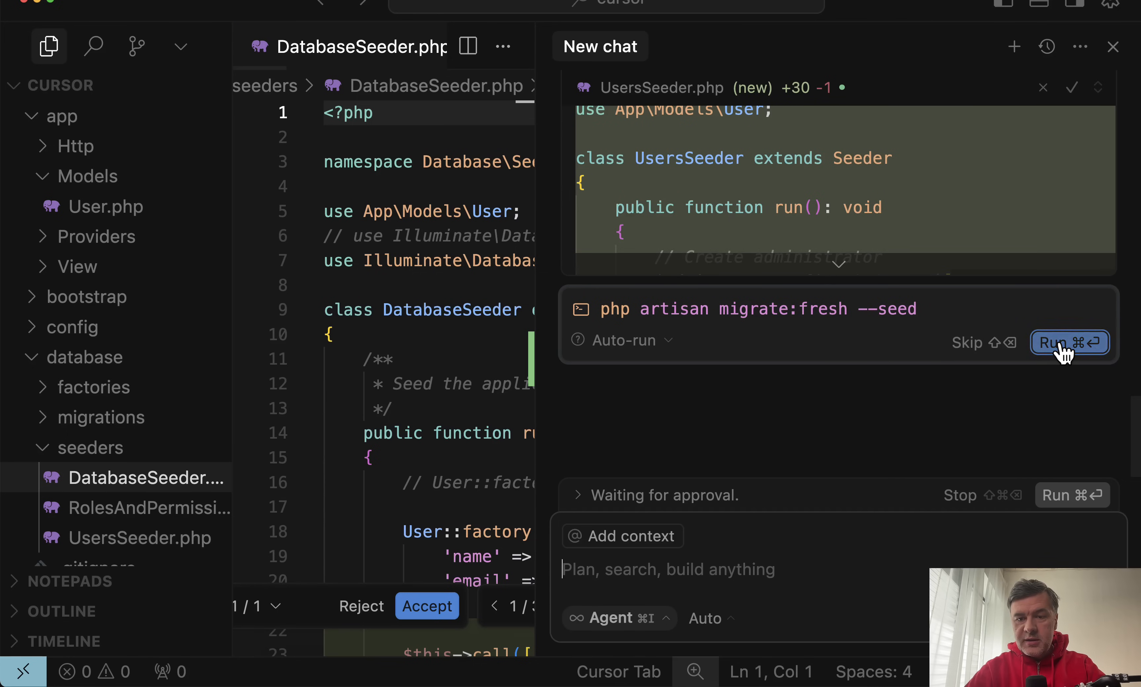
click(1069, 342)
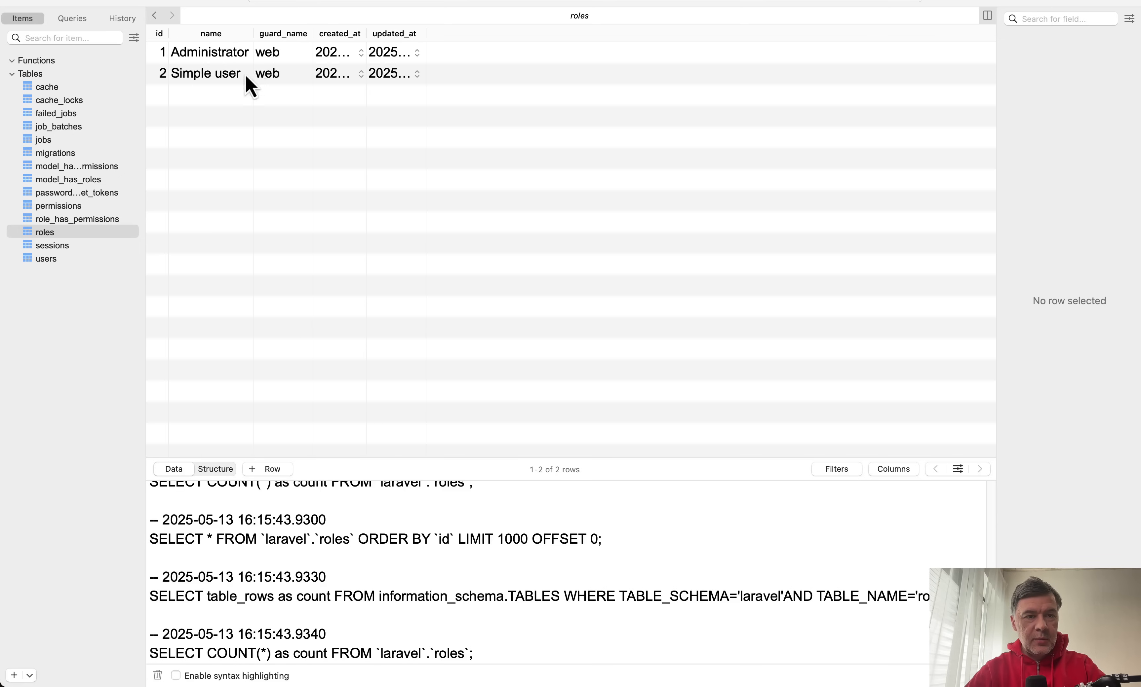
Inspect the seeded permissions, users and model_has_roles rows in the sidebar tables.
click(58, 205)
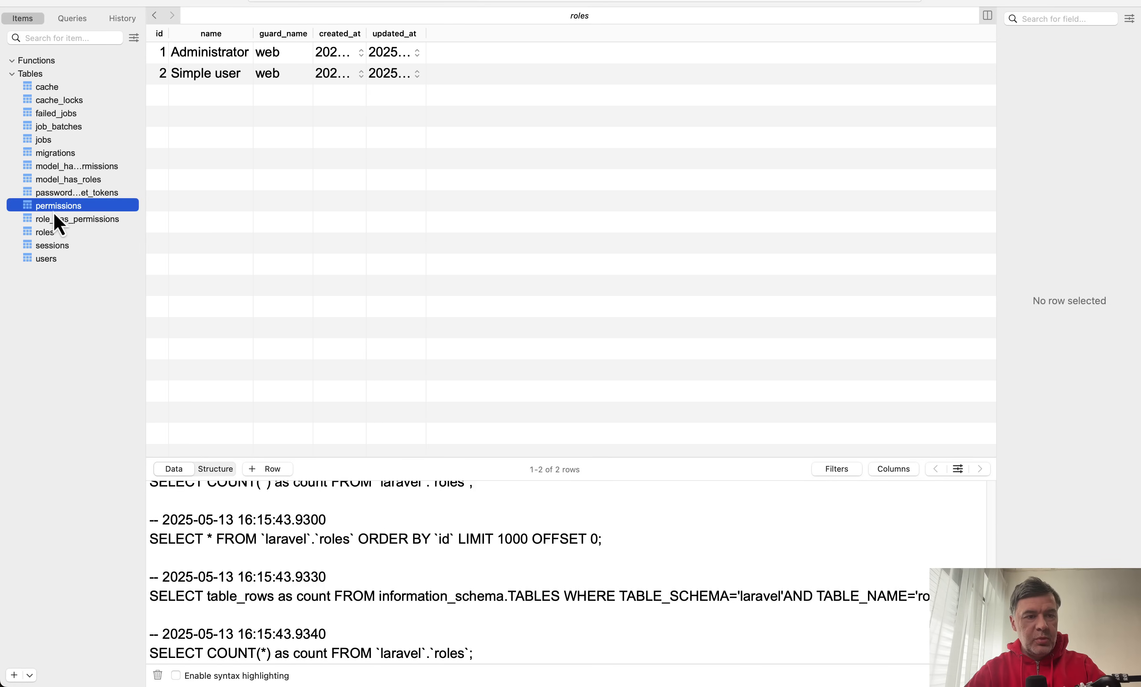
click(58, 205)
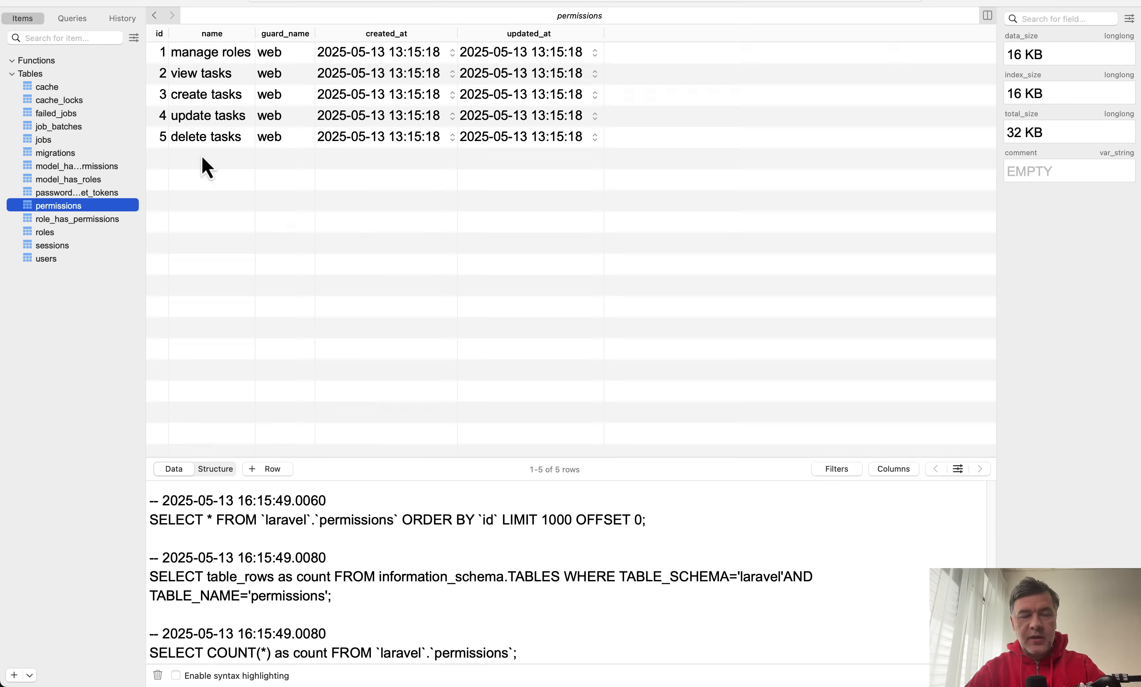
click(45, 259)
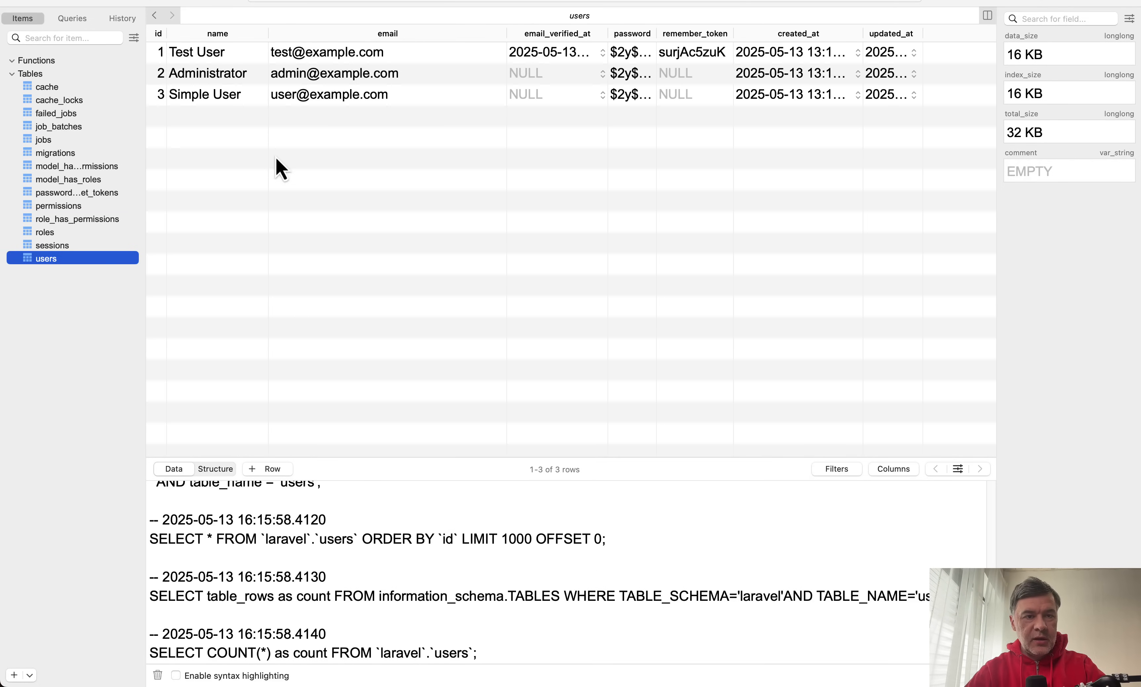
click(68, 179)
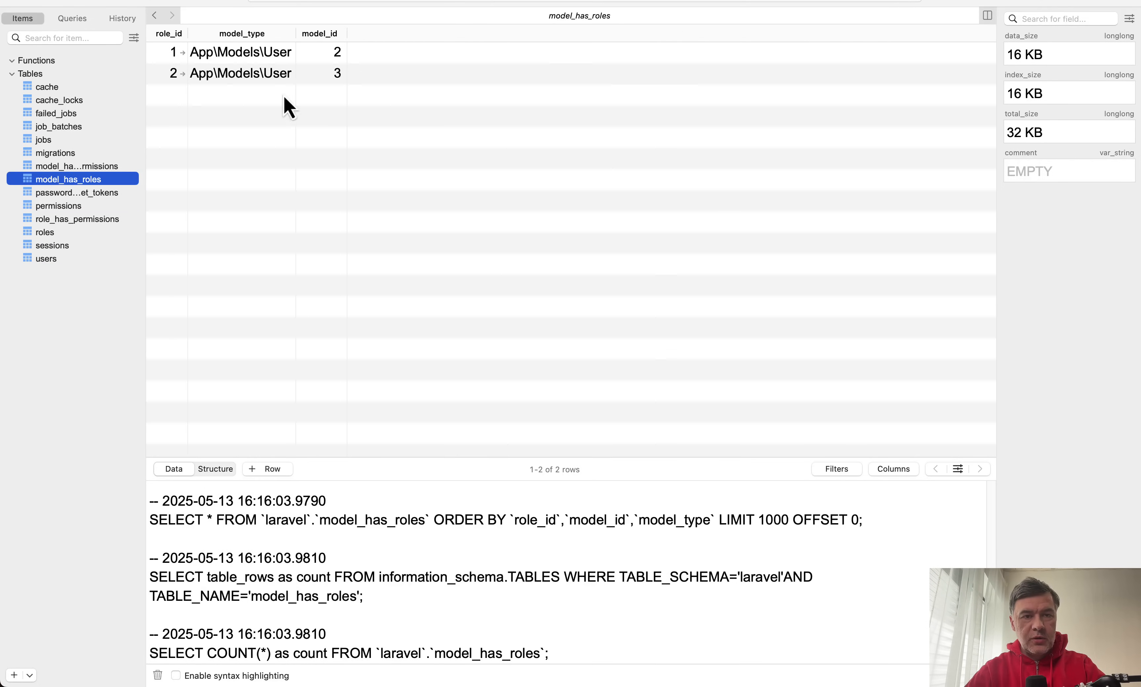
mouse_move(65, 231)
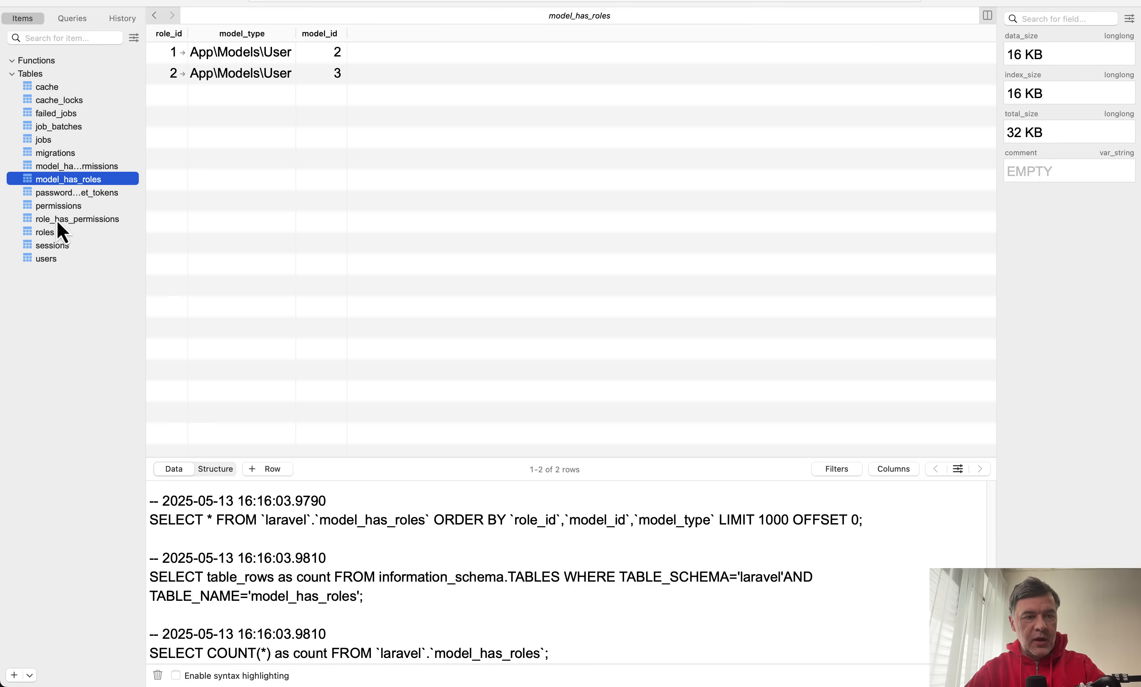
click(76, 218)
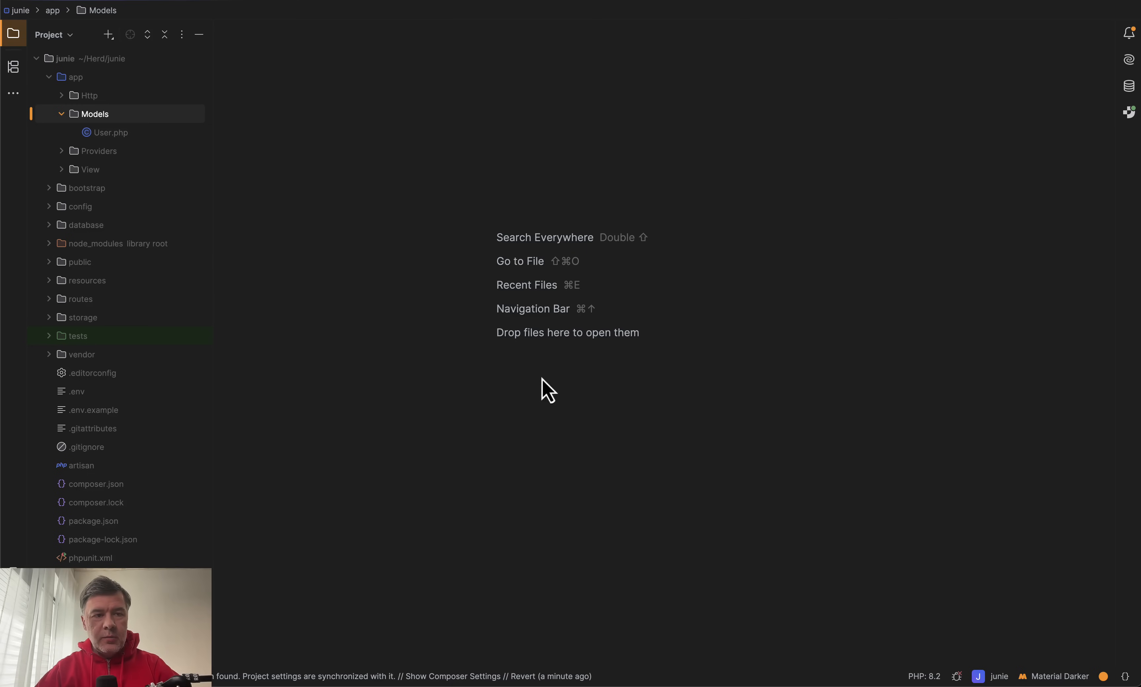
mouse_move(1128, 135)
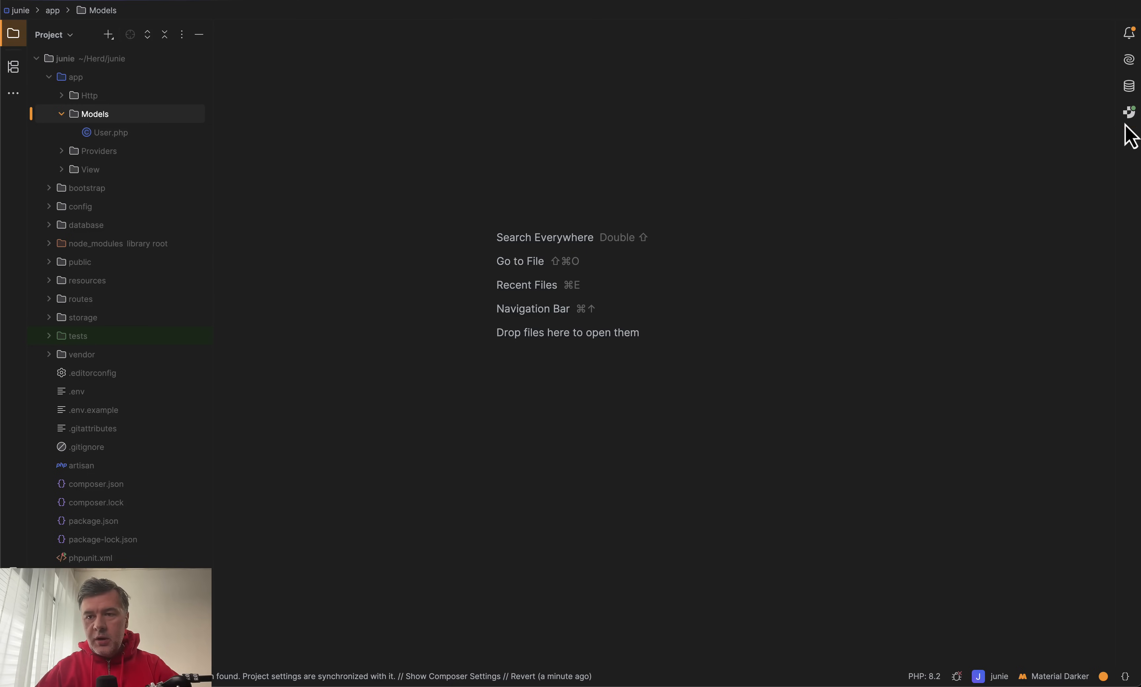
Bring up the Junie tool window and send it the same seeder prompt.
click(1128, 112)
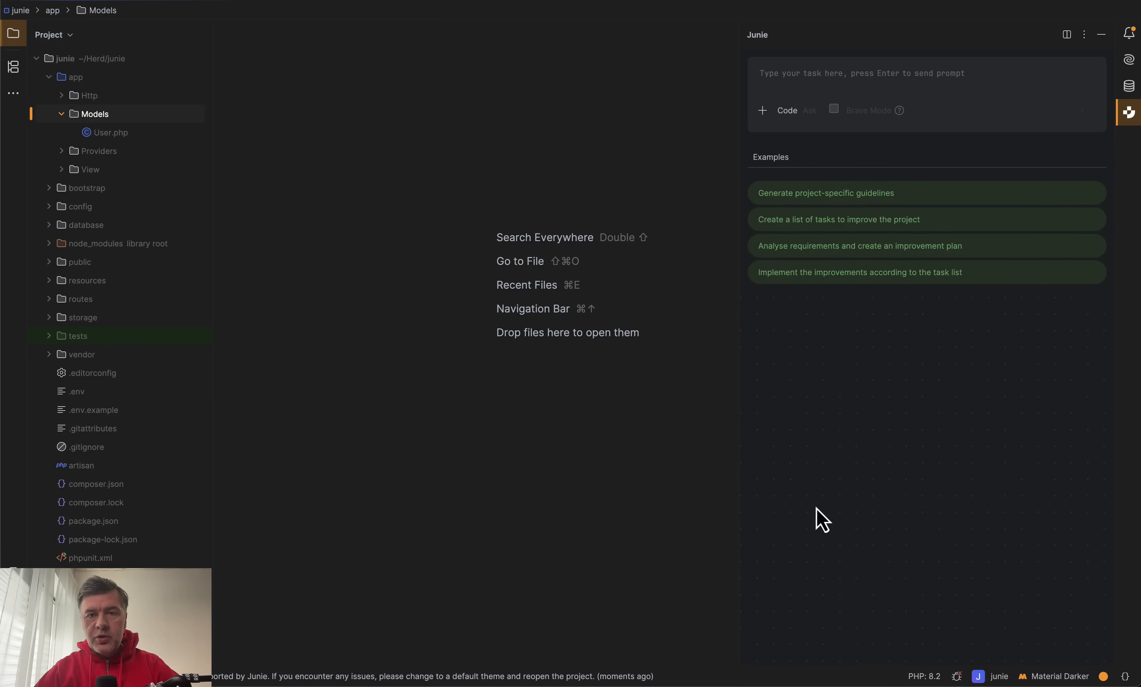
mouse_move(802, 65)
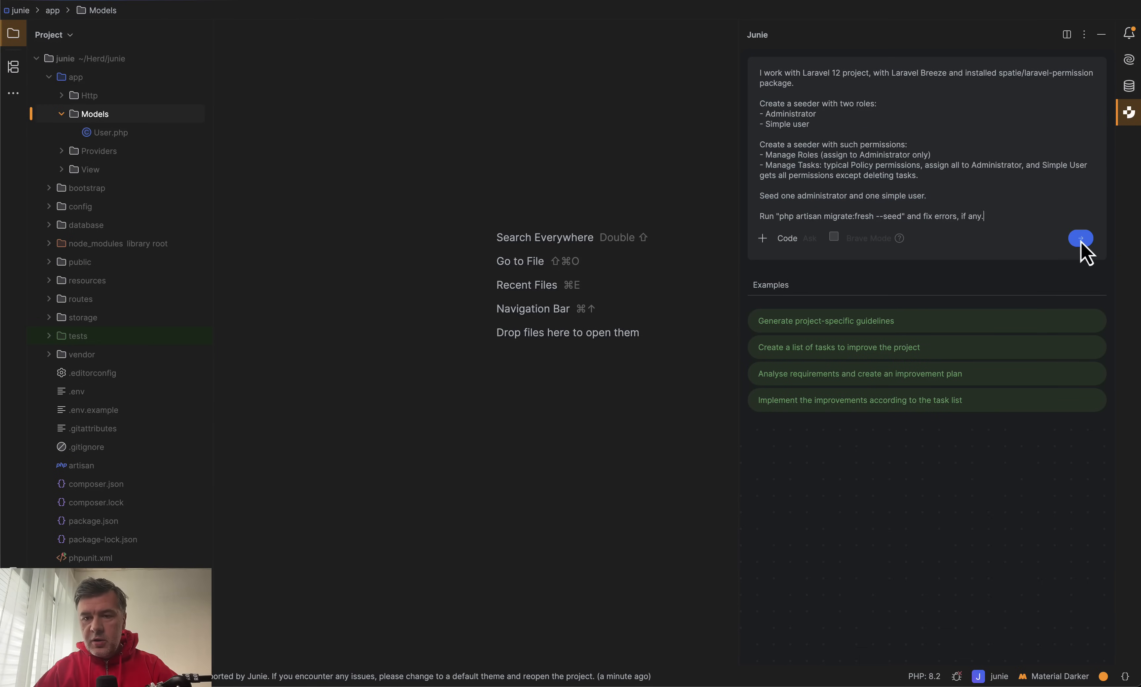
click(1080, 238)
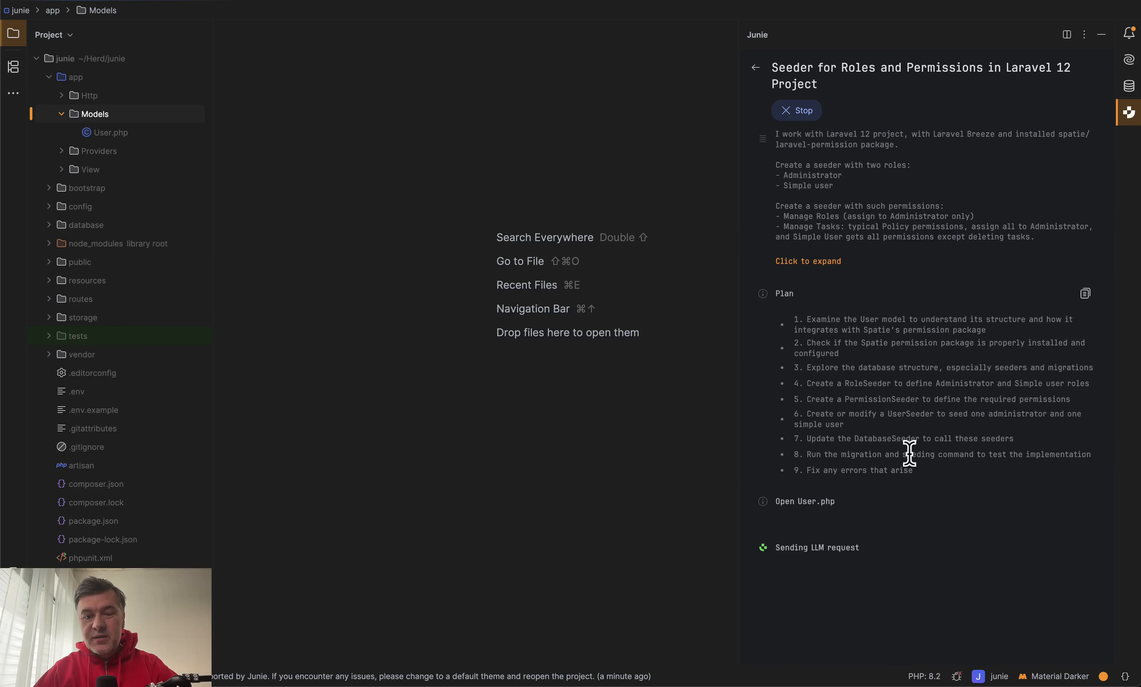
mouse_move(940, 470)
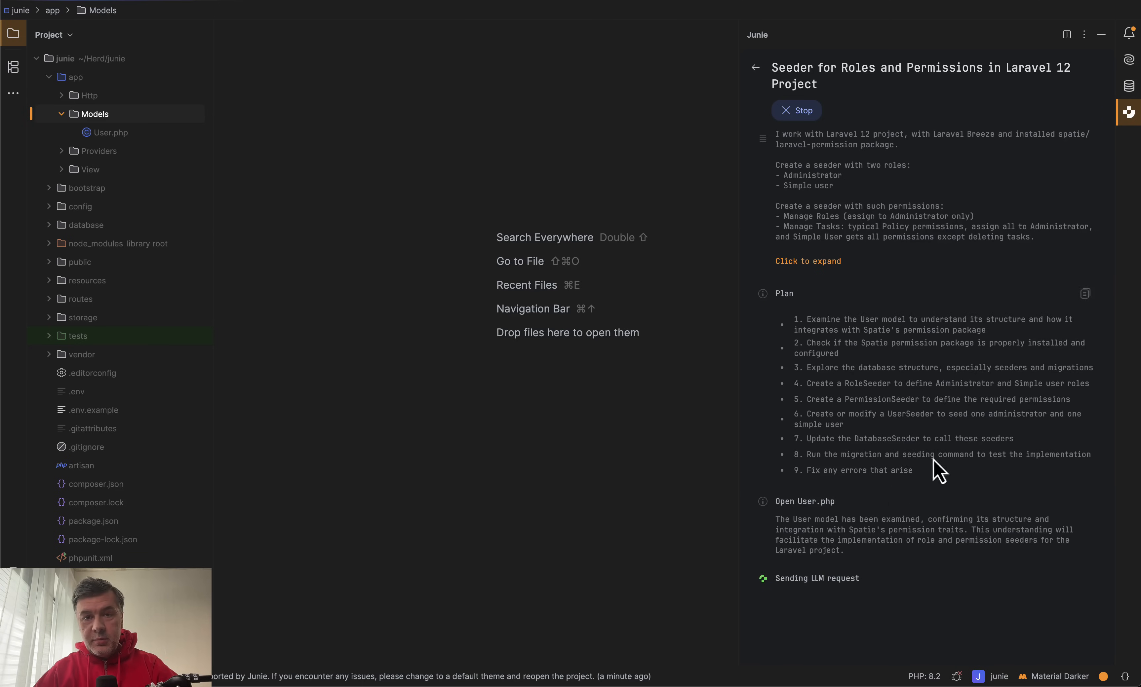
mouse_move(778, 367)
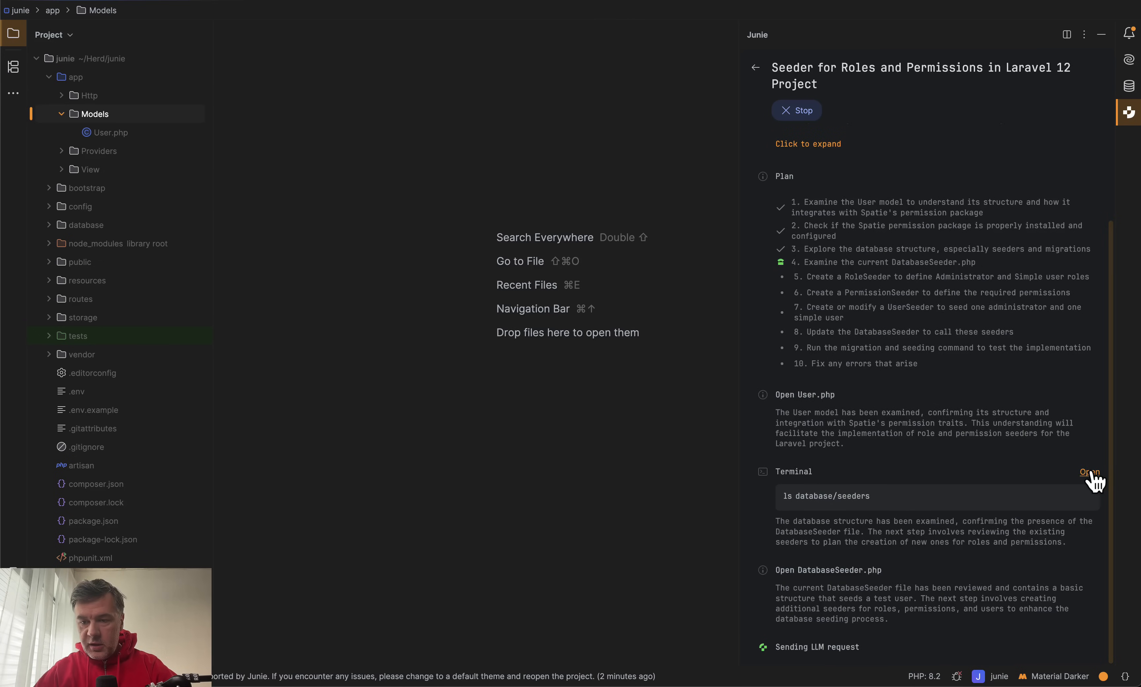
Follow Junie's terminal output and the RoleSeeder.php changes until migrate:fresh --seed is proposed.
click(1089, 471)
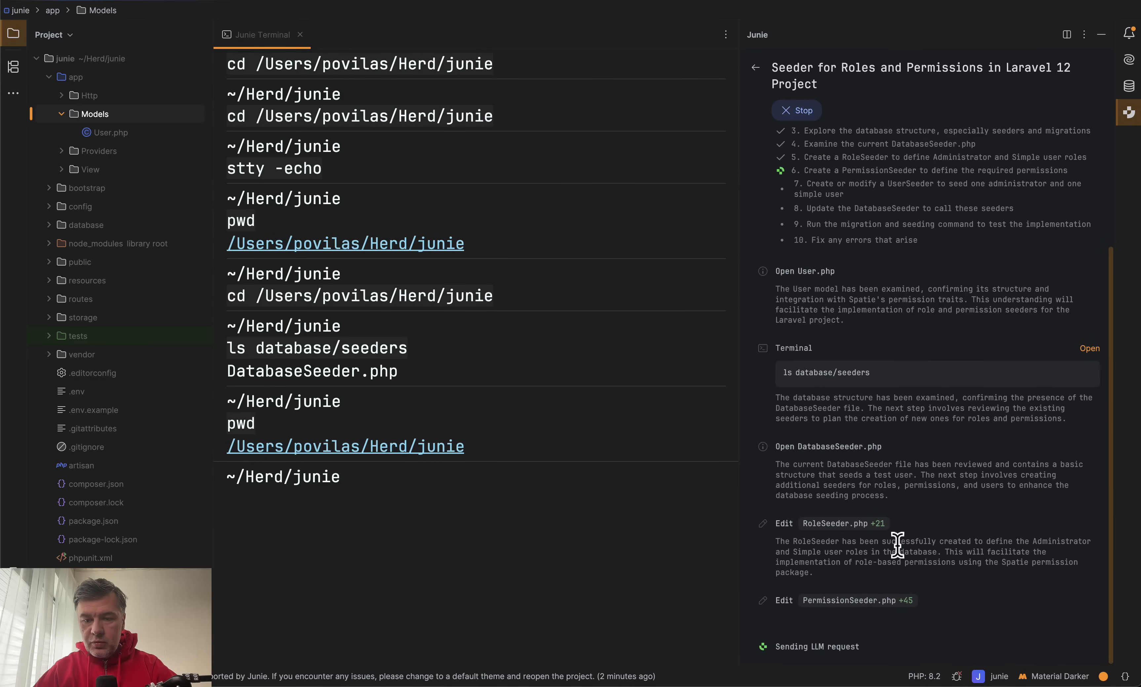
click(835, 523)
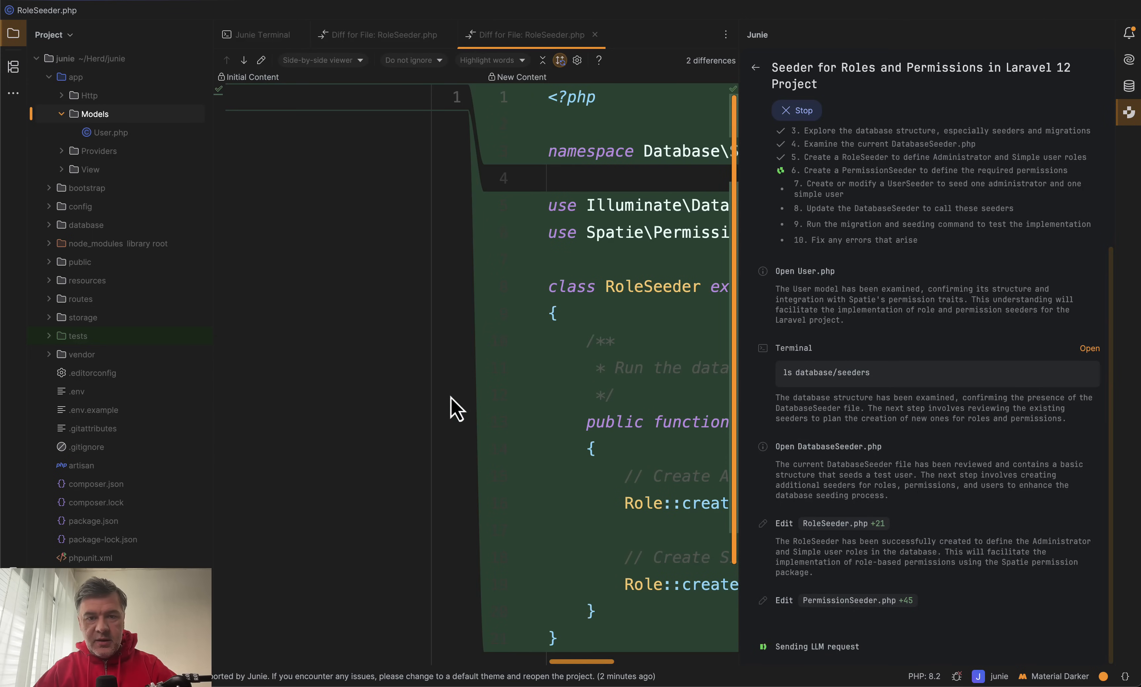
scroll(down, 3)
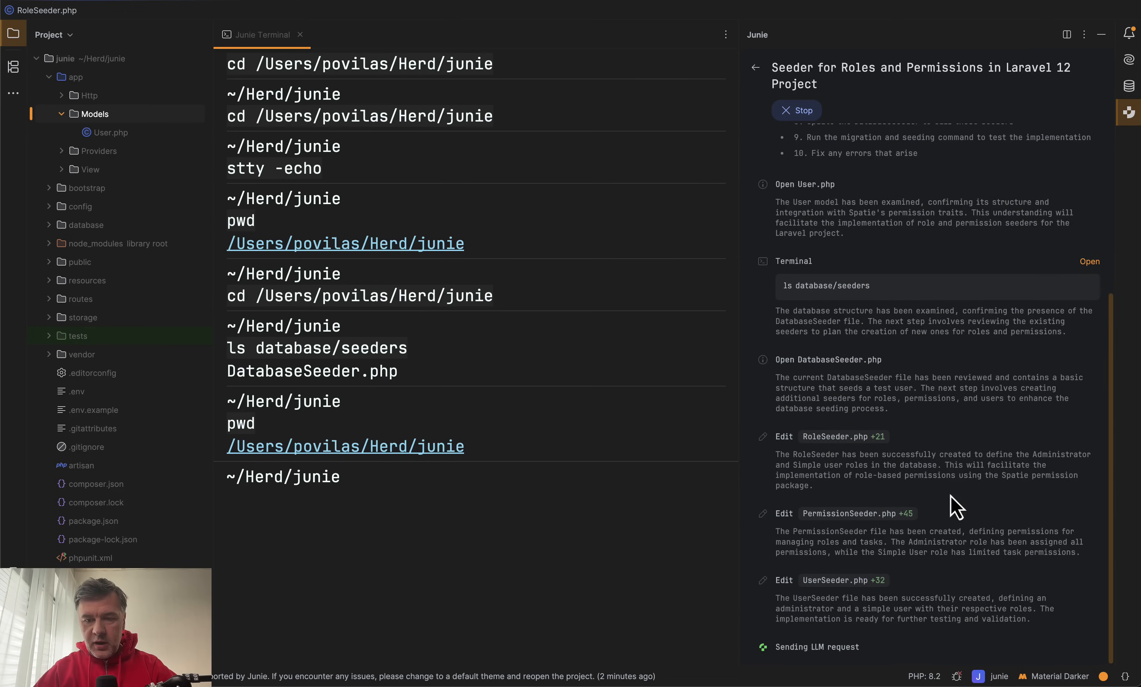
mouse_move(975, 462)
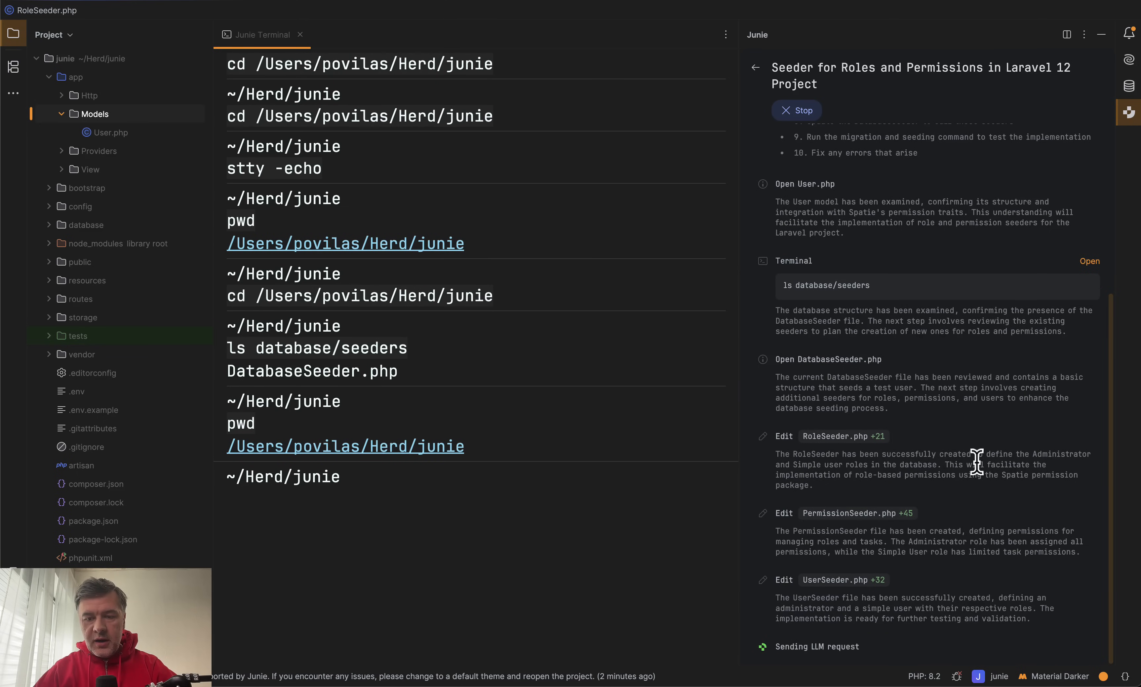
scroll(down, 3)
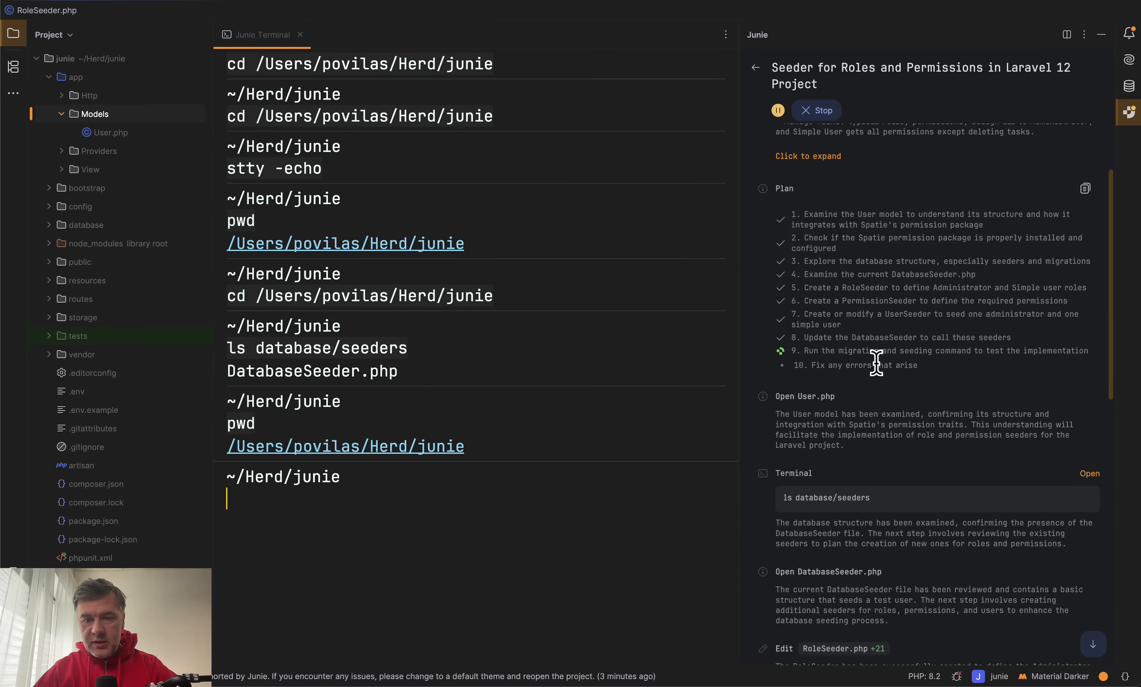
scroll(down, 3)
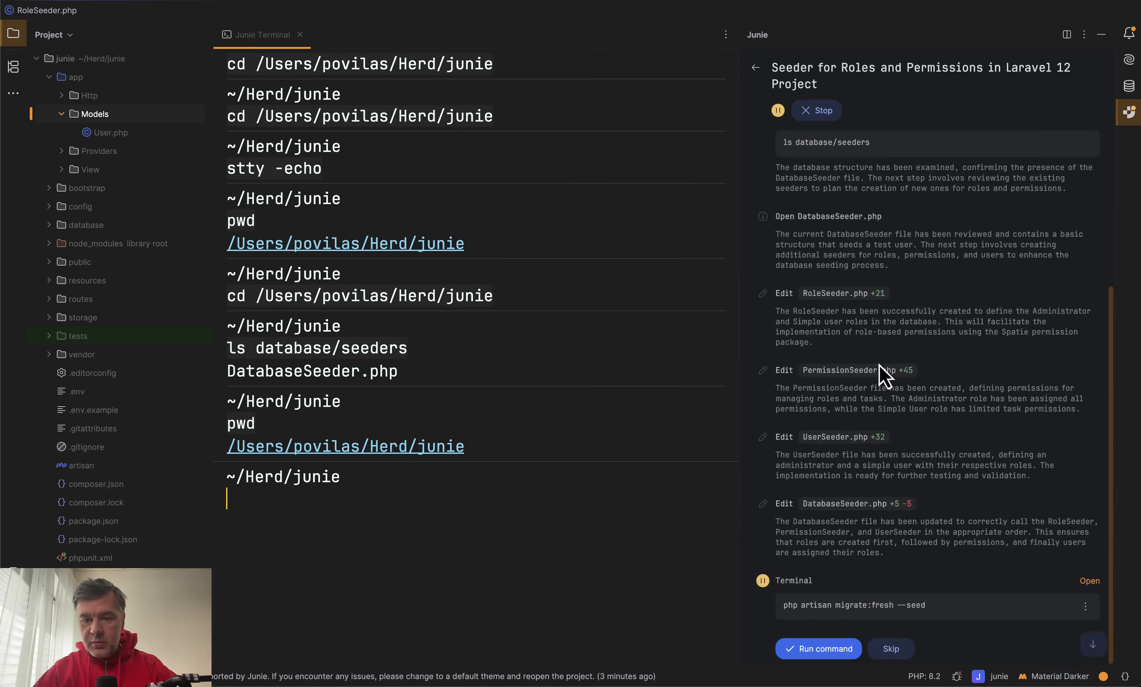
mouse_move(888, 520)
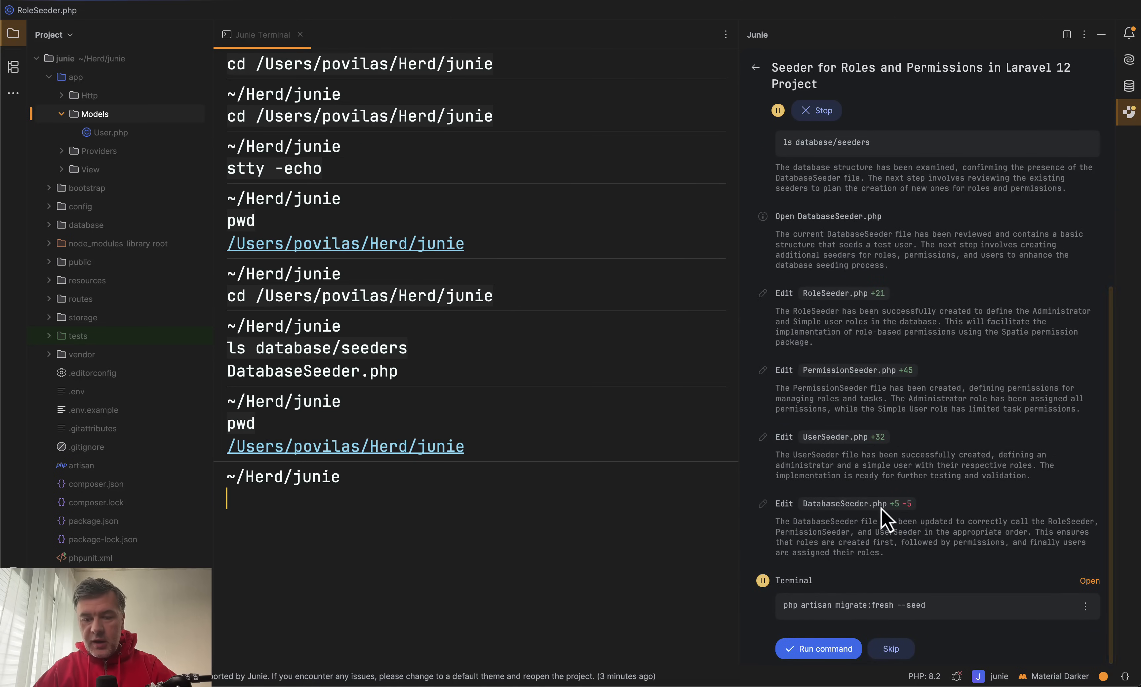
Approve php artisan migrate:fresh --seed so RoleSeeder, PermissionSeeder and UserSeeder run.
click(816, 649)
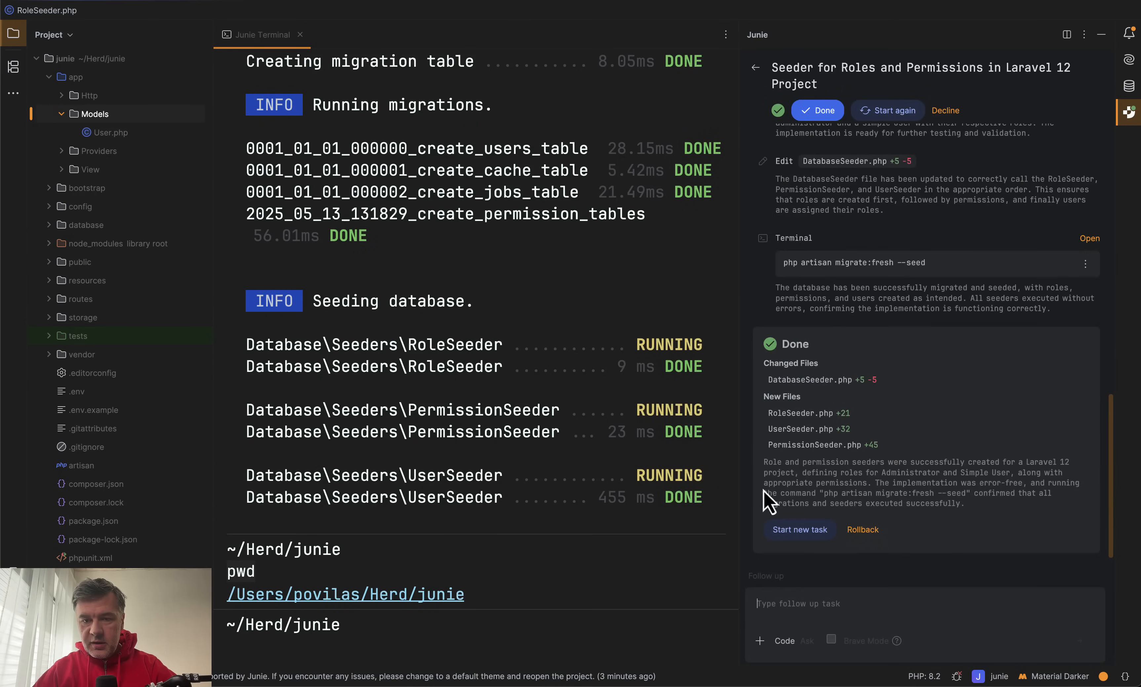
mouse_move(1004, 598)
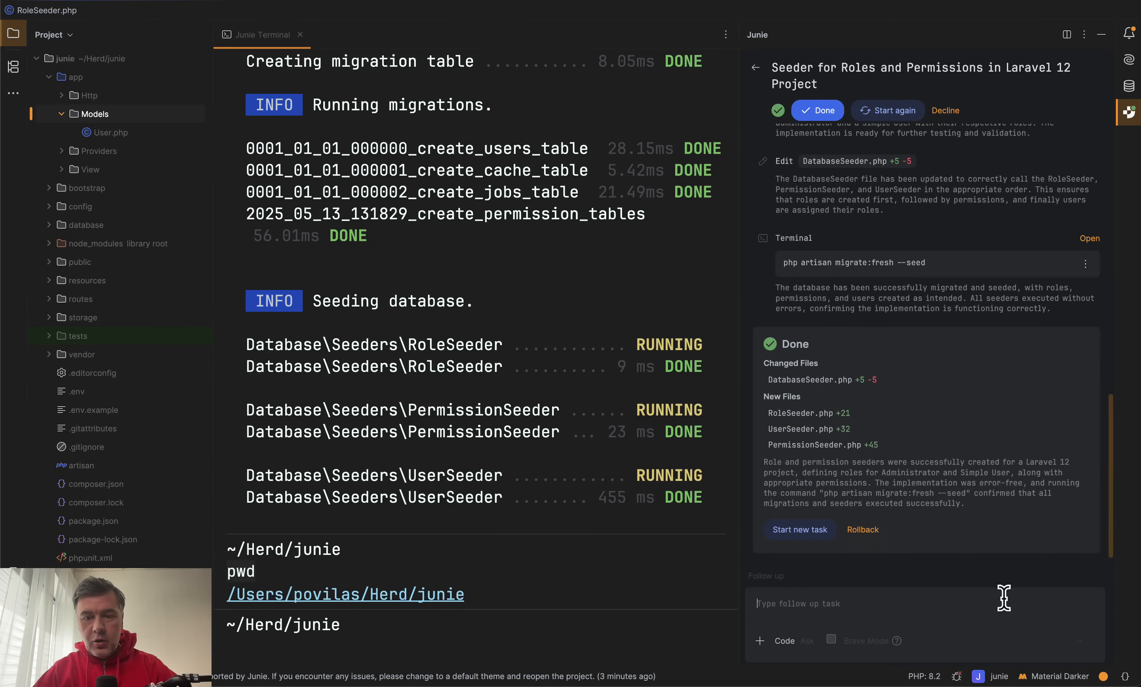
mouse_move(949, 566)
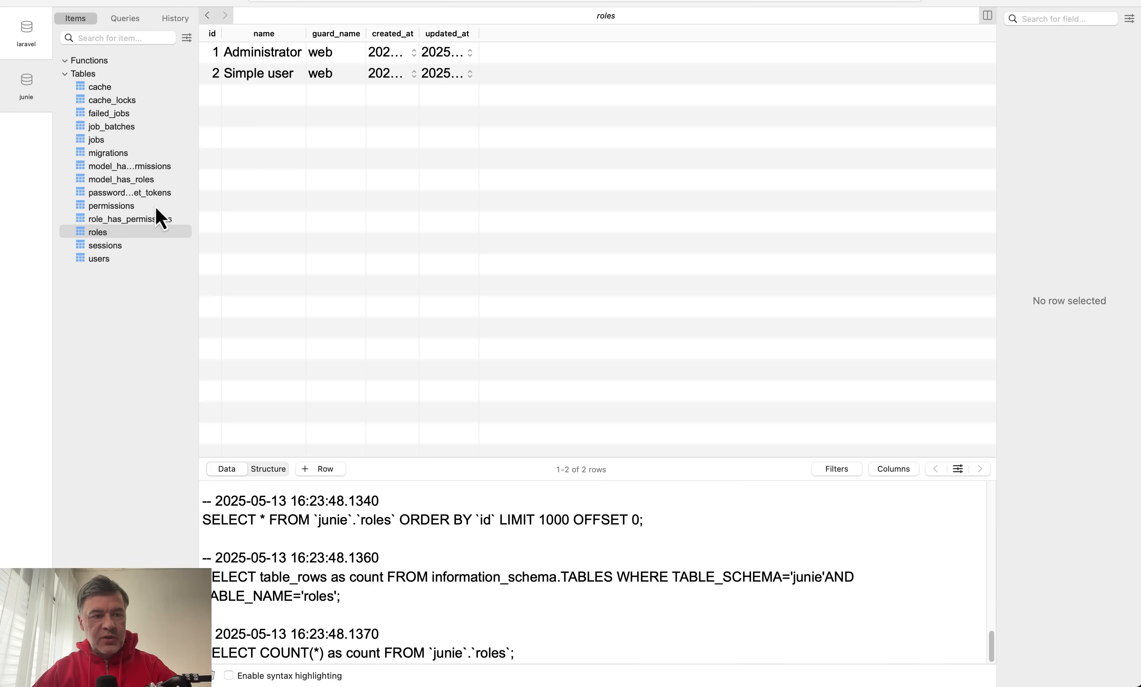
Show the junie database's users table with its two seeded users.
click(99, 258)
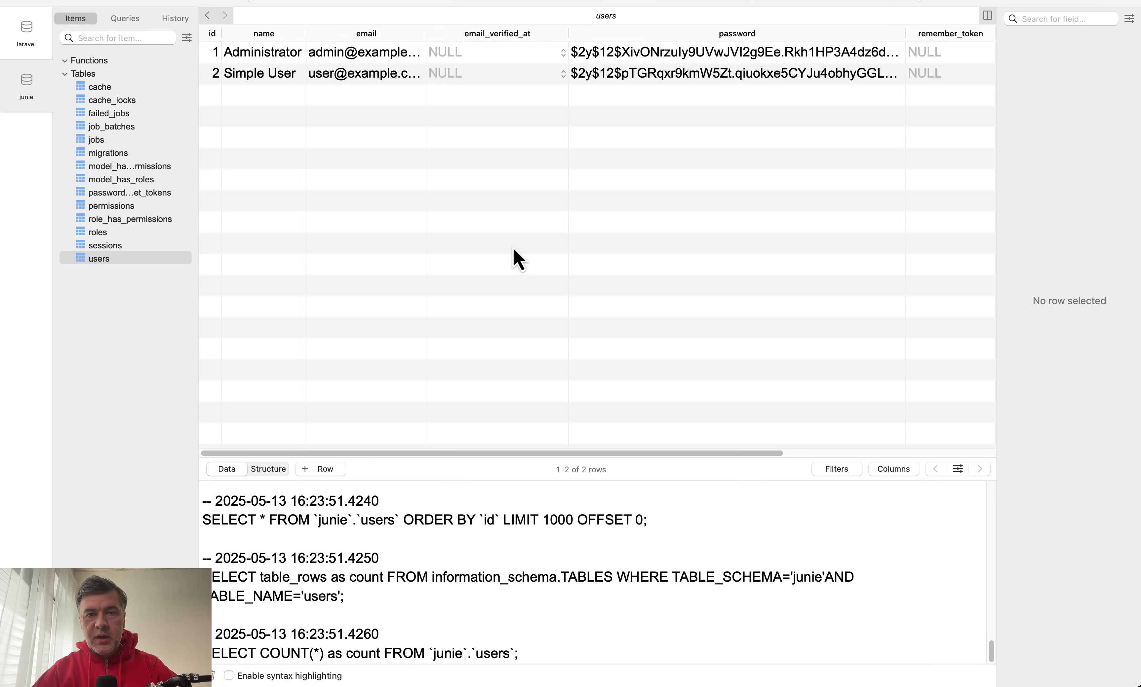
mouse_move(458, 320)
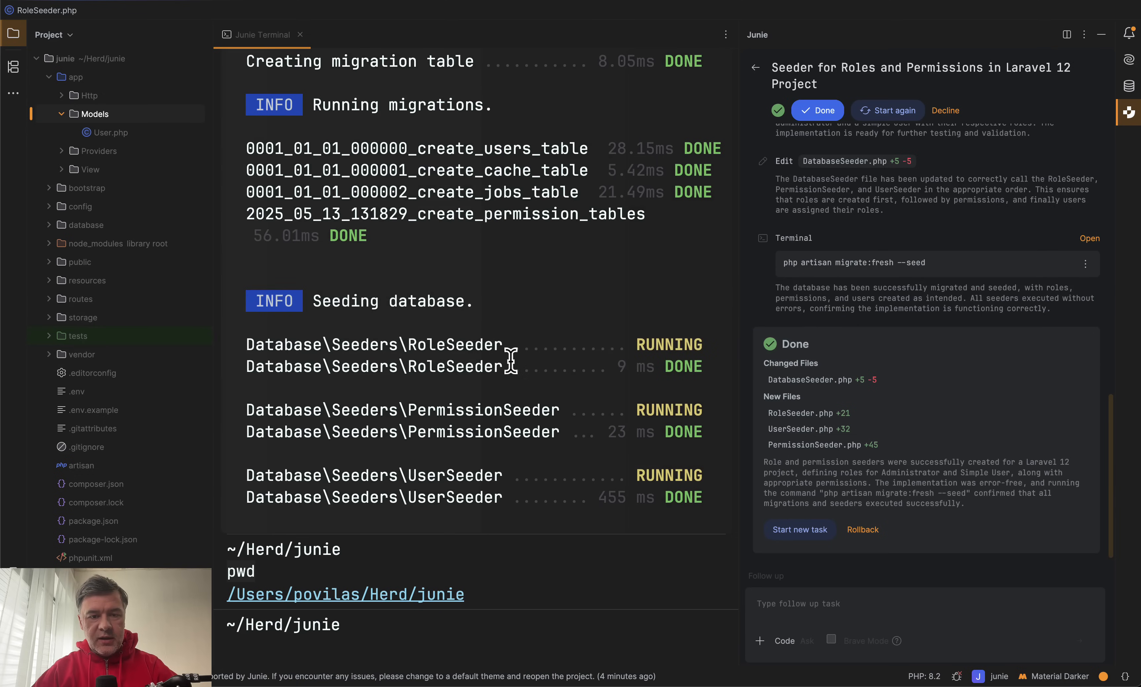
mouse_move(813, 392)
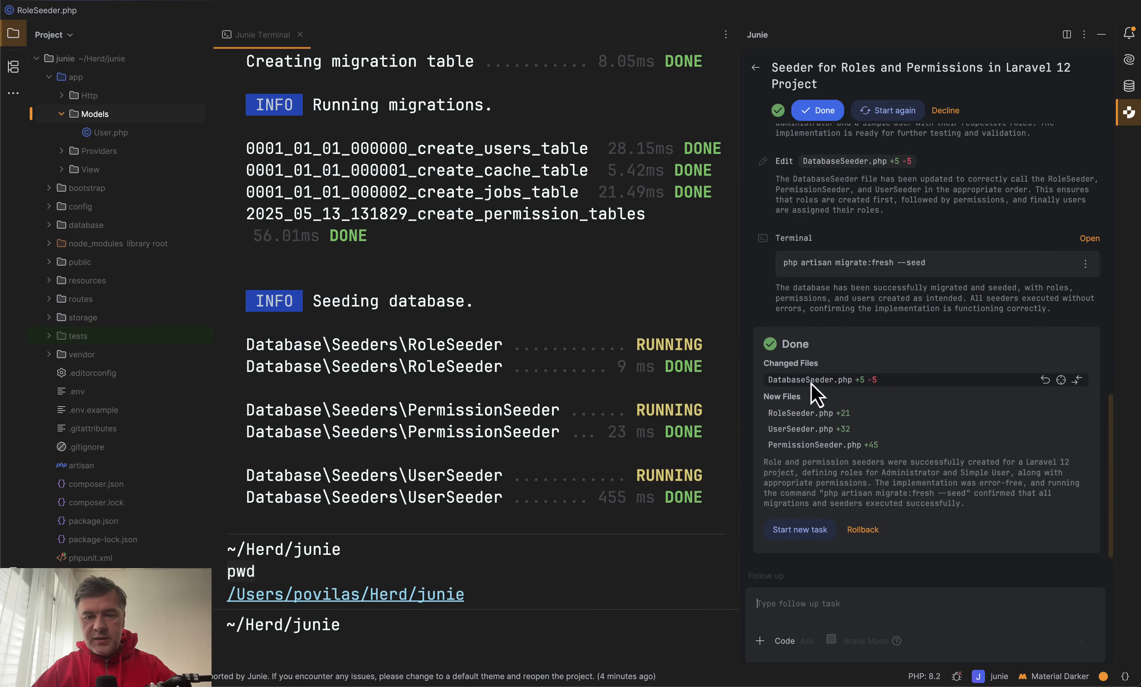
Review the DatabaseSeeder diff and read through UserSeeder creating the admin and simple user.
click(810, 380)
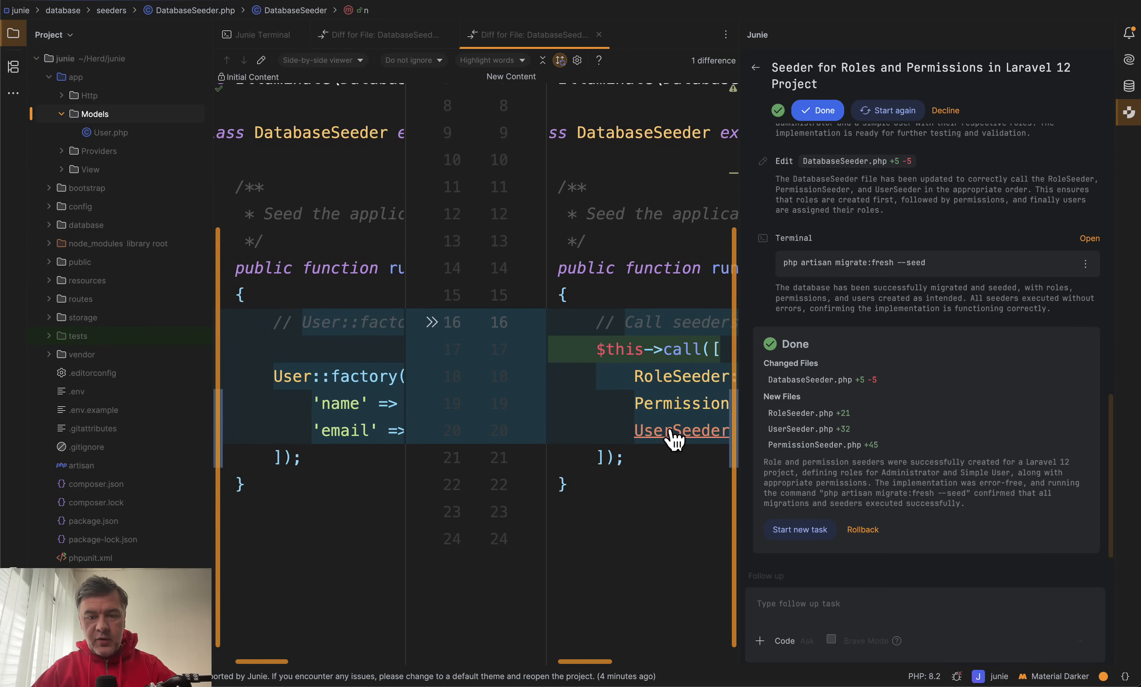
click(680, 429)
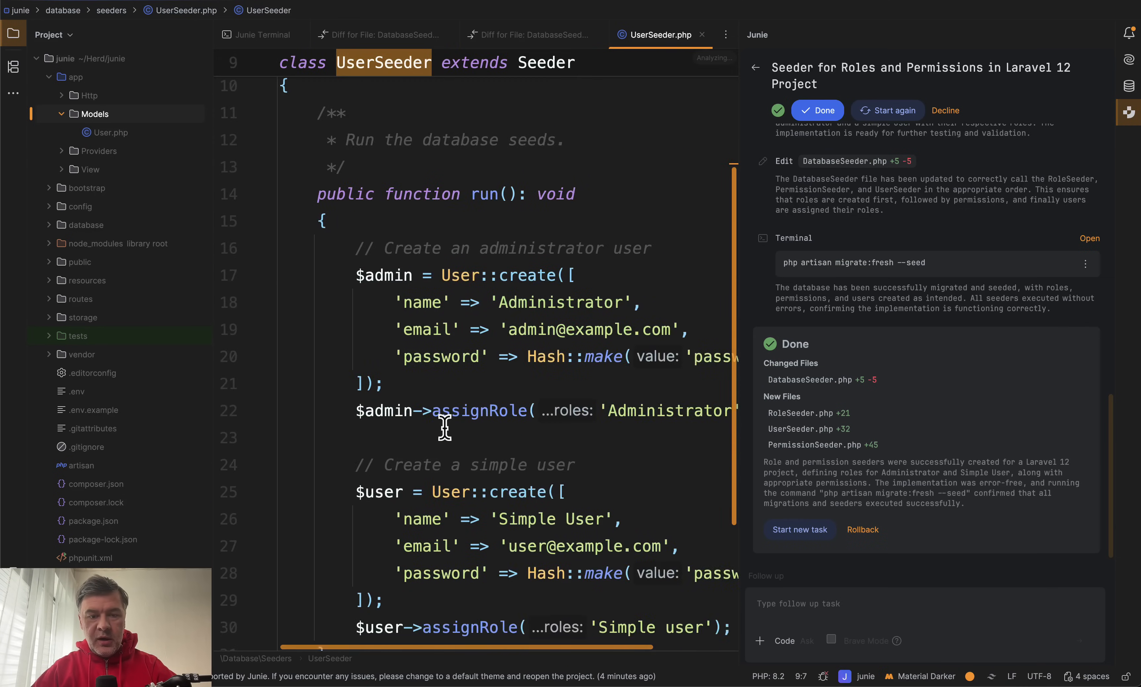
scroll(down, 3)
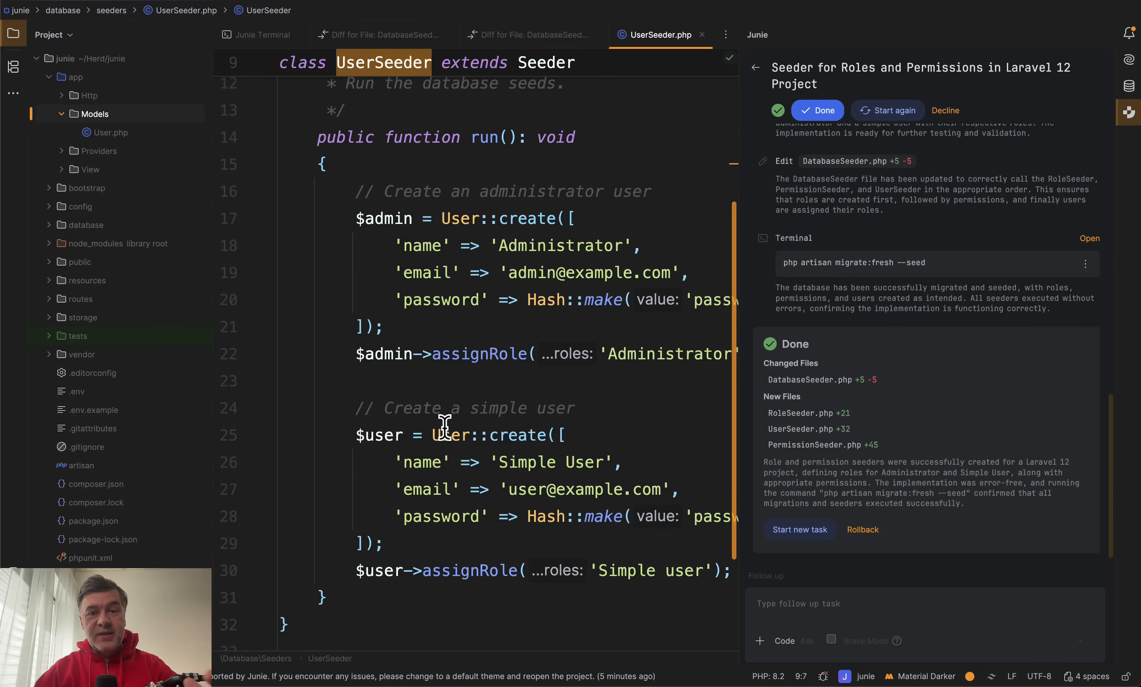
scroll(down, 3)
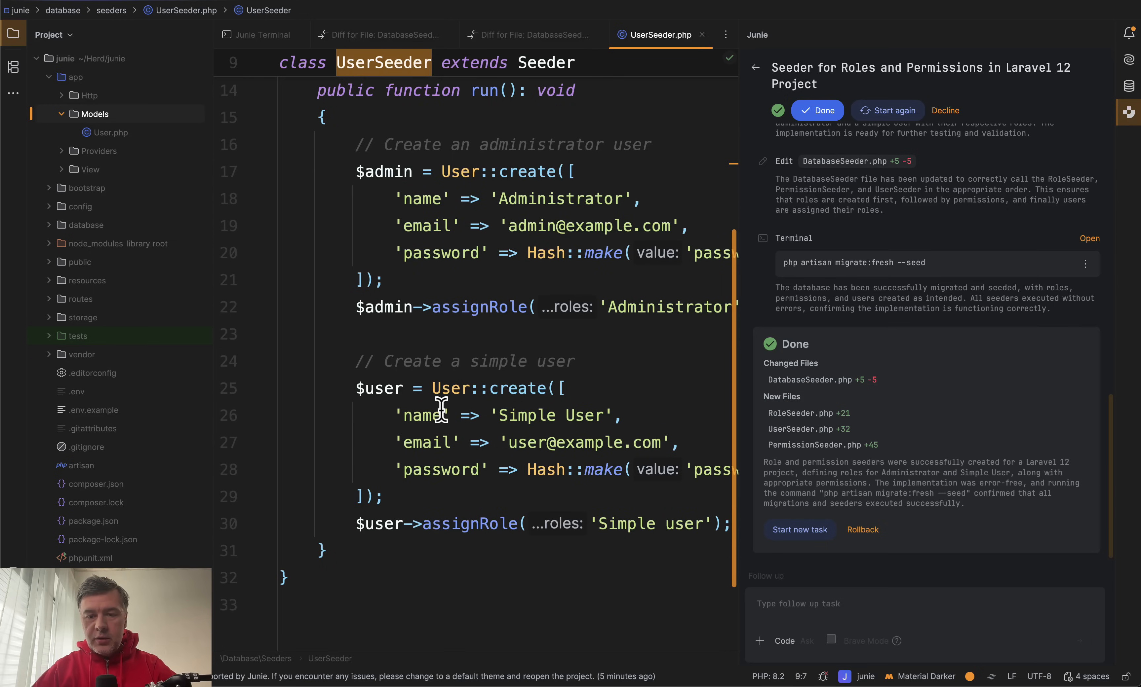
mouse_move(491, 415)
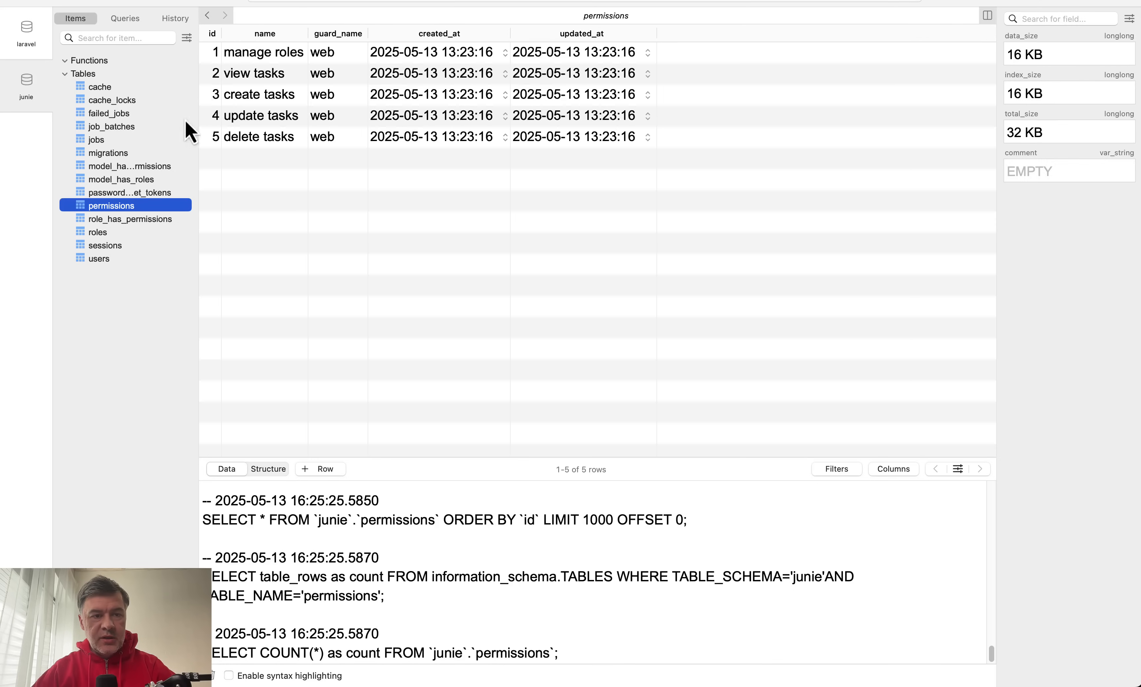
Check role_has_permissions and model_has_roles rows, then return to PhpStorm.
click(130, 218)
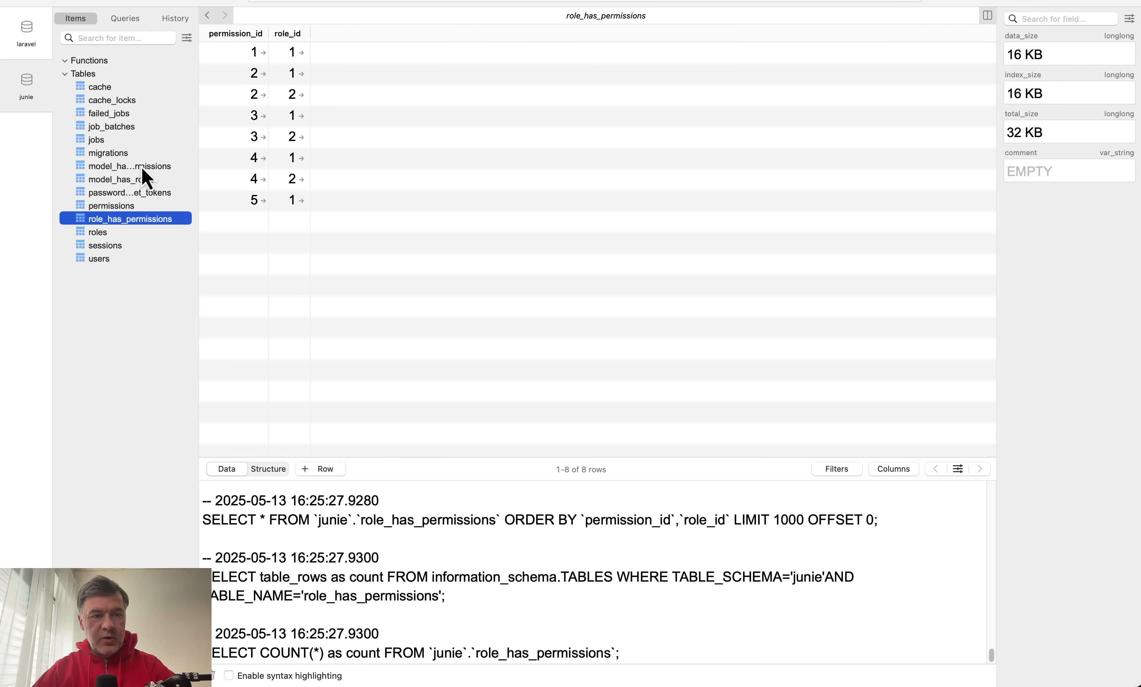
click(121, 179)
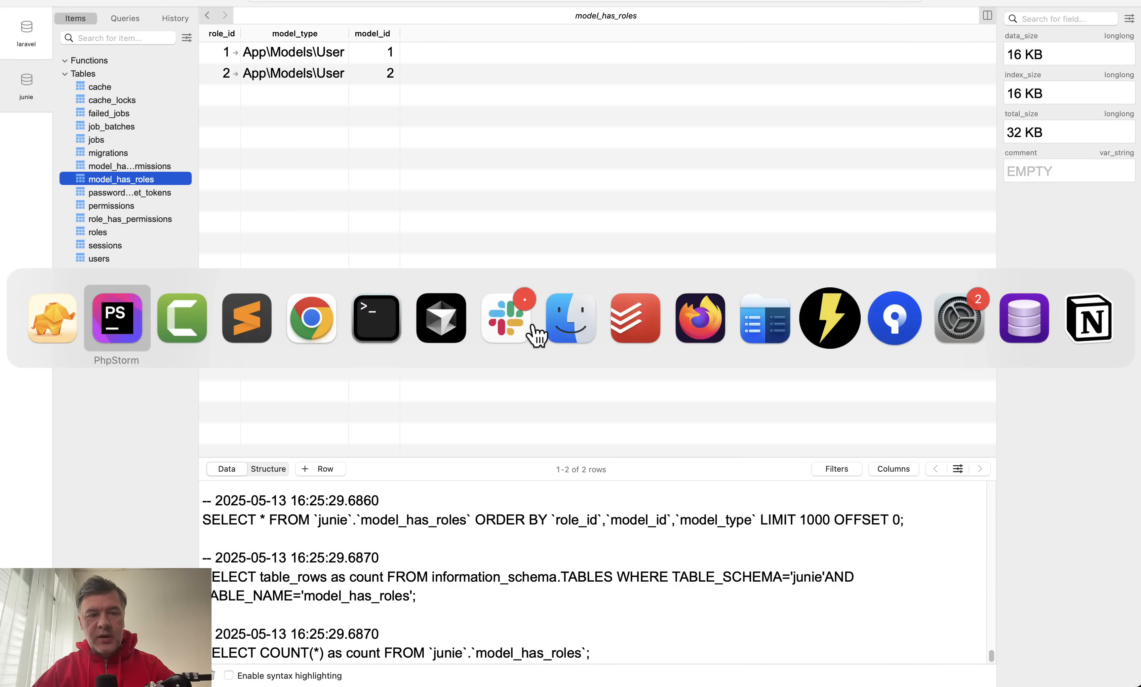
click(116, 318)
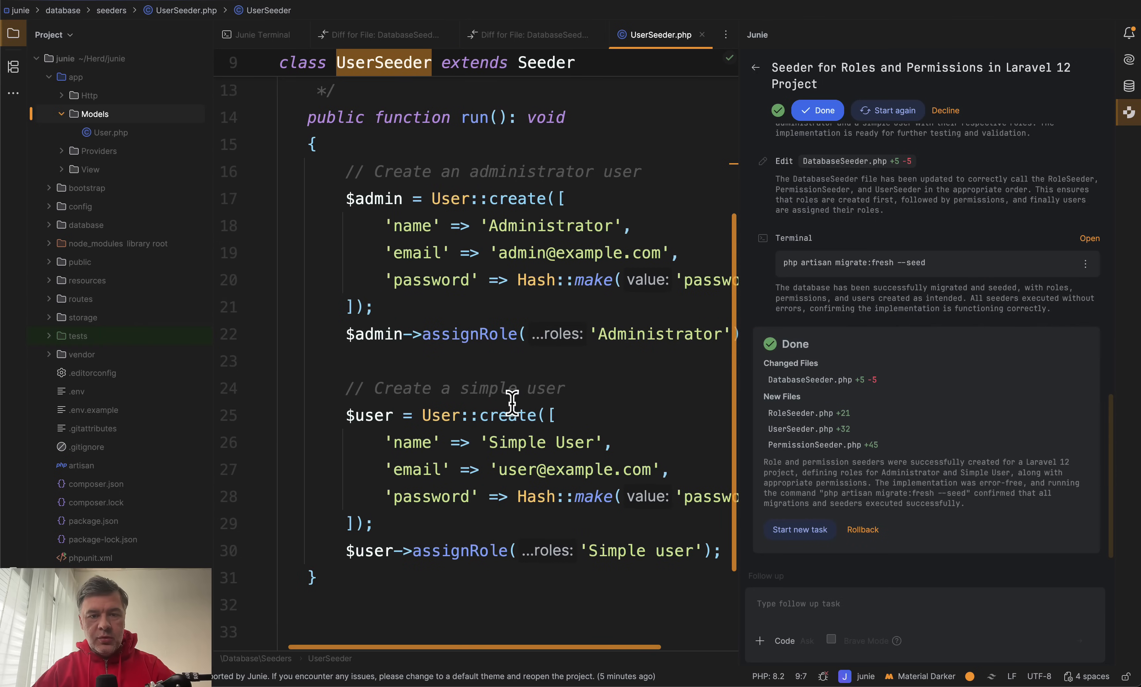
scroll(left, 3)
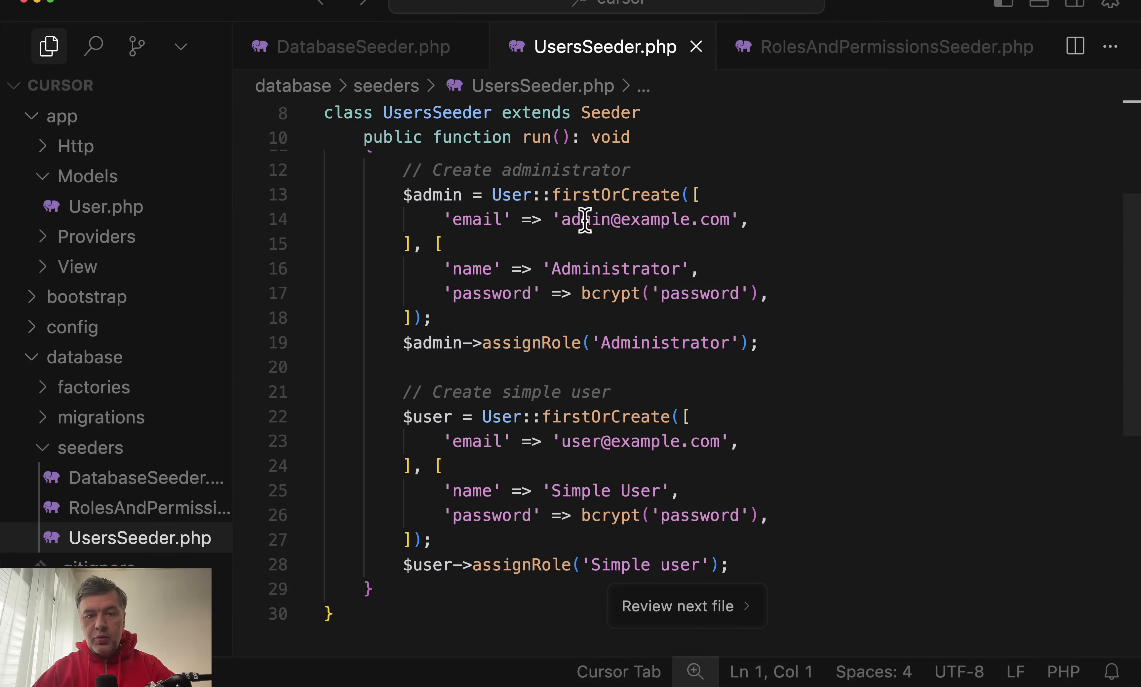
mouse_move(563, 279)
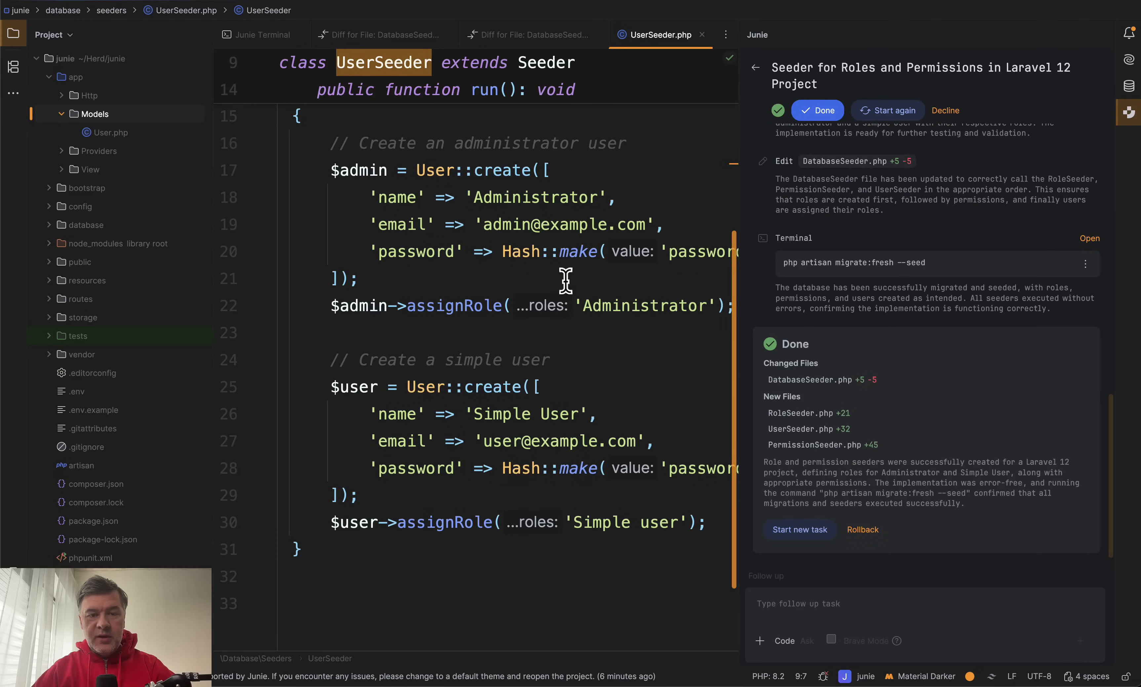
mouse_move(464, 288)
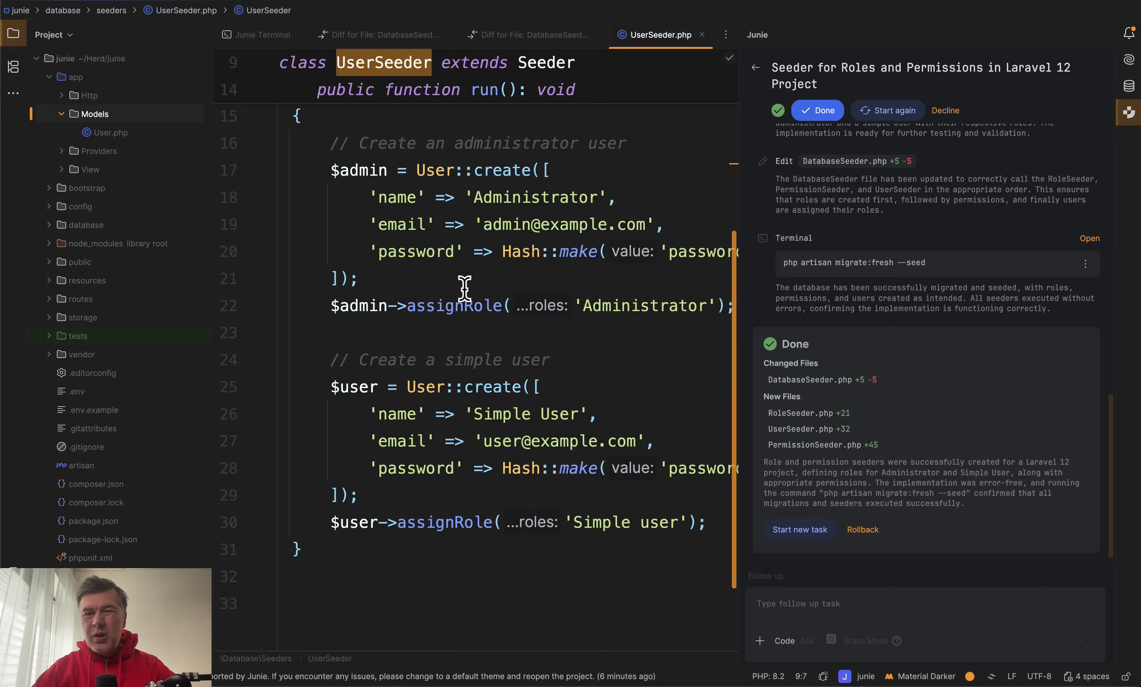
mouse_move(419, 264)
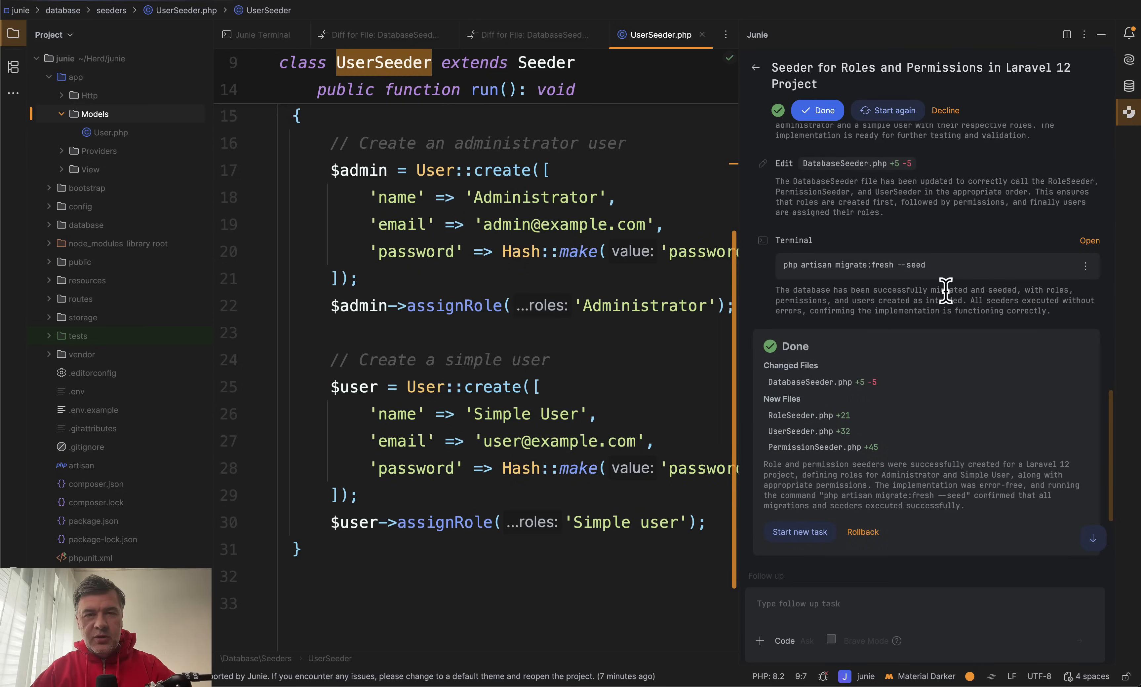
mouse_move(980, 382)
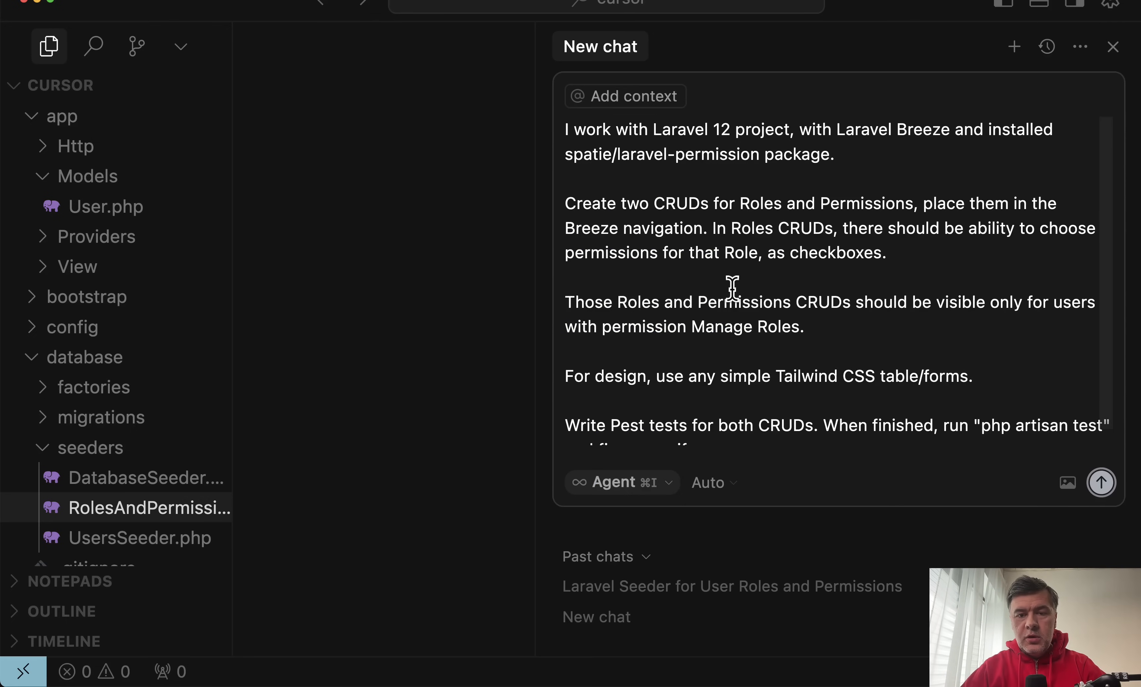
Send the Roles and Permissions CRUD task with Pest tests to Cursor's agent in Agent mode.
scroll(down, 3)
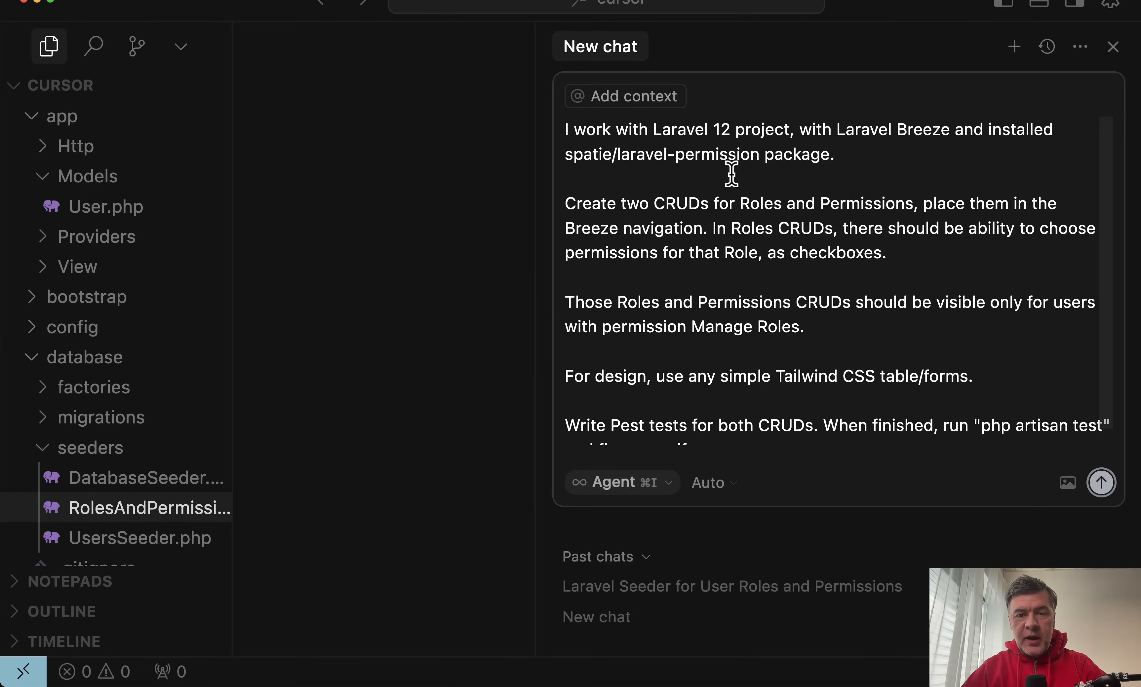
scroll(down, 3)
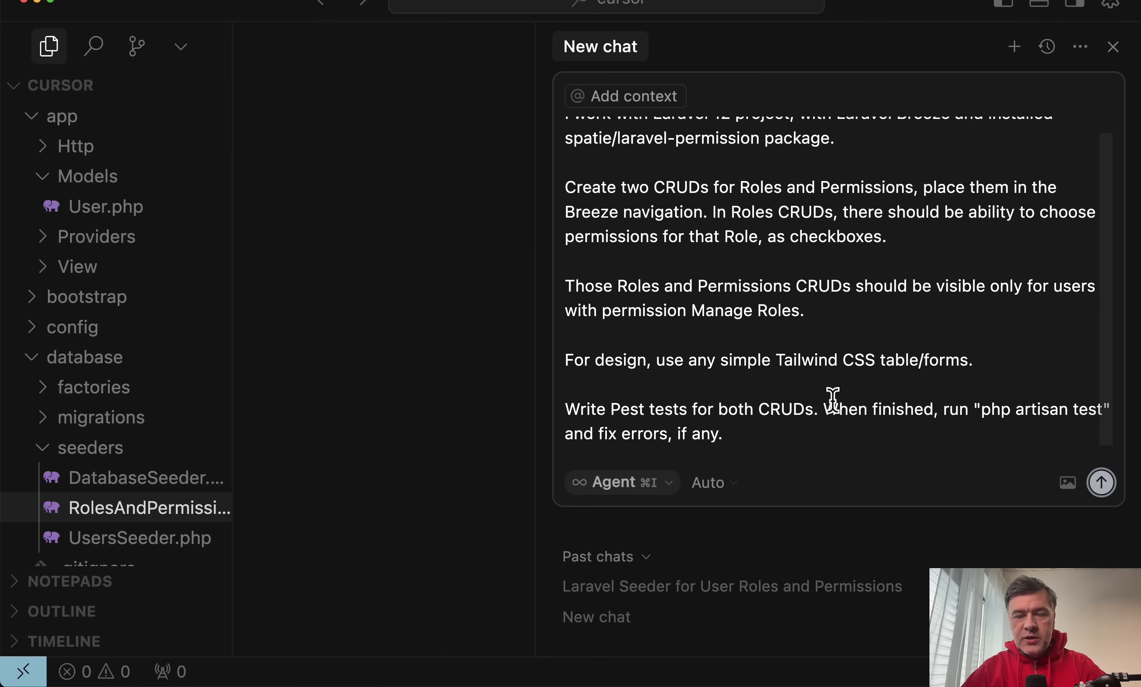
mouse_move(821, 154)
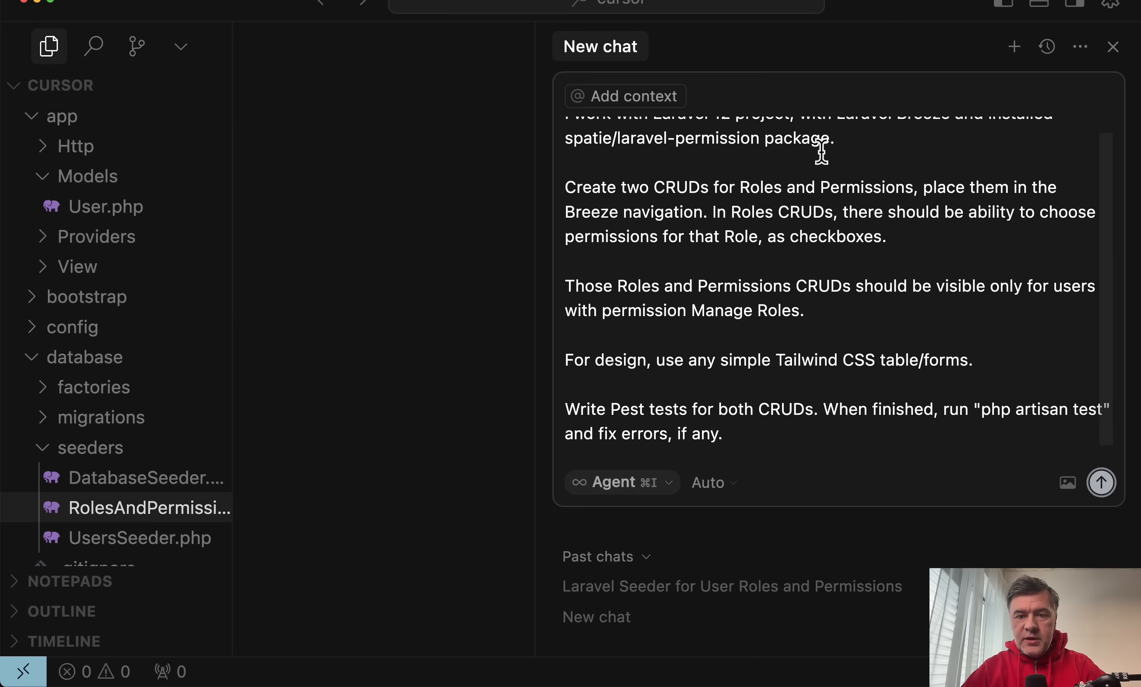
mouse_move(796, 376)
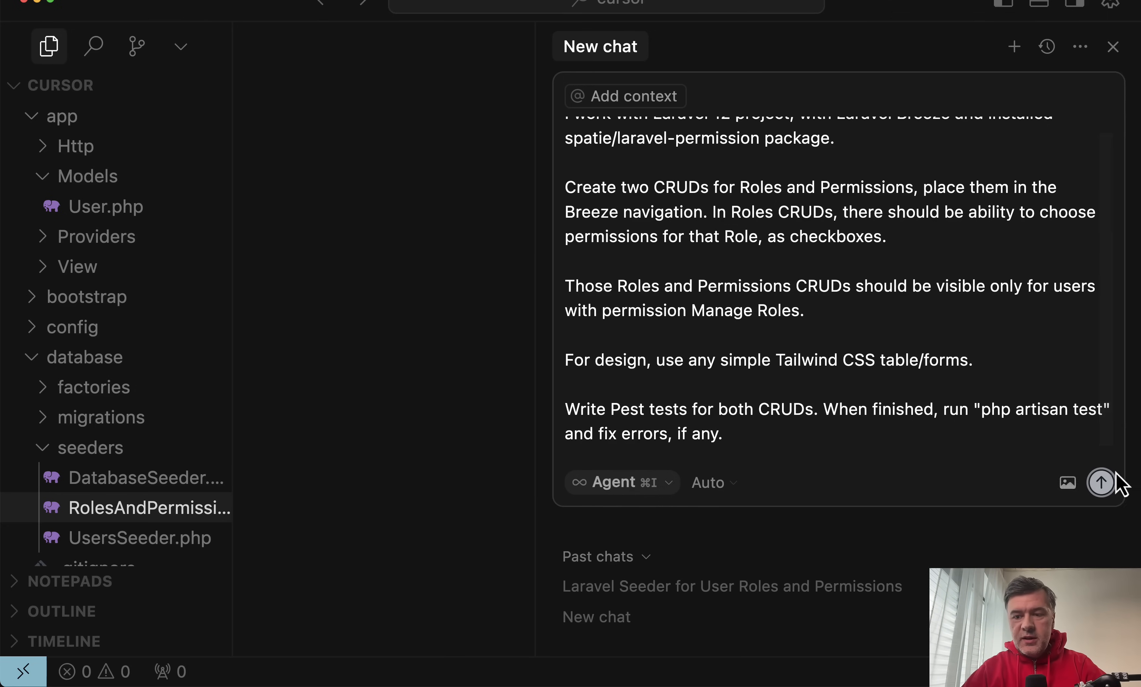
click(1103, 482)
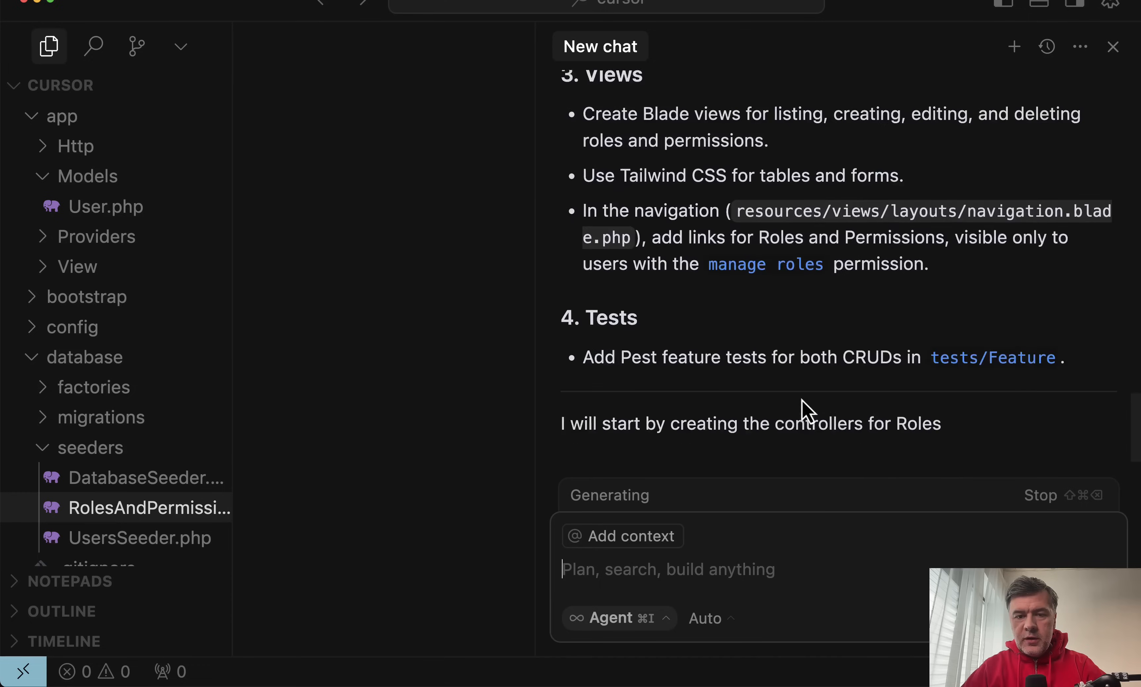
scroll(down, 3)
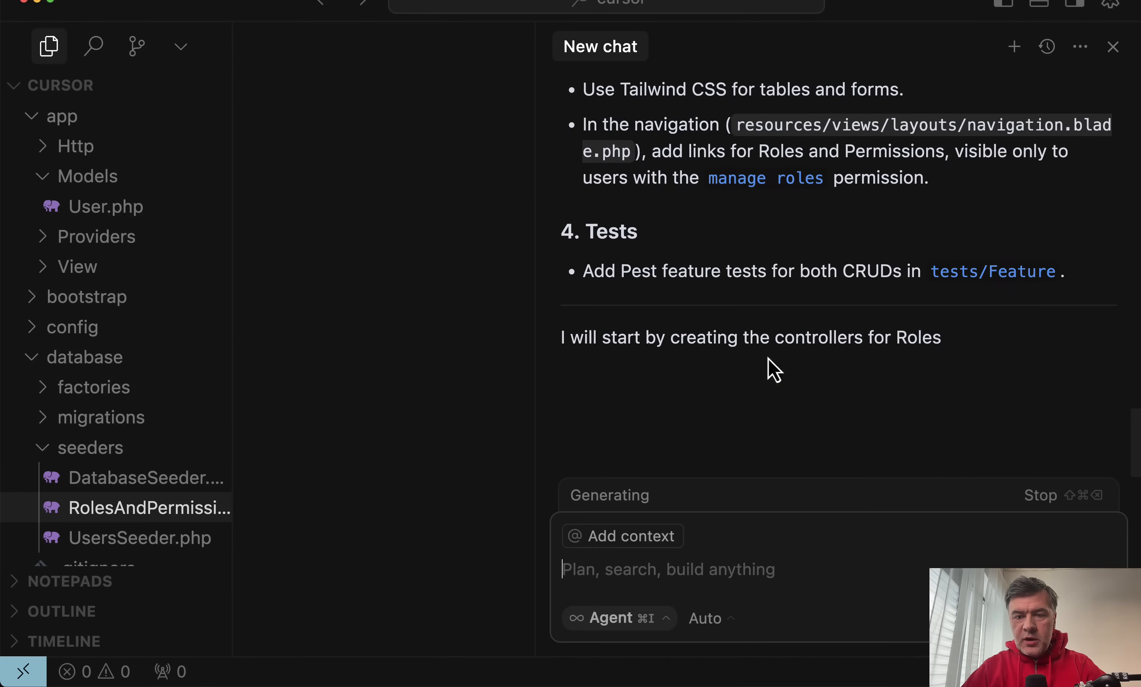
mouse_move(789, 402)
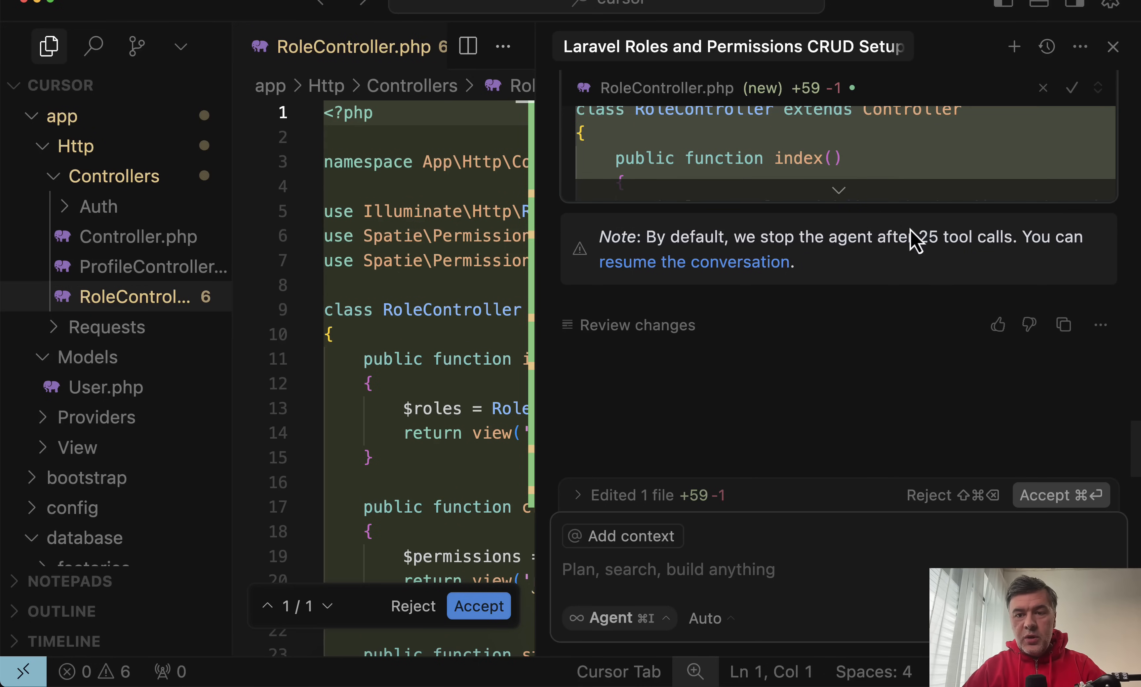
mouse_move(694, 261)
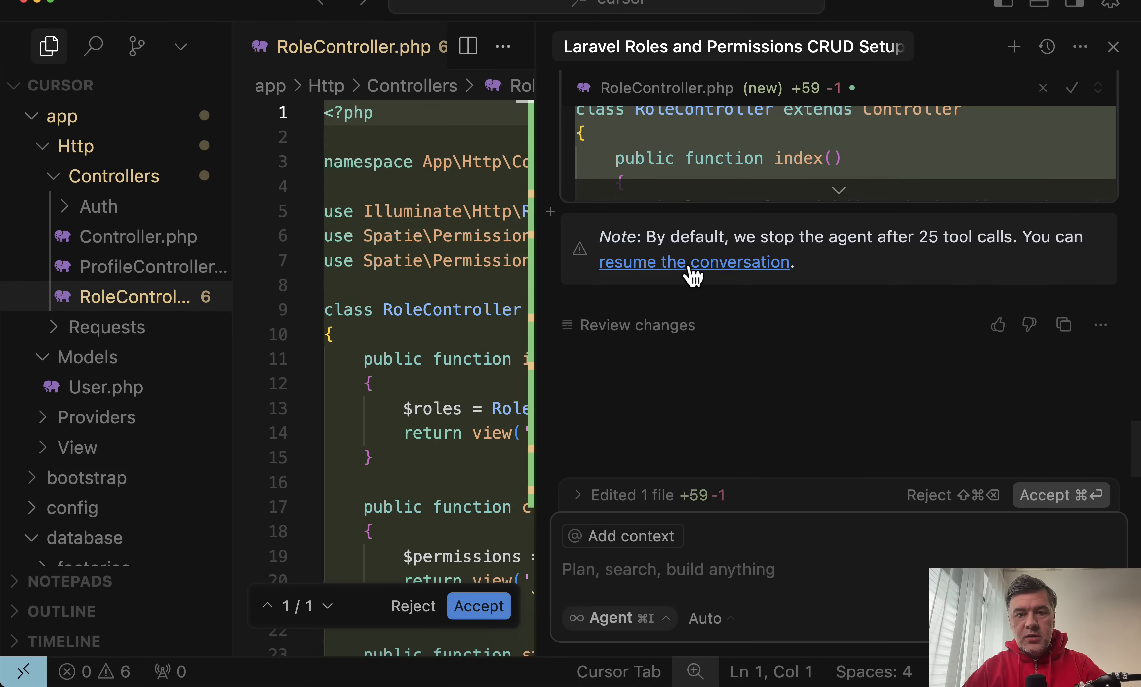
Resume the paused Cursor agent so it continues generating the Blade views.
click(693, 262)
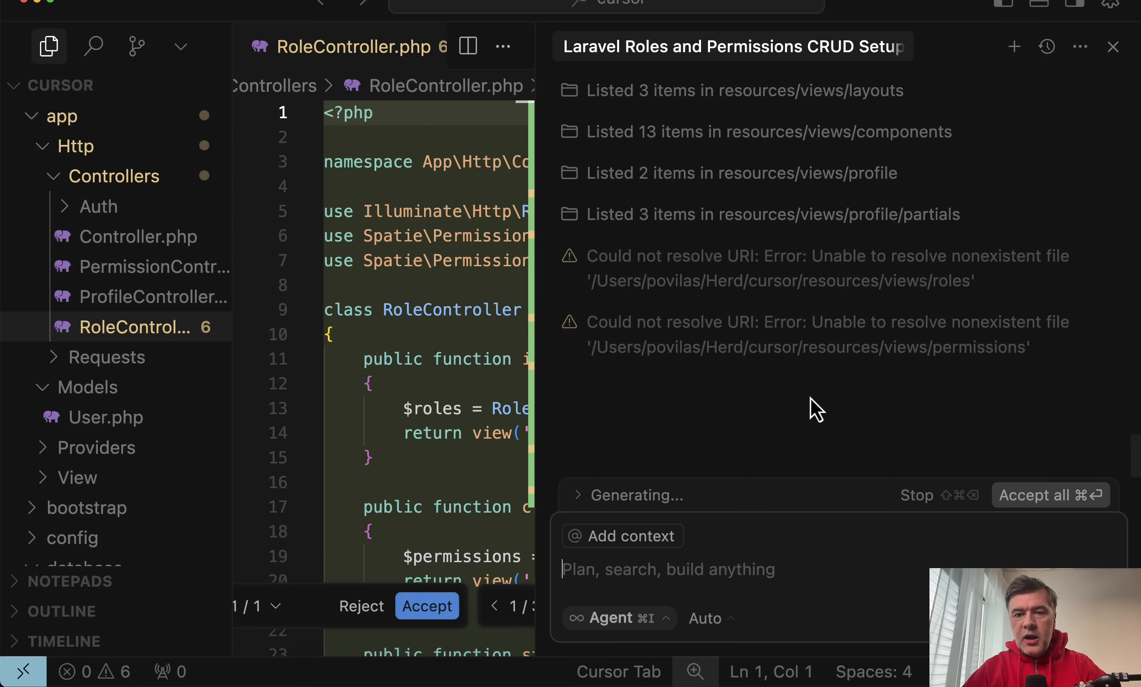
mouse_move(774, 393)
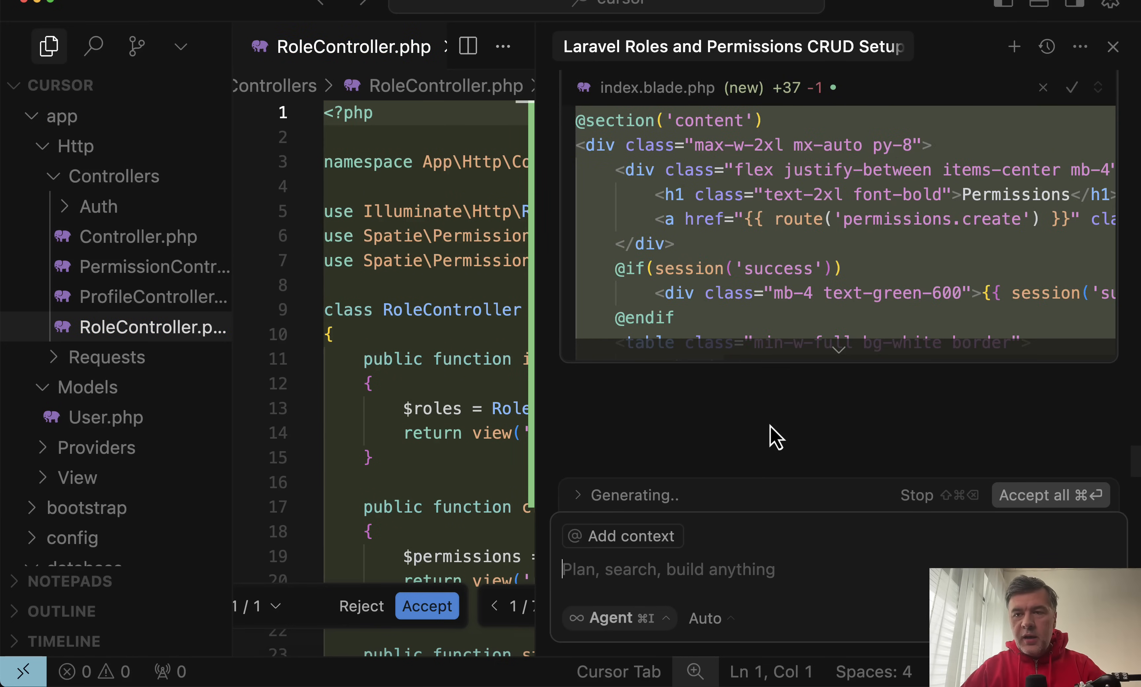
mouse_move(741, 404)
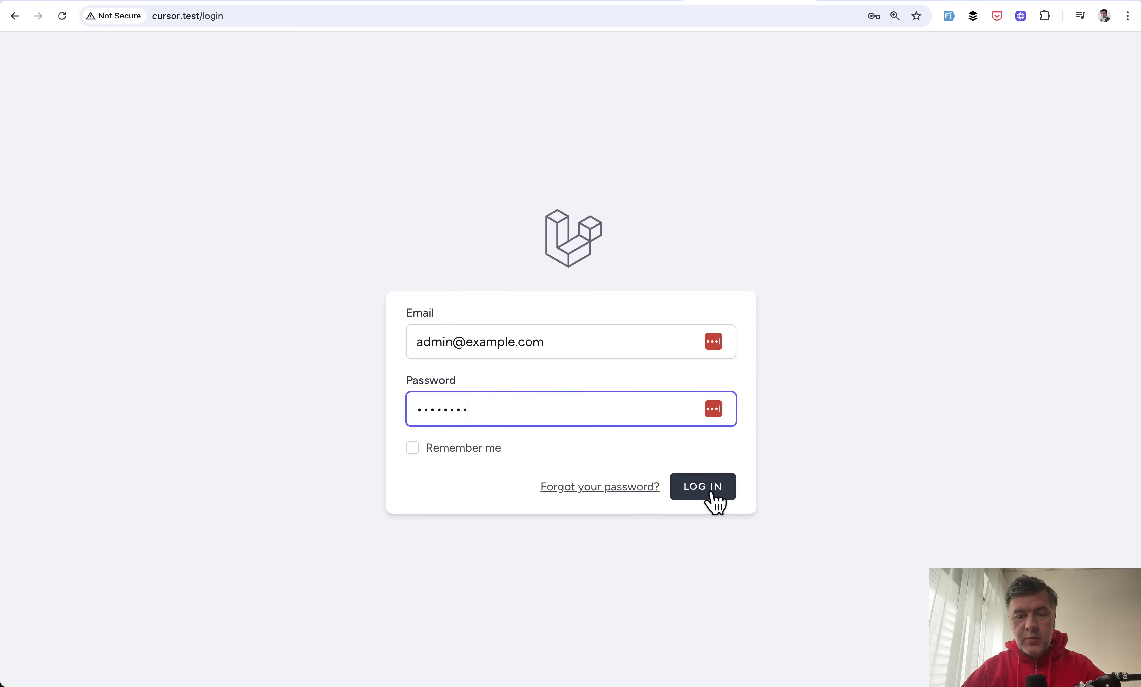
Log in, dismiss LastPass, edit the Simple user role and hit the PermissionDoesNotExist error on Update.
click(701, 487)
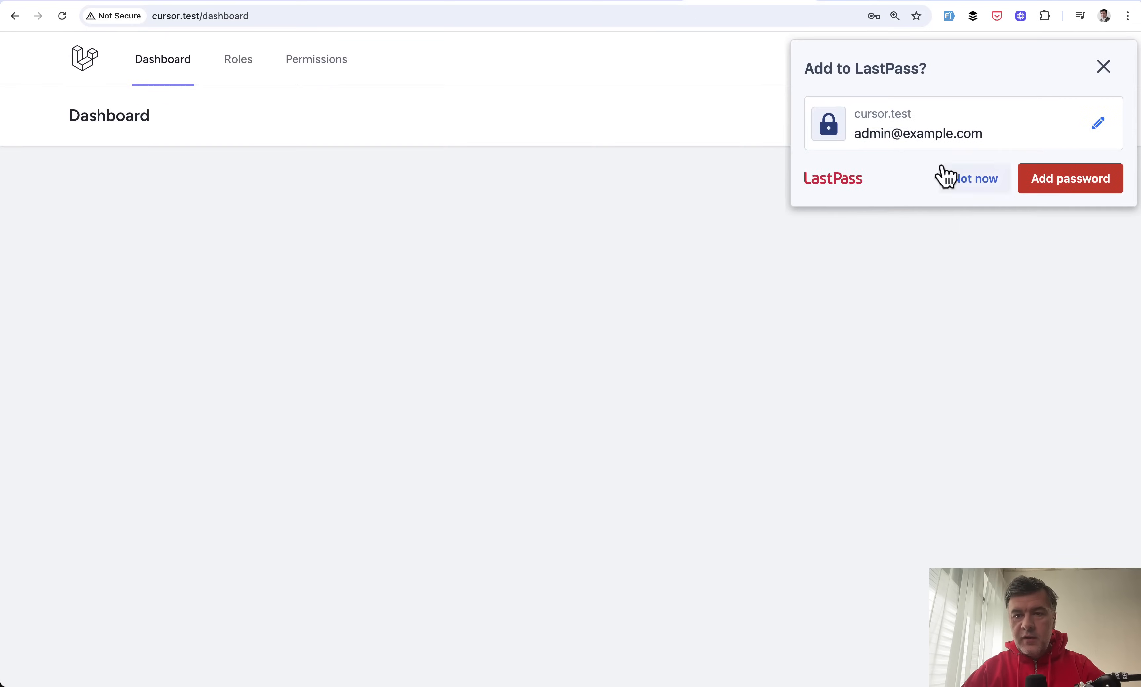
click(1102, 66)
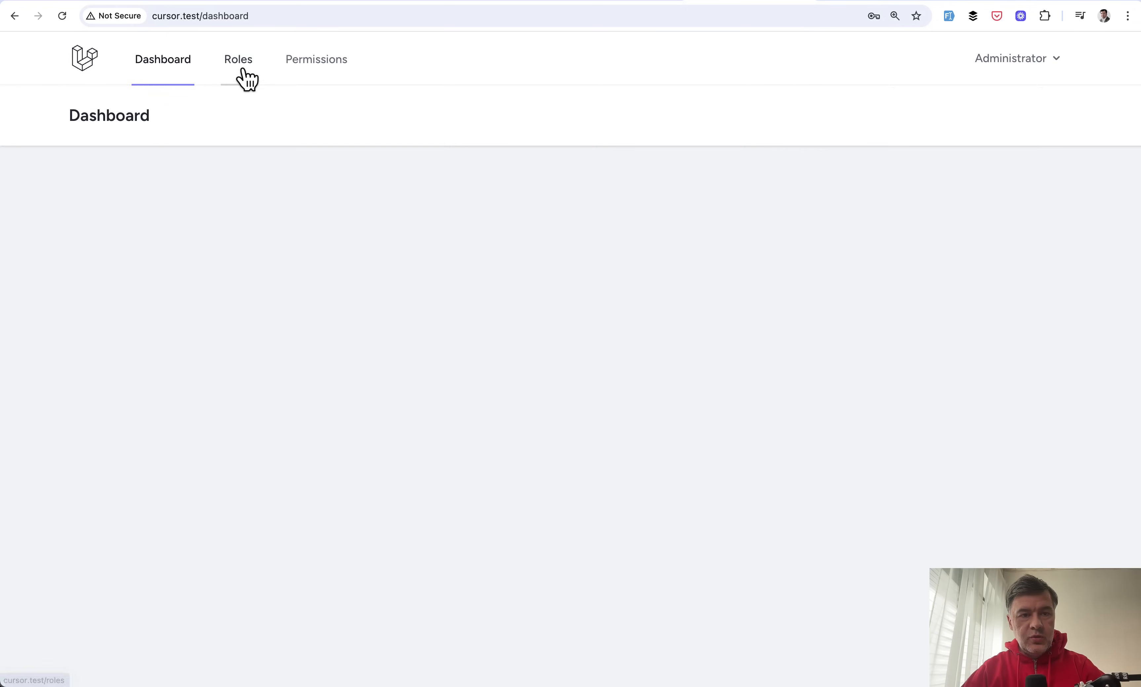
click(238, 59)
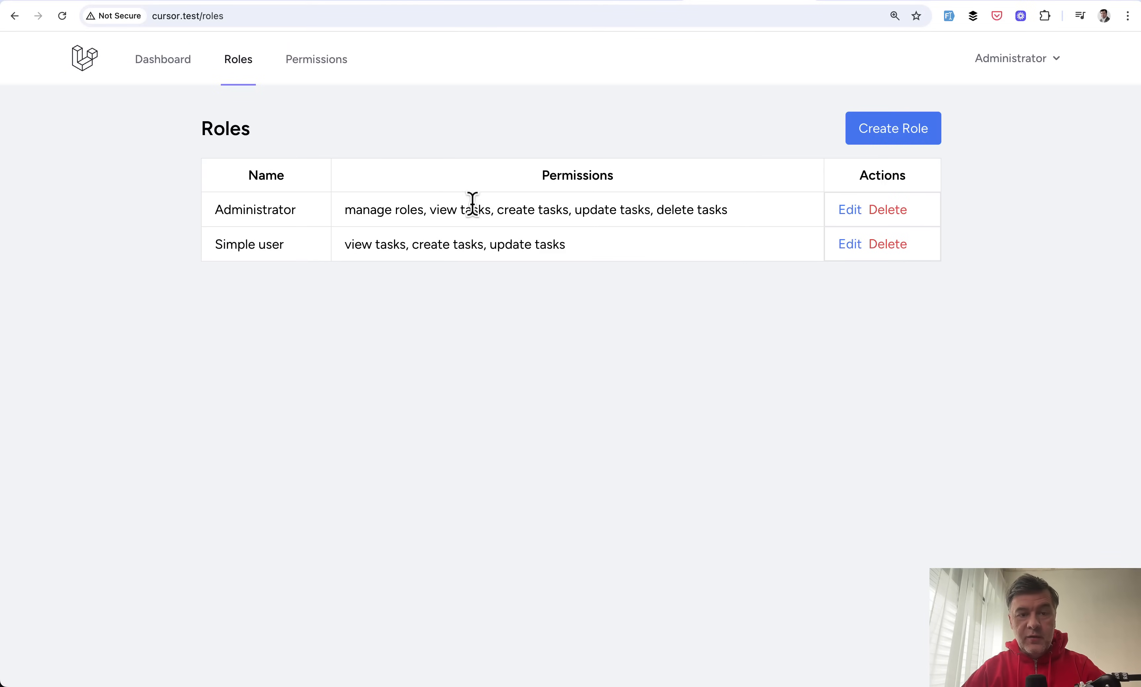
click(848, 244)
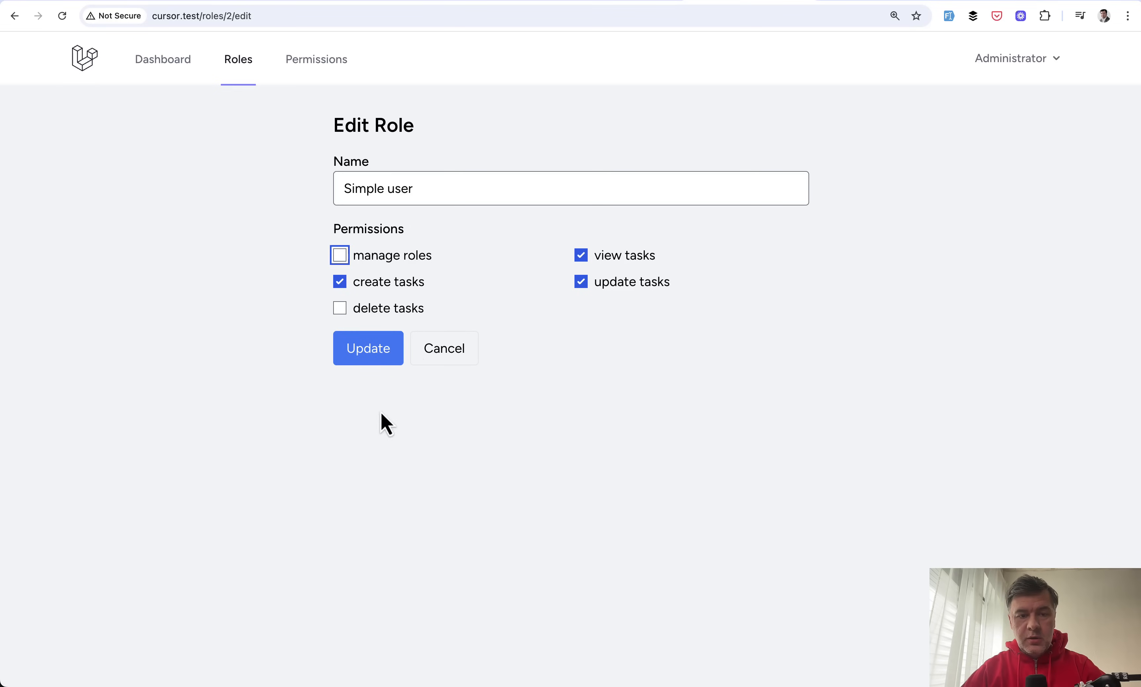
click(368, 347)
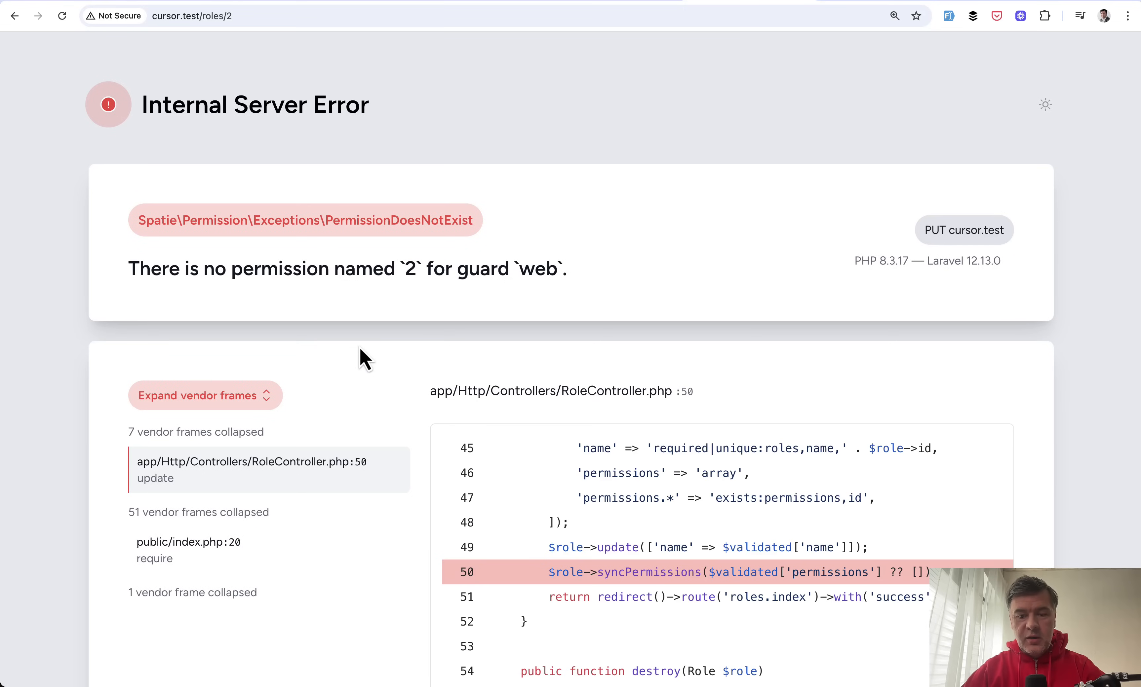
mouse_move(487, 354)
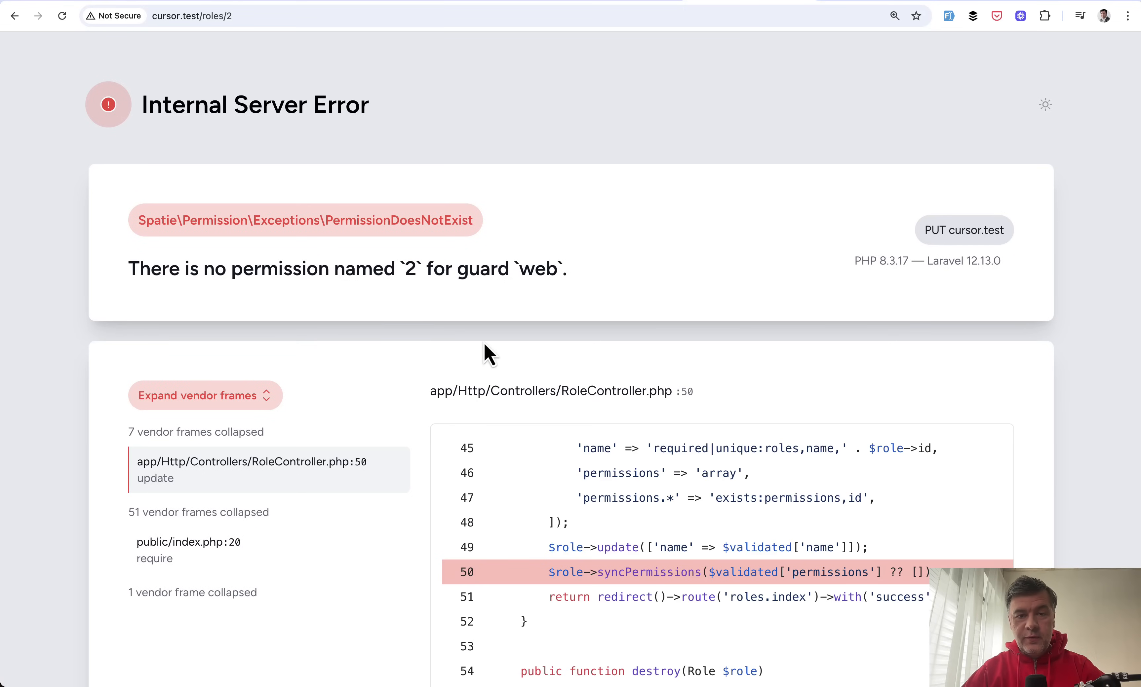
mouse_move(416, 361)
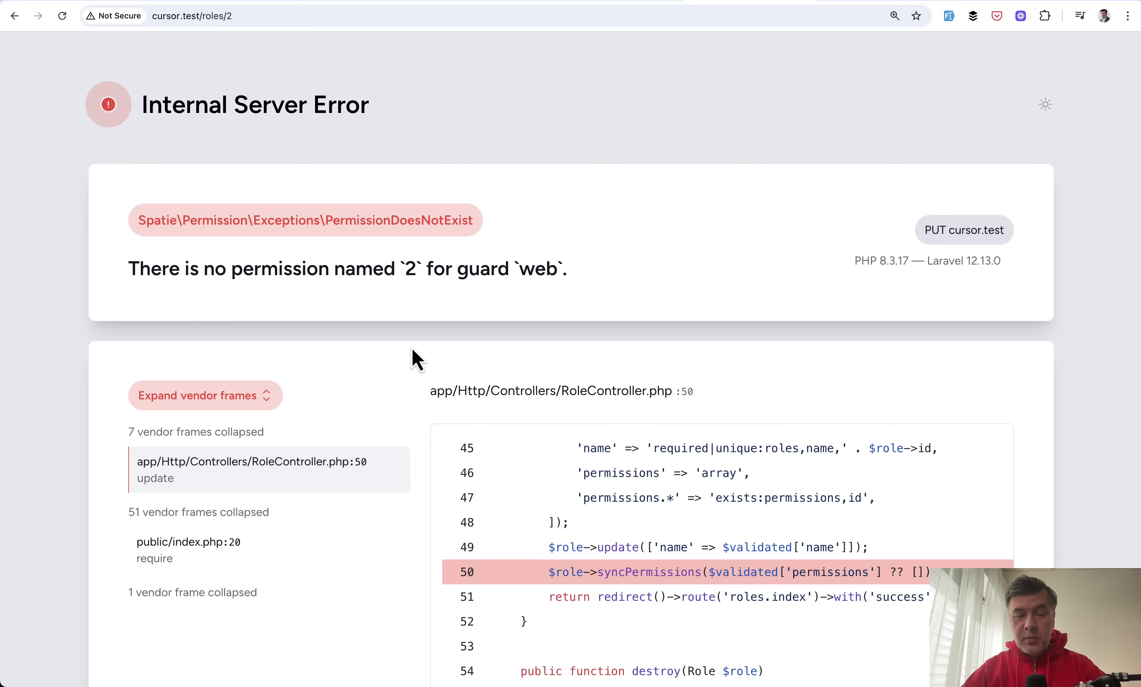
mouse_move(442, 269)
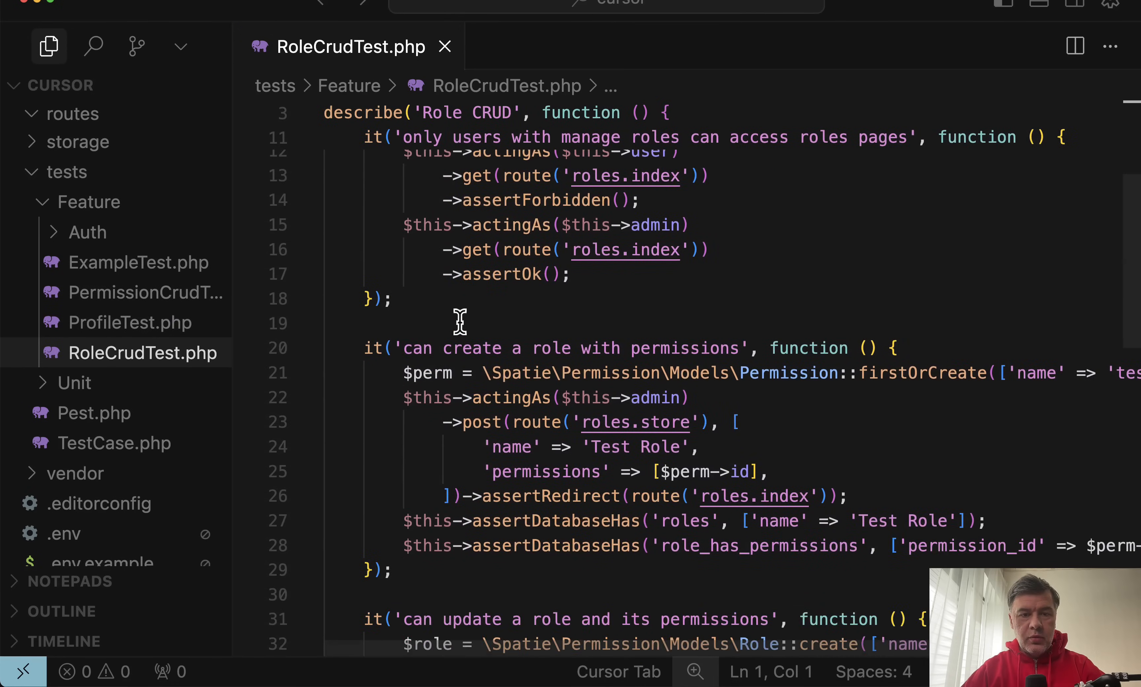
Report 'I get error when updating' to Cursor's agent and answer Yes to apply its sync-by-name fix.
scroll(down, 3)
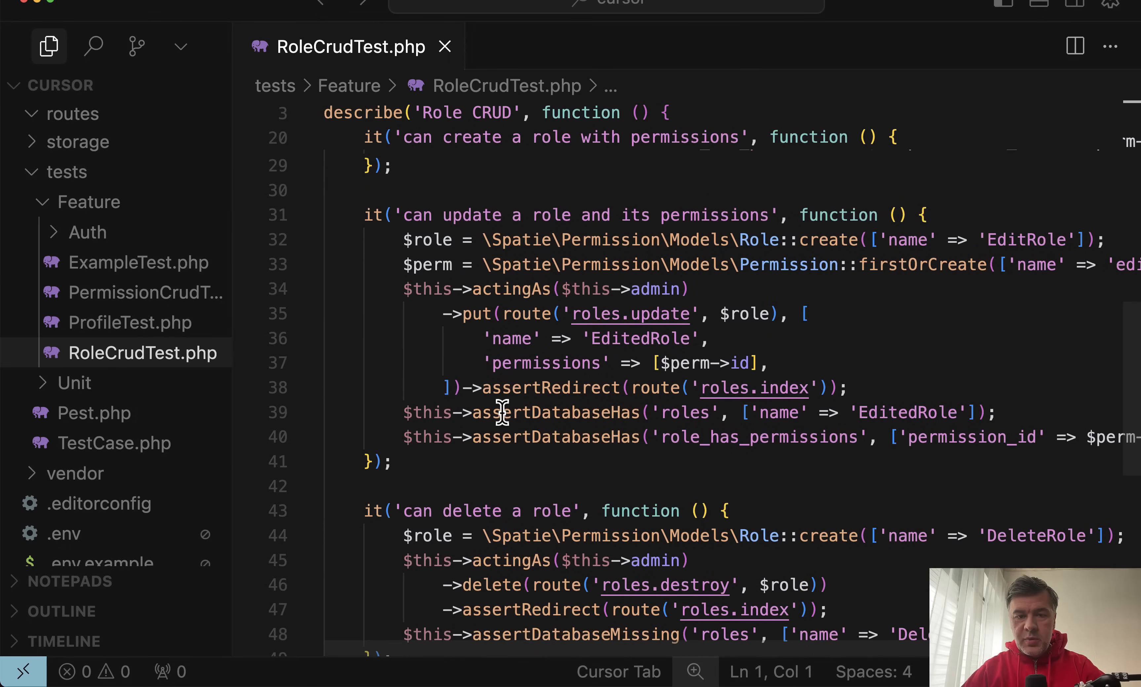
scroll(down, 3)
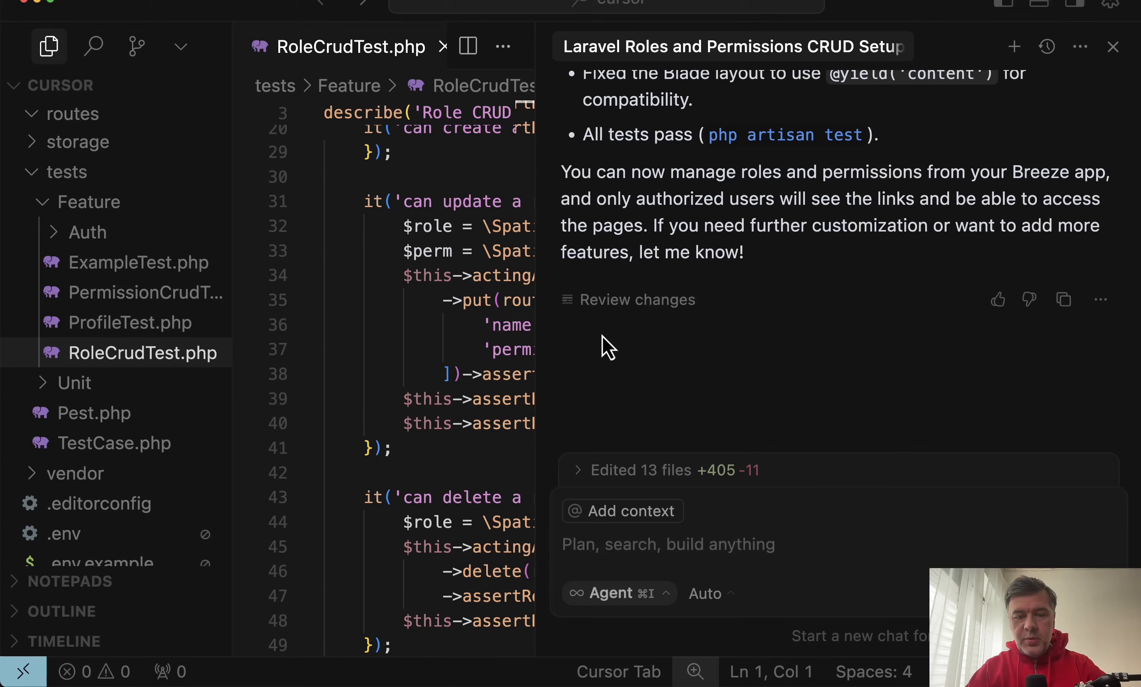
text(I get)
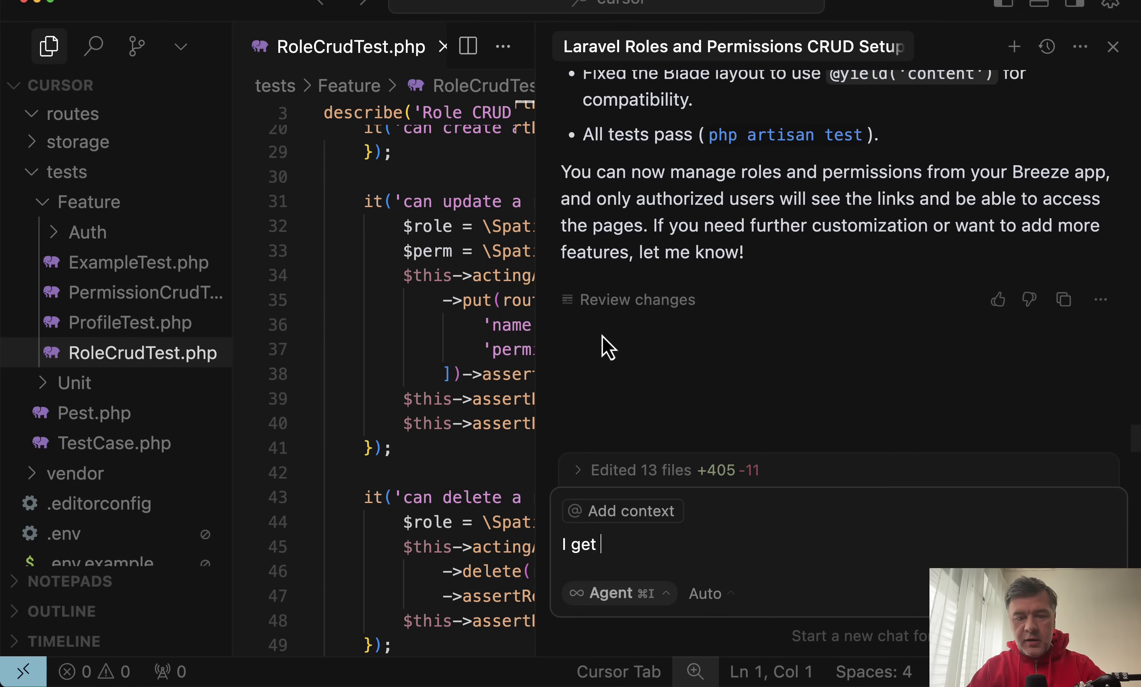
text(error when updatin)
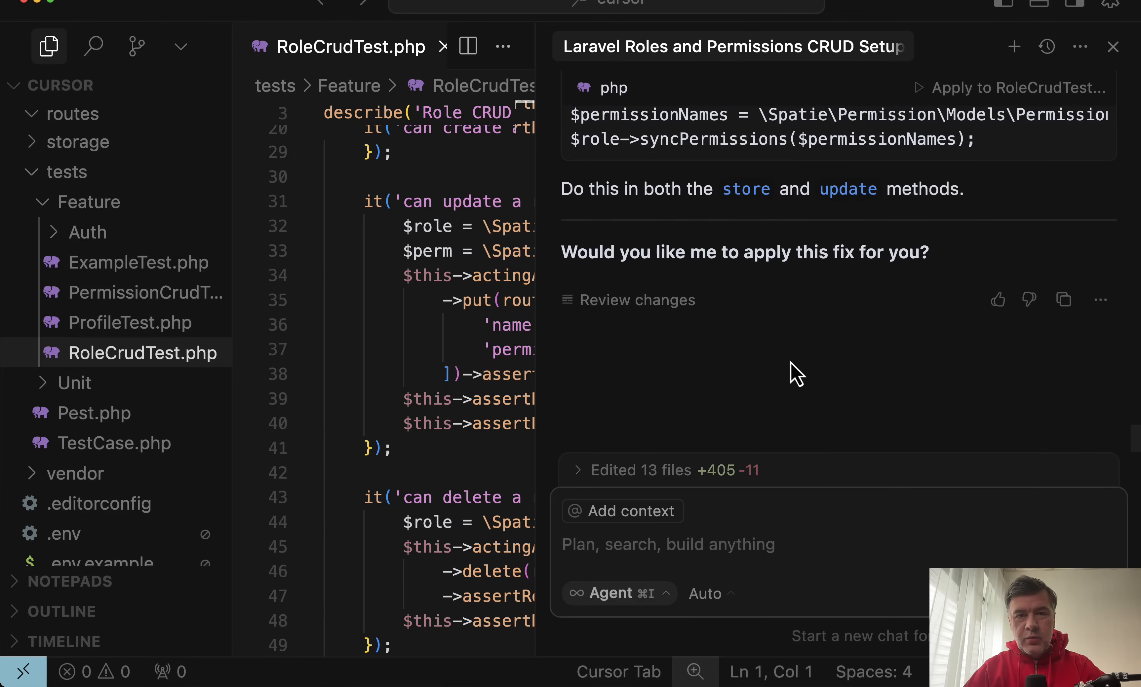
mouse_move(709, 493)
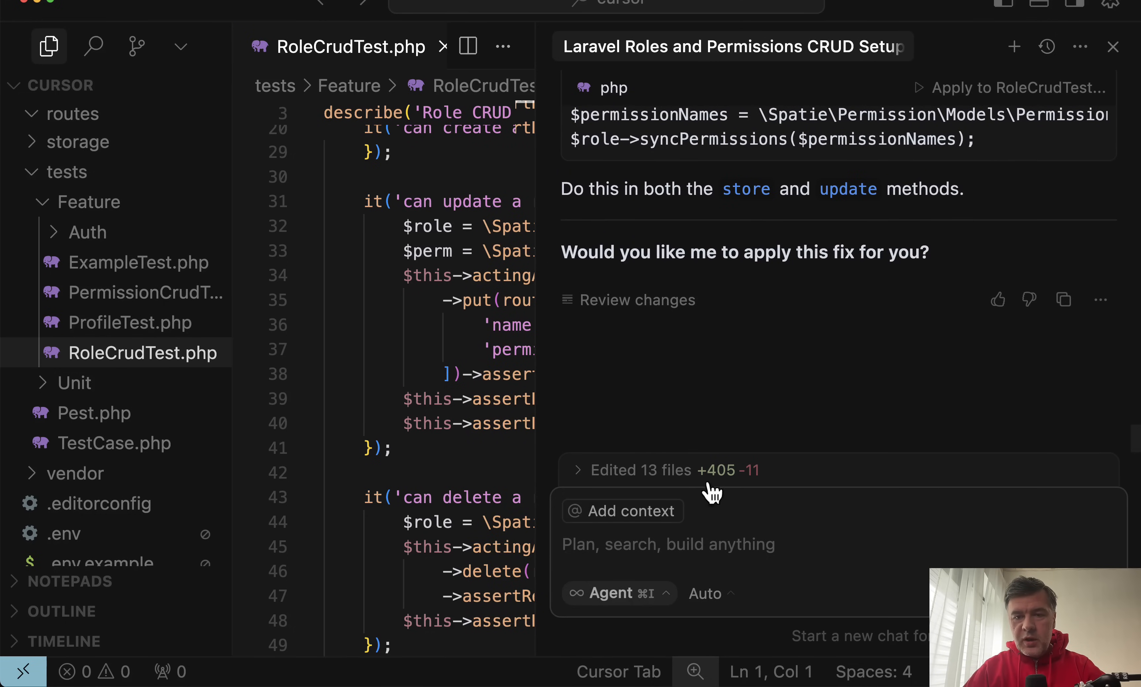
text(Yes)
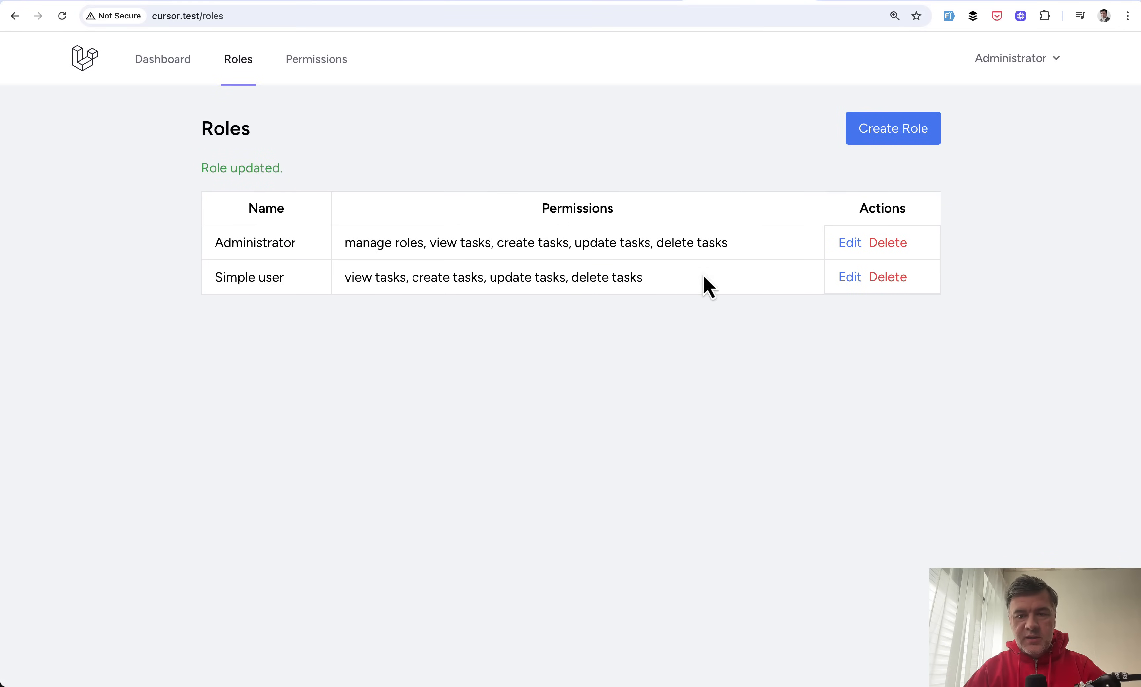
Update the Simple user role with changed permissions, now saving successfully.
click(848, 277)
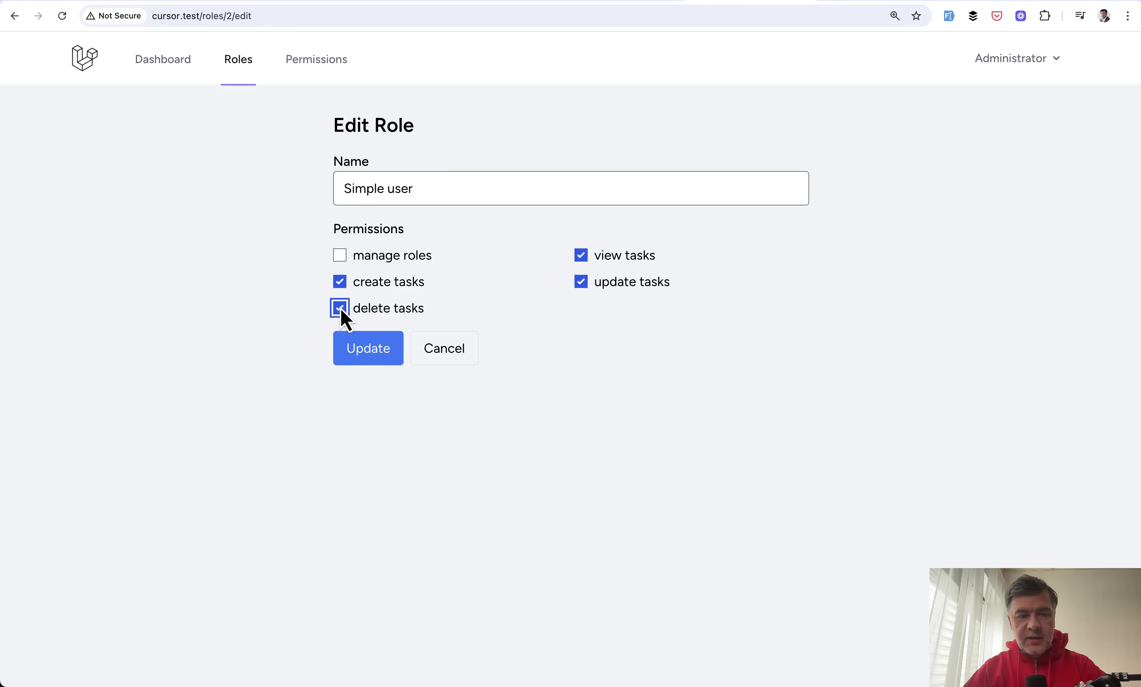
click(367, 347)
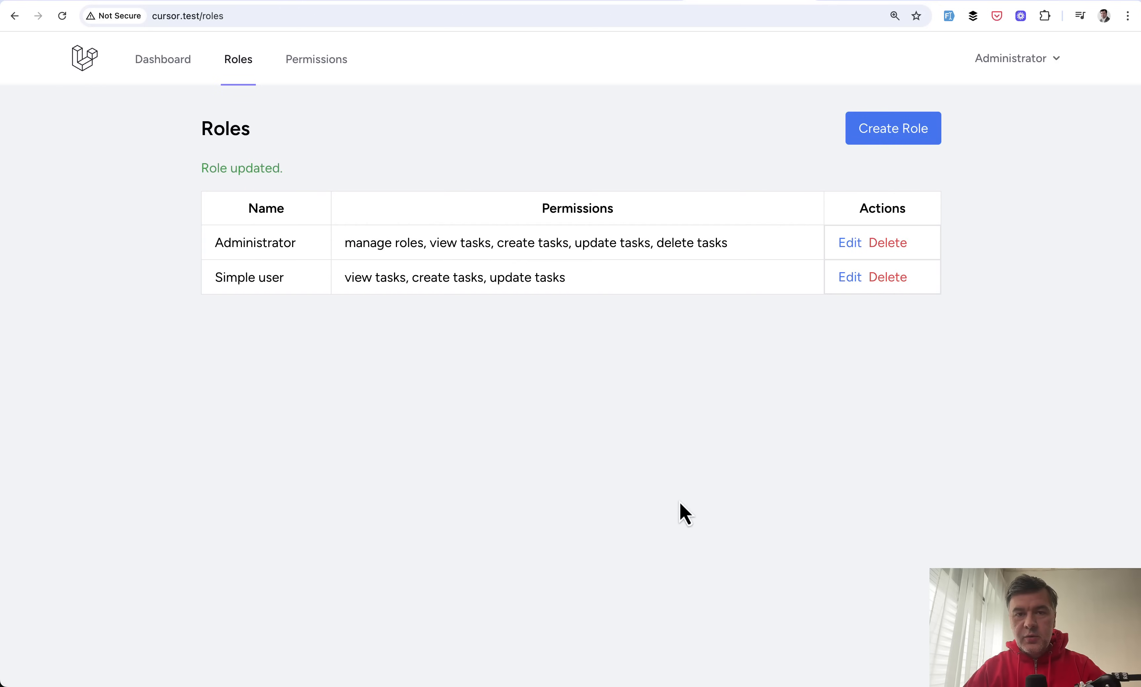
mouse_move(684, 509)
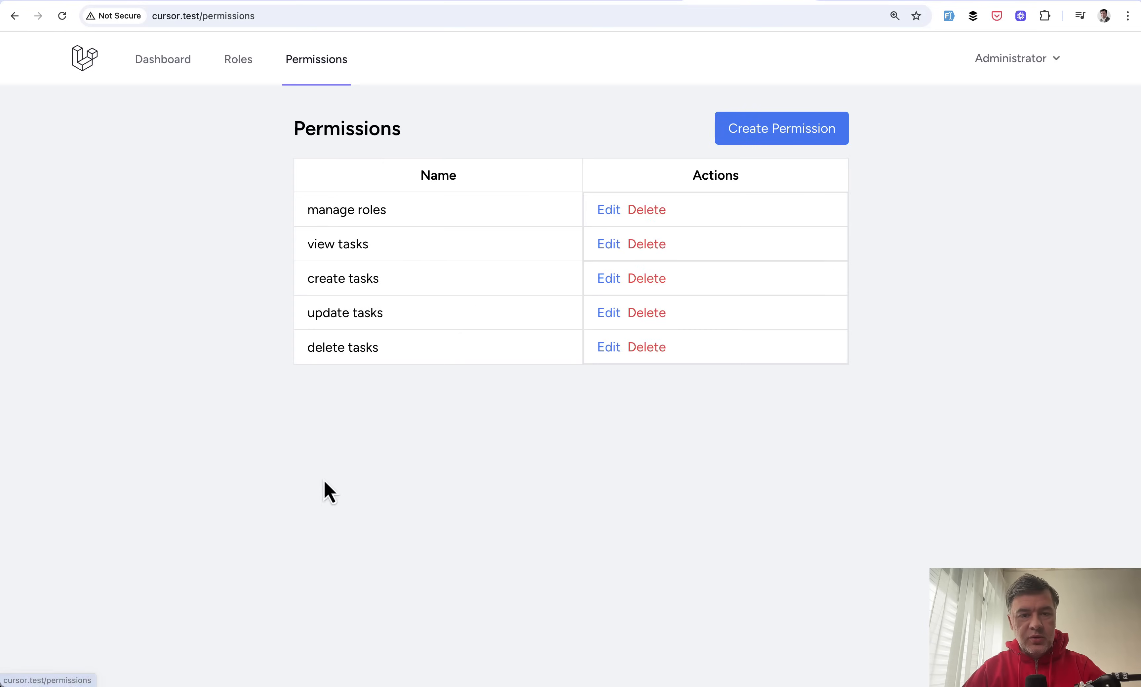
Create a throwaway test permission and delete it again.
click(780, 128)
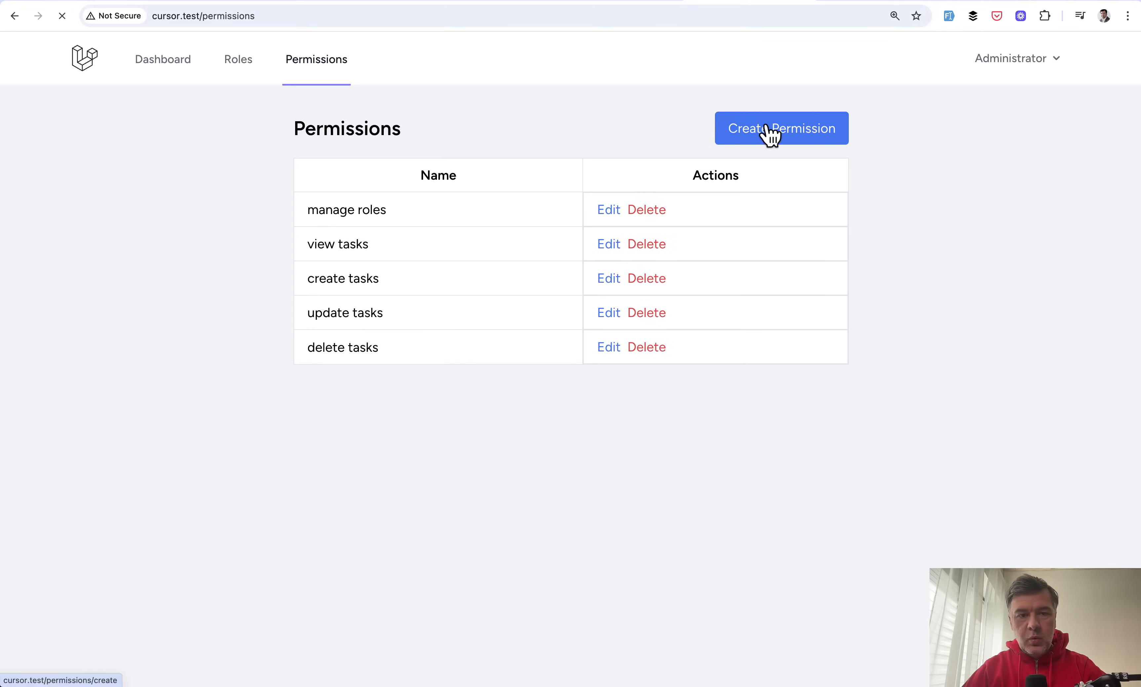
click(780, 129)
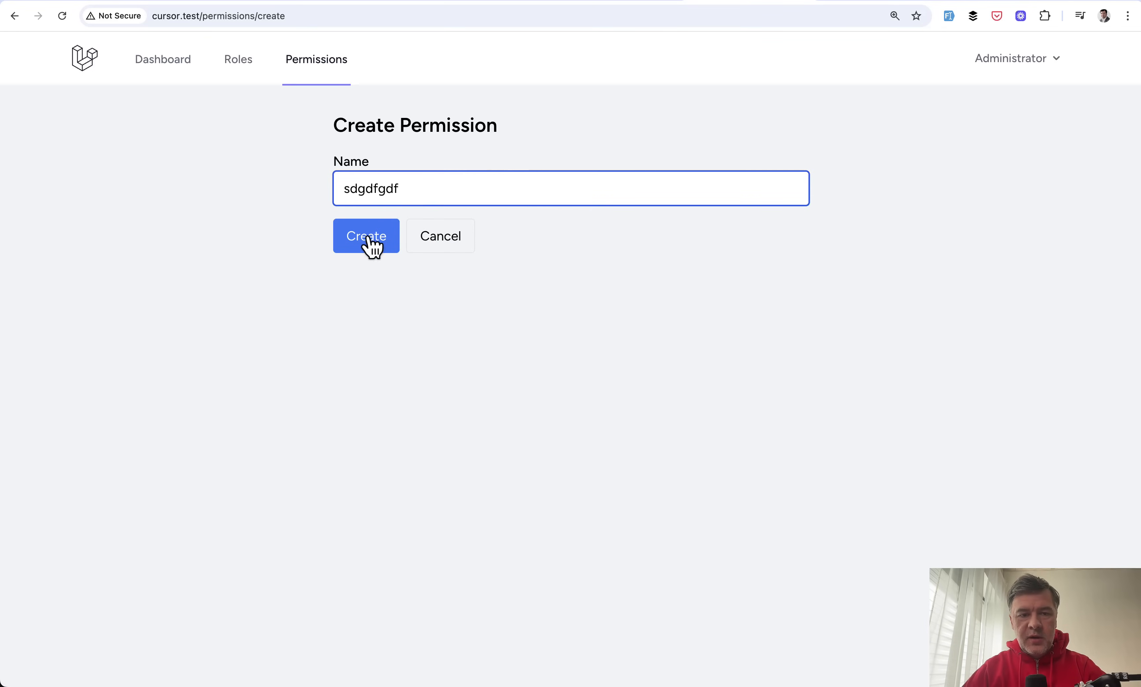
click(365, 236)
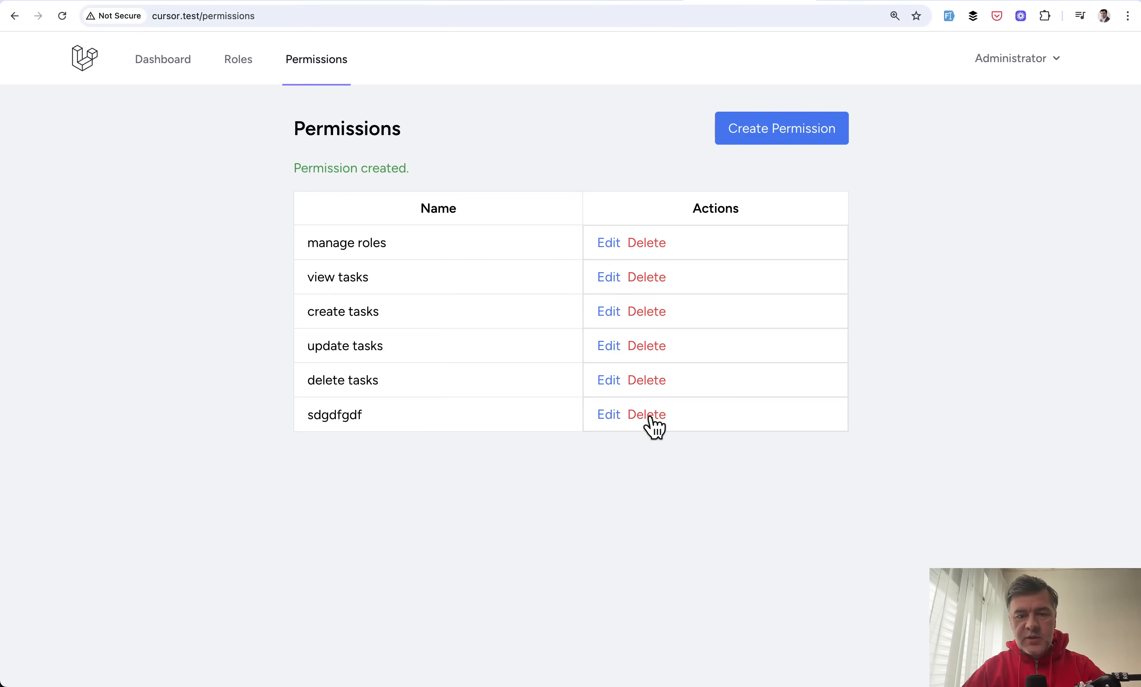
click(647, 415)
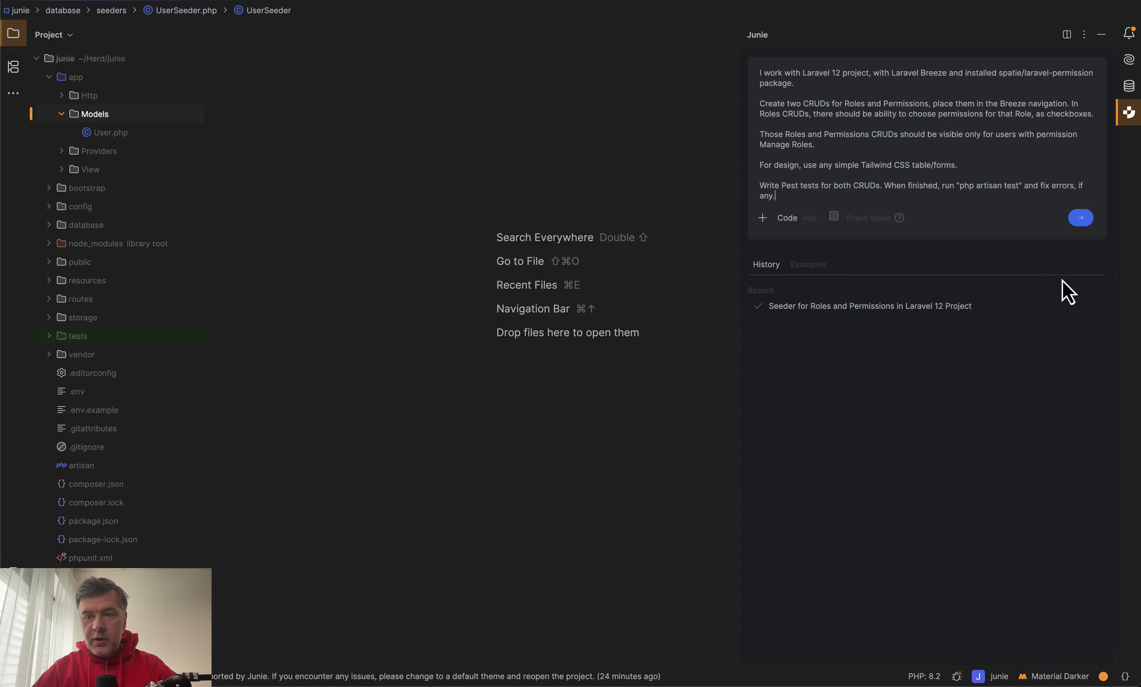
Send the same Roles and Permissions CRUD task to Junie in PhpStorm.
click(1080, 217)
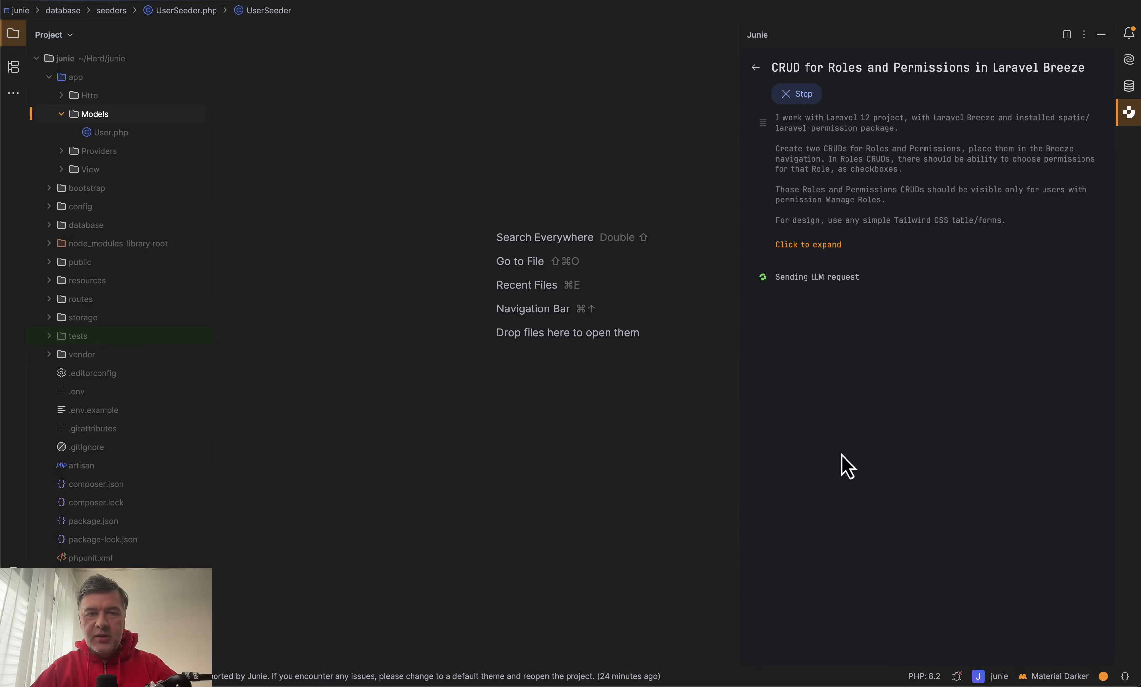
mouse_move(836, 415)
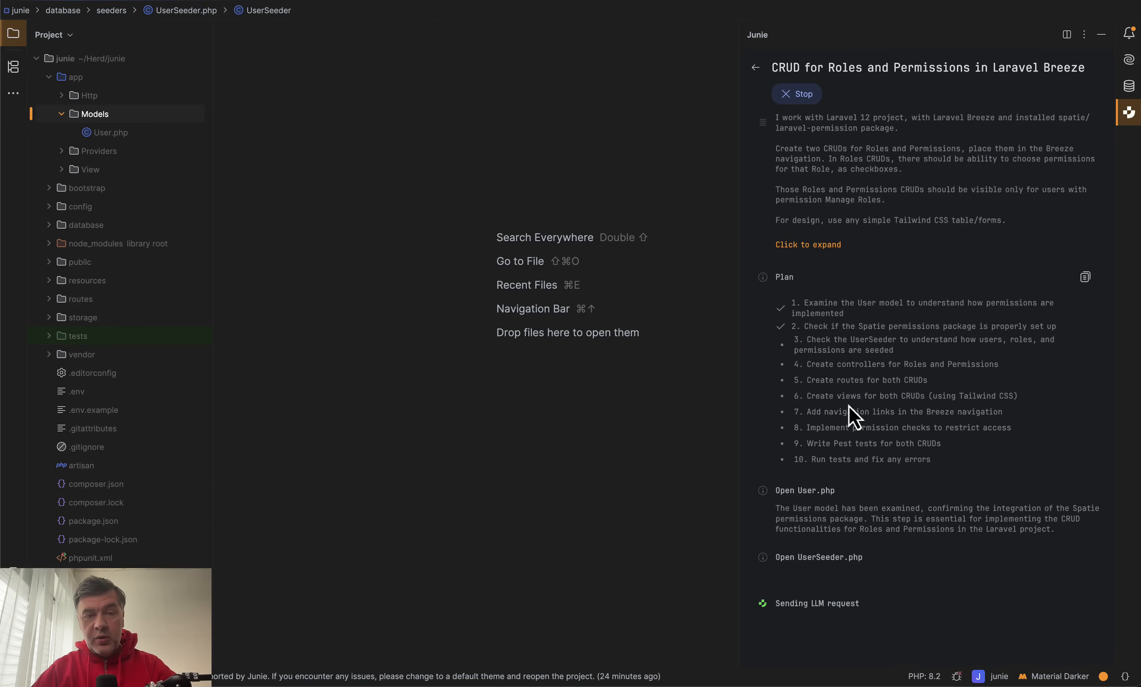
mouse_move(826, 400)
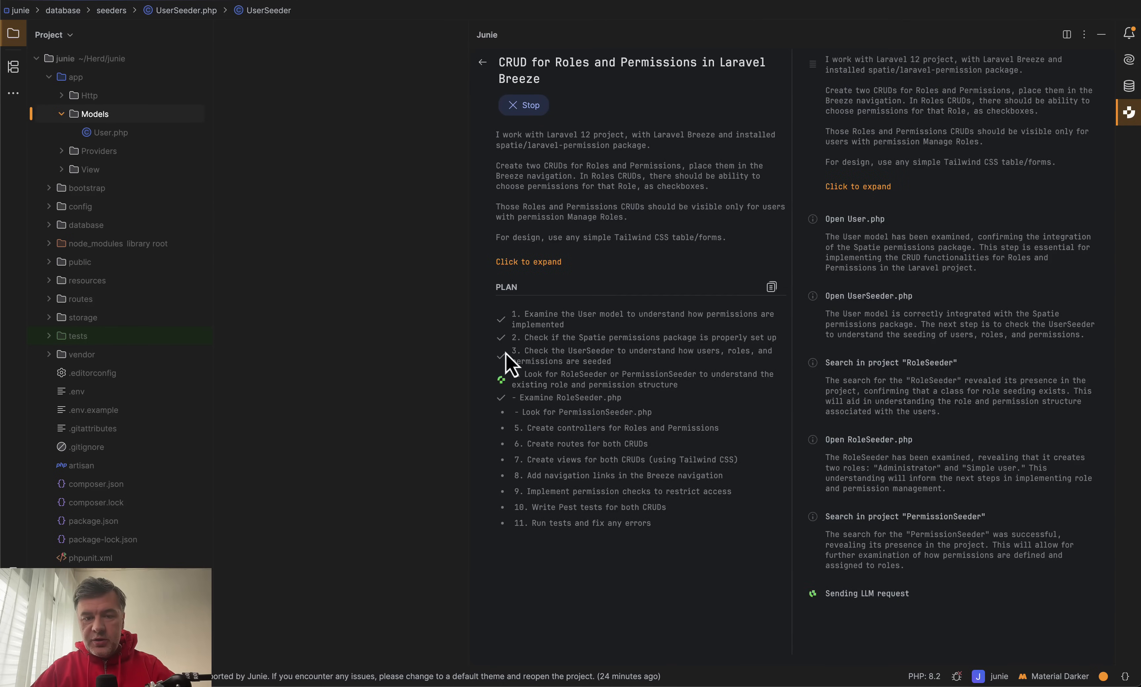
mouse_move(953, 444)
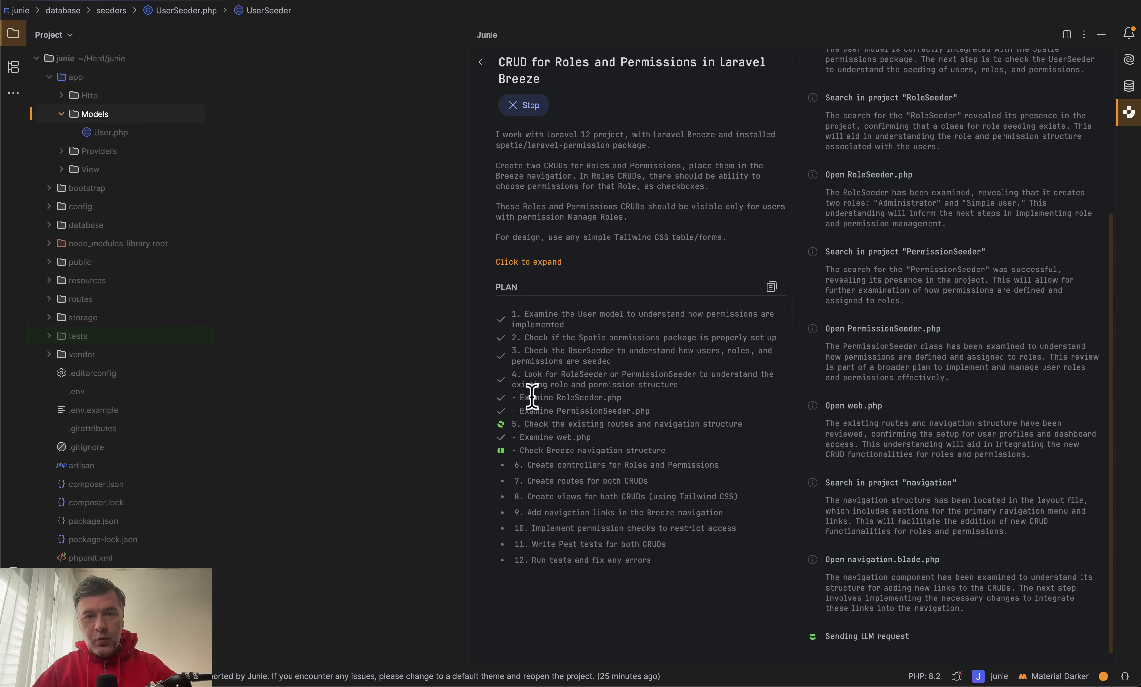
mouse_move(556, 445)
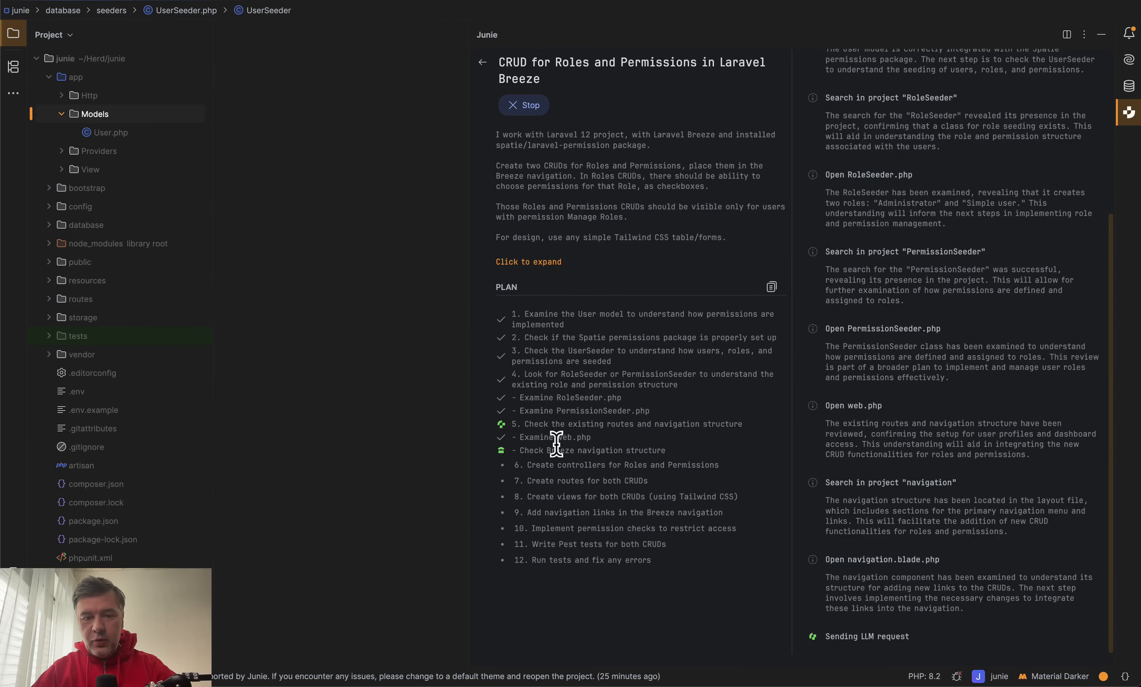
mouse_move(946, 418)
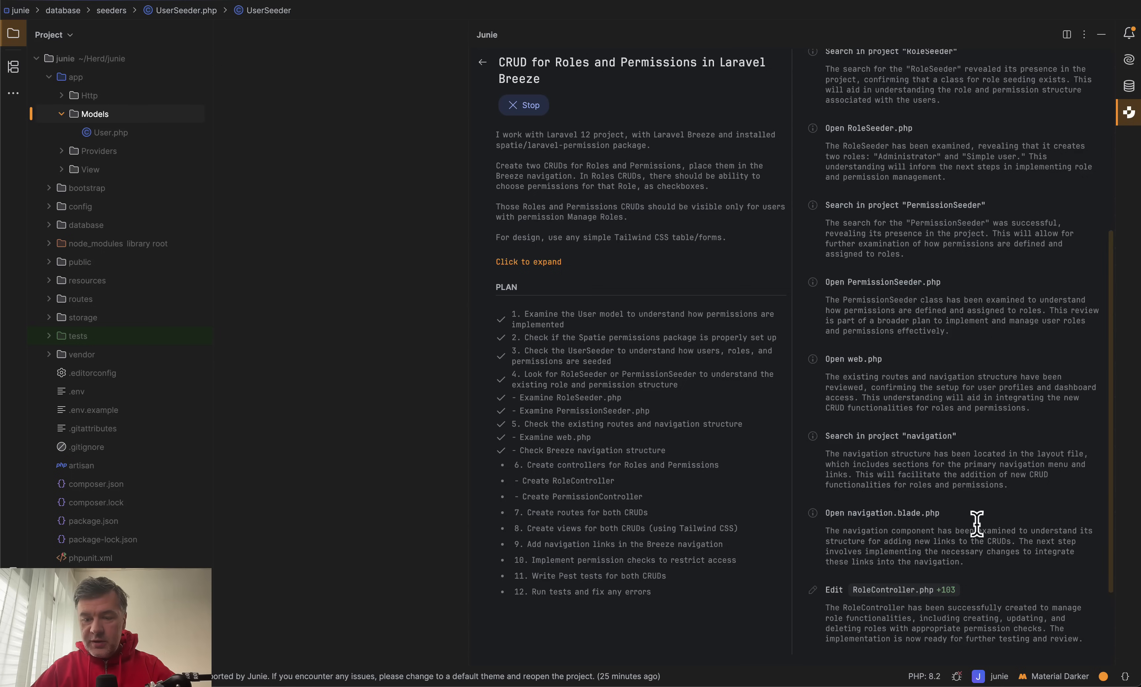
Follow Junie's log as it writes PermissionController, web.php routes, roles/permissions views and navigation.blade.php.
click(894, 590)
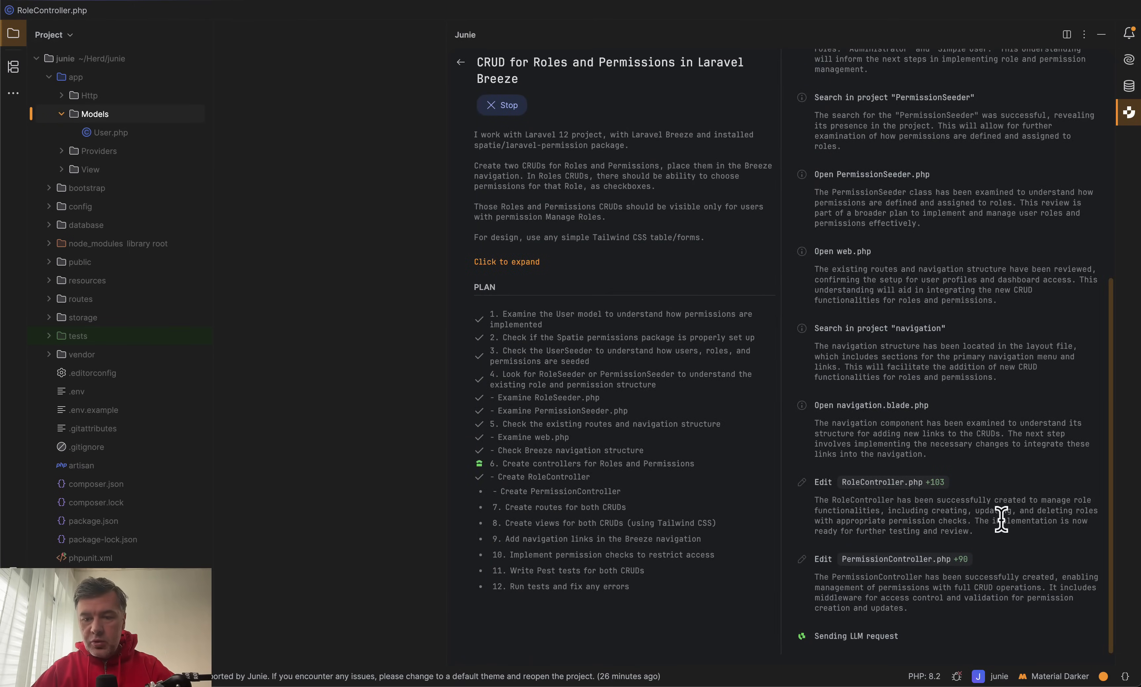
scroll(down, 3)
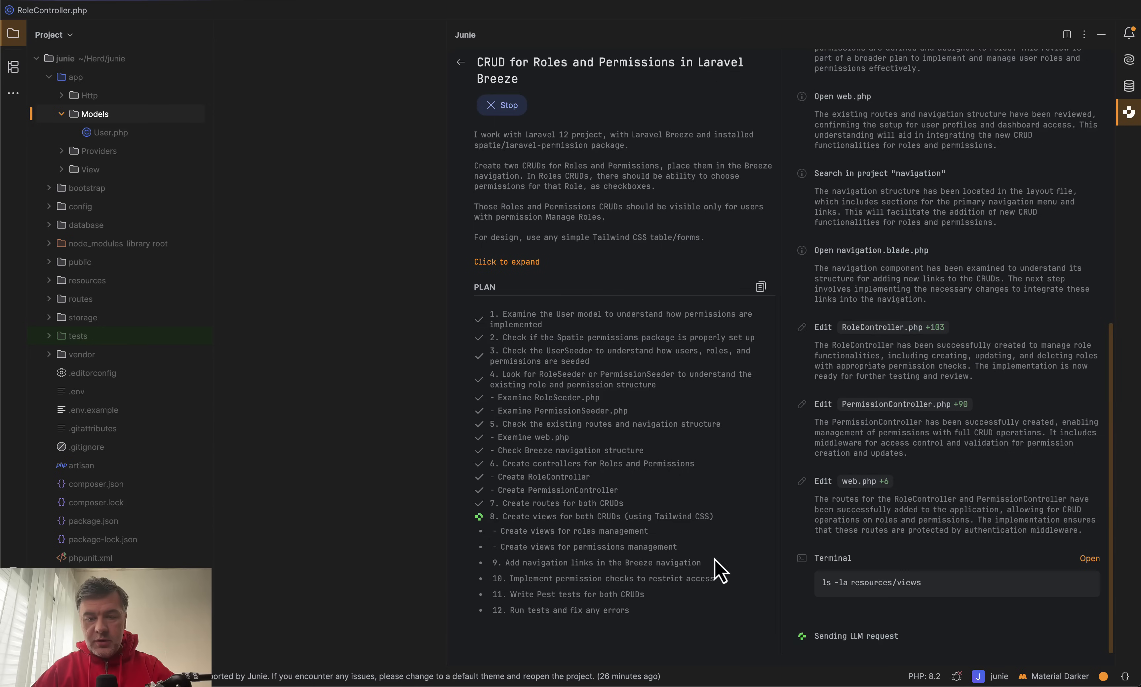
mouse_move(818, 632)
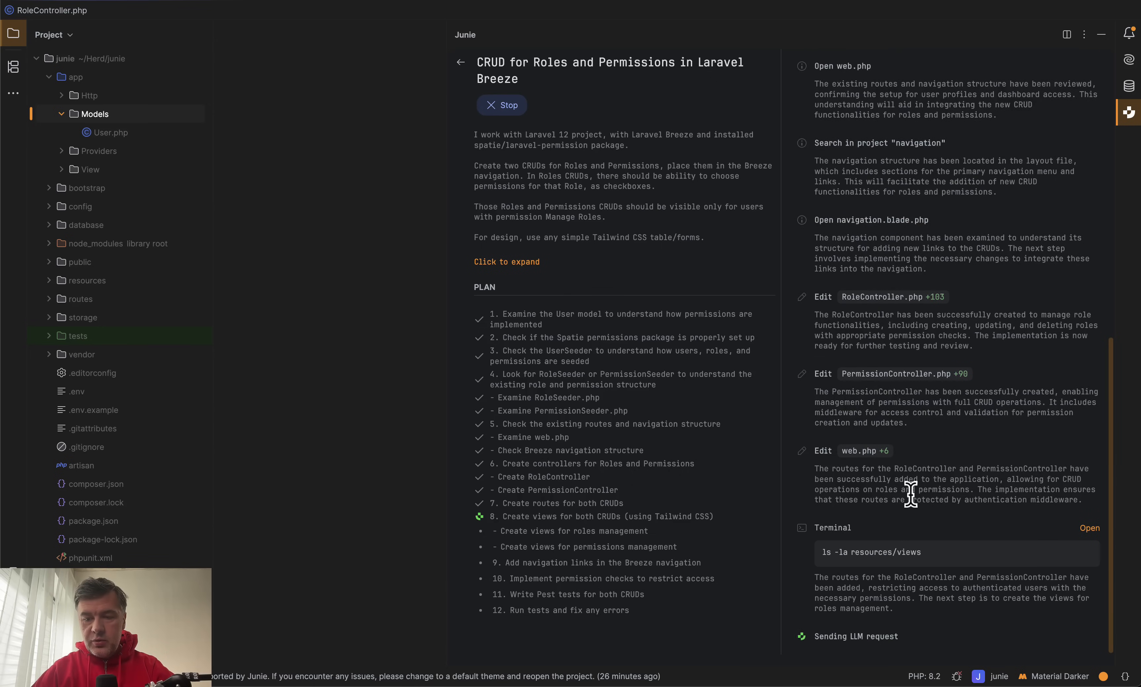
mouse_move(662, 469)
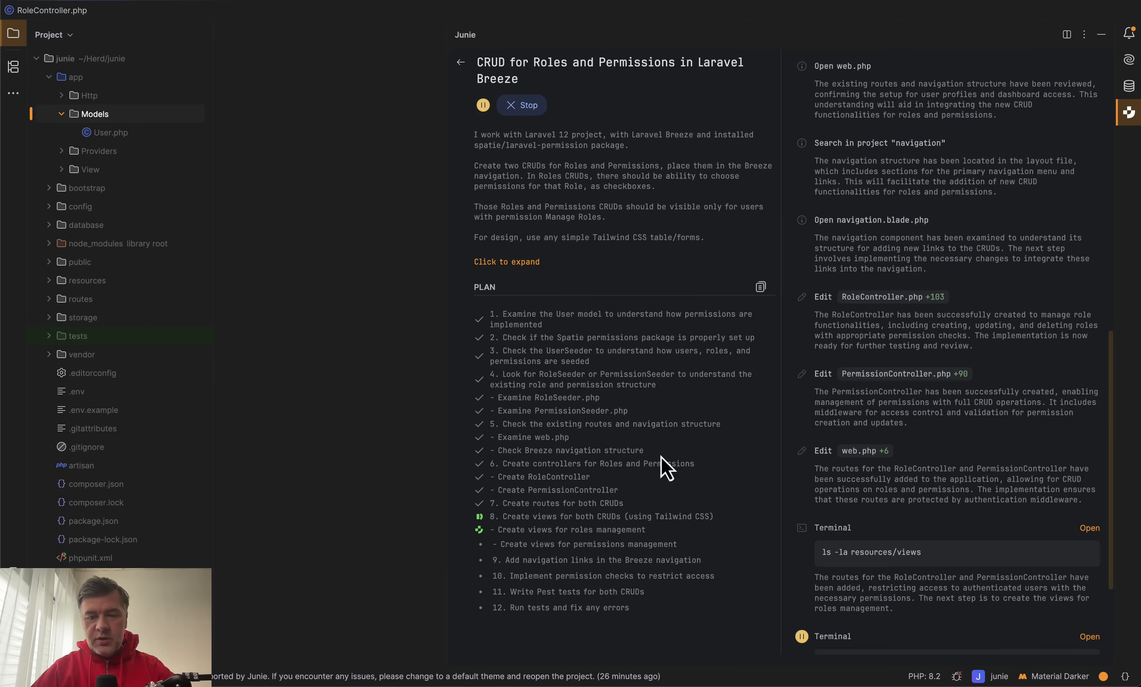
scroll(down, 3)
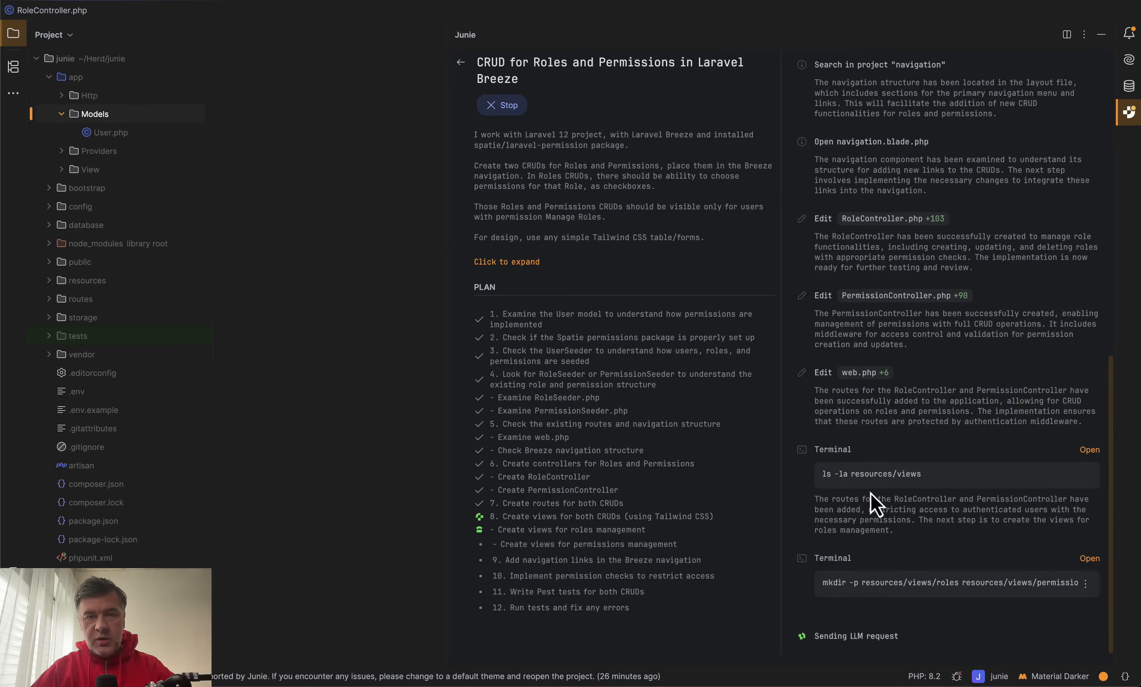
scroll(down, 3)
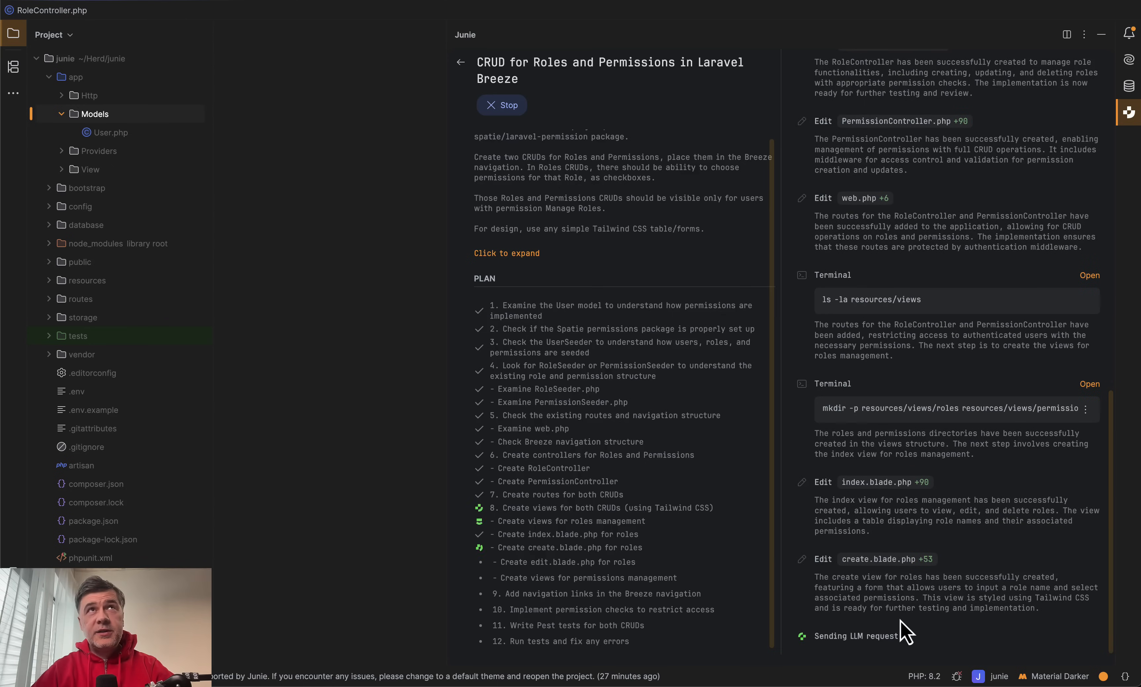
mouse_move(636, 498)
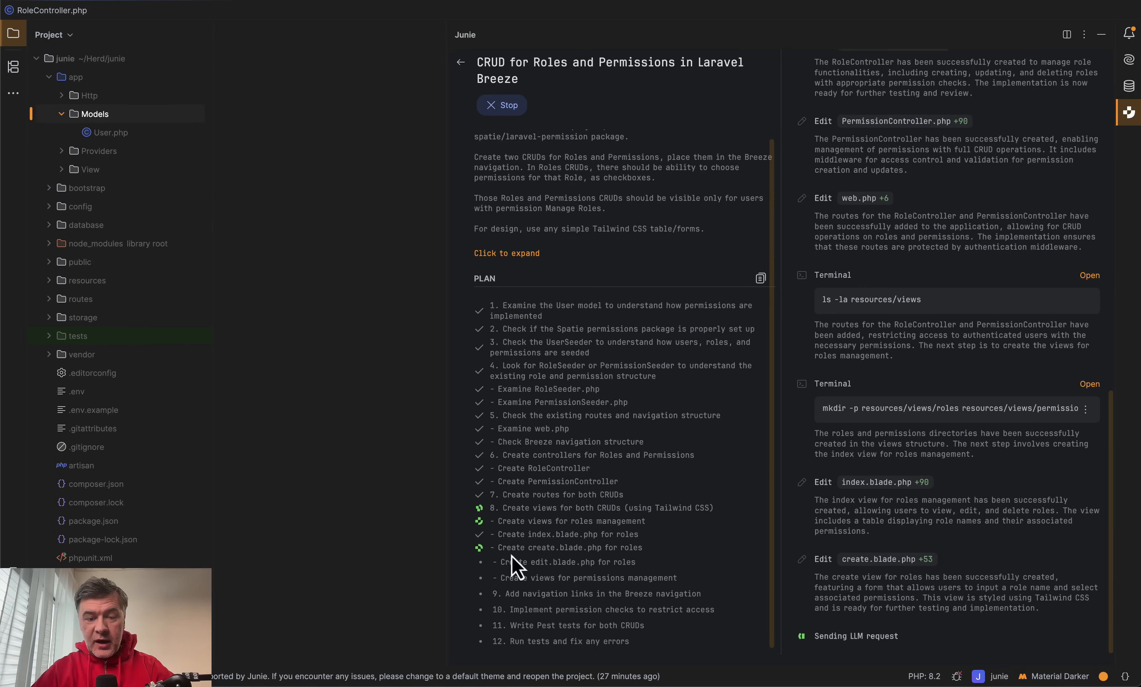
mouse_move(599, 516)
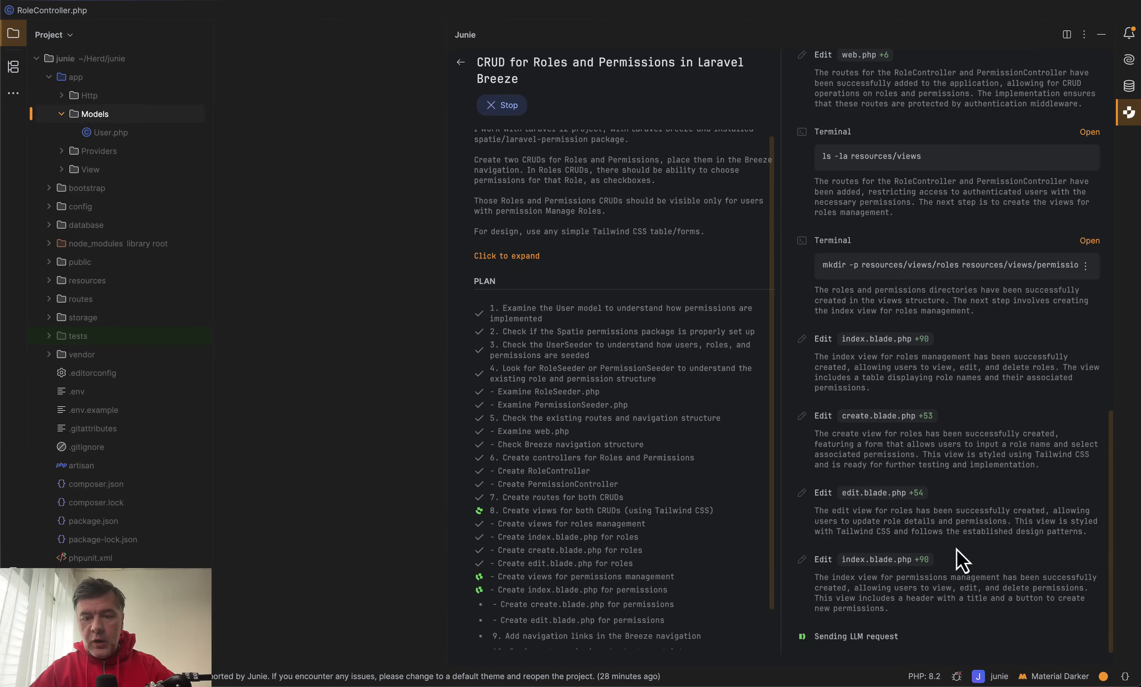
mouse_move(545, 556)
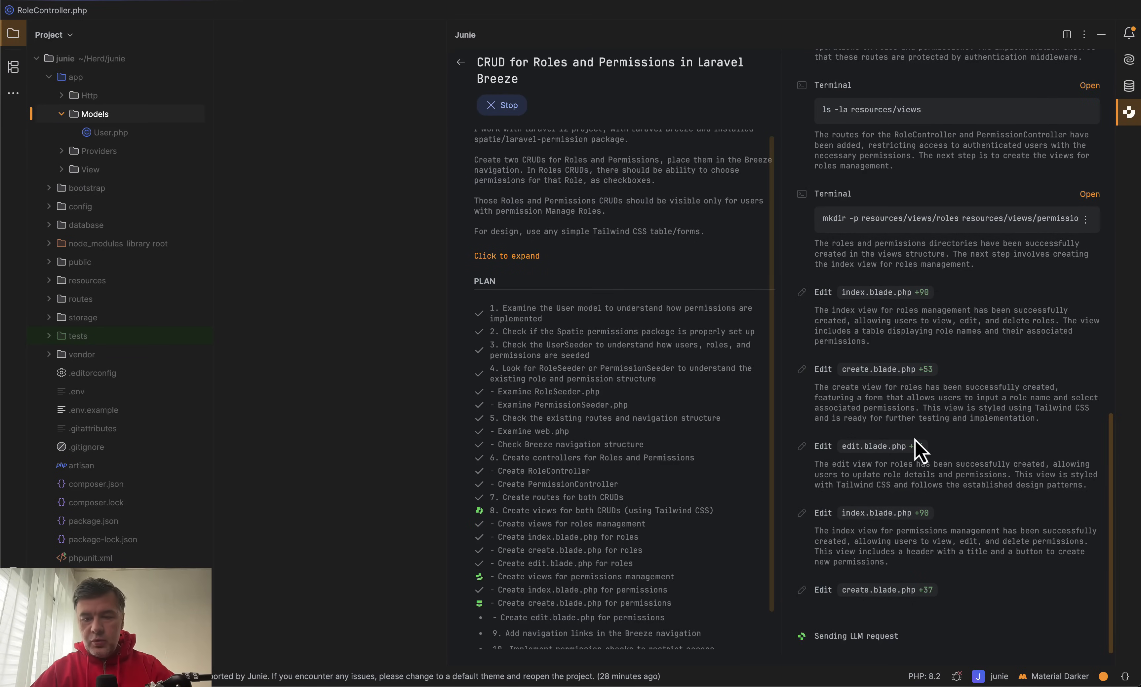
scroll(down, 3)
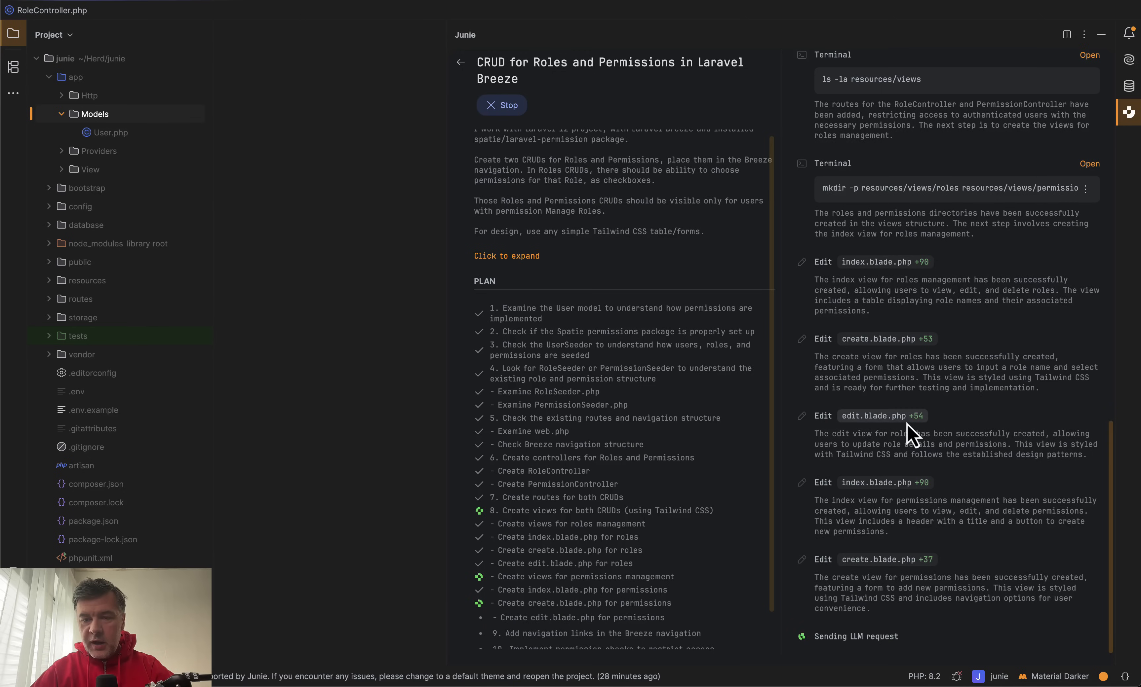
mouse_move(1003, 552)
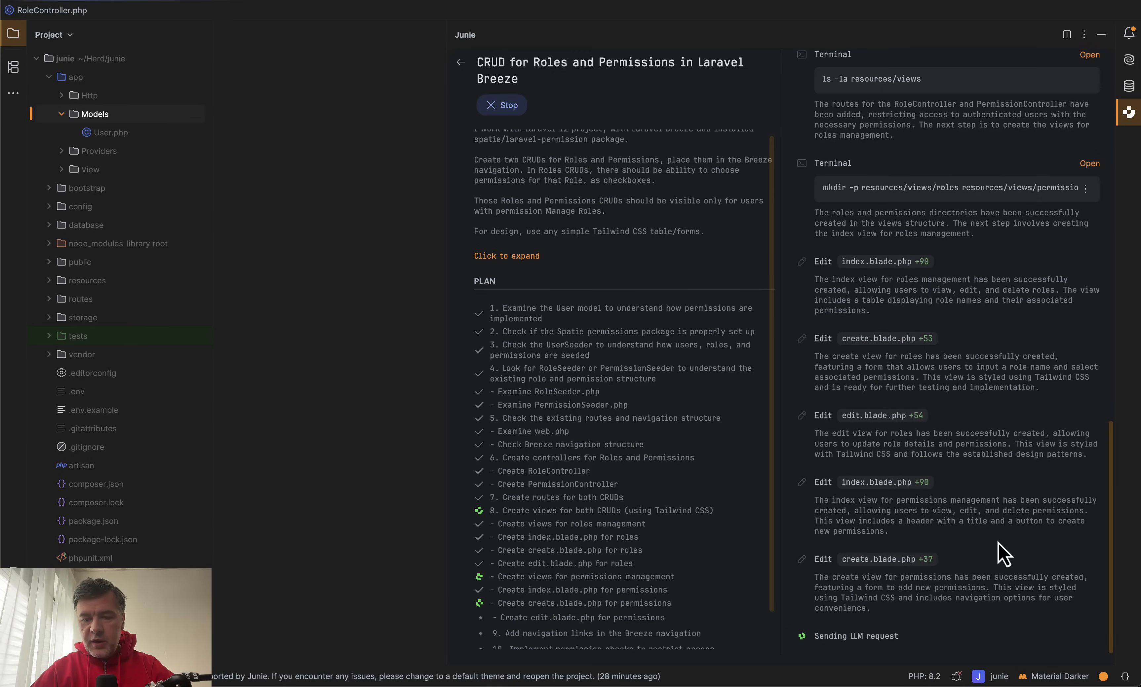
mouse_move(1017, 494)
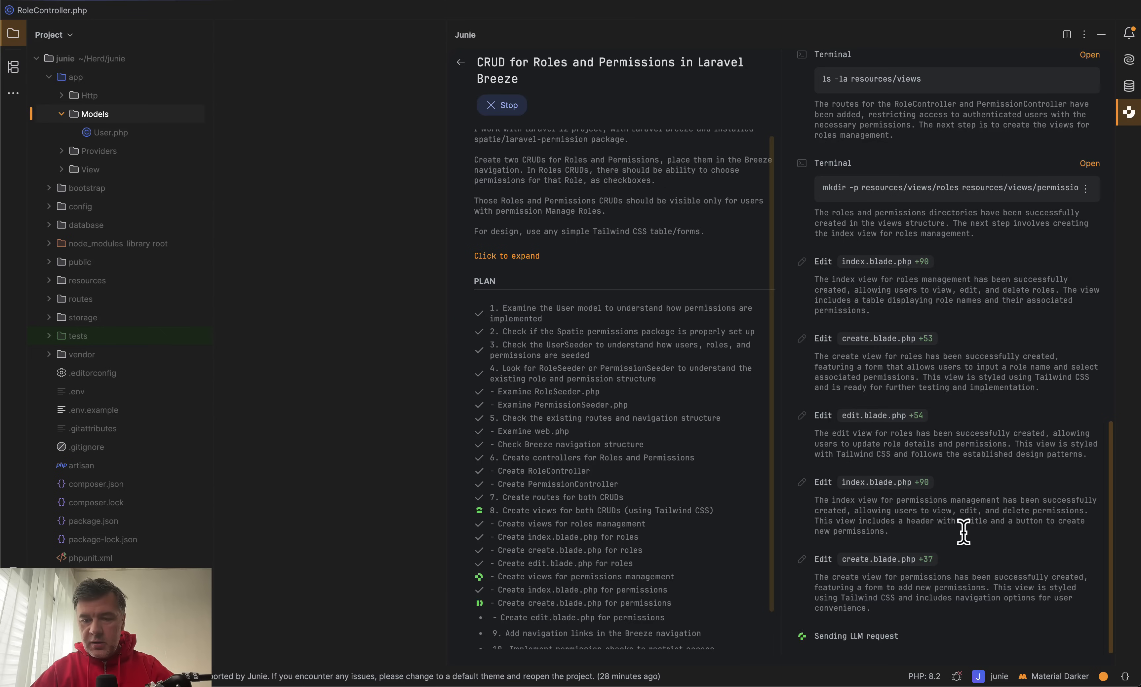
scroll(down, 3)
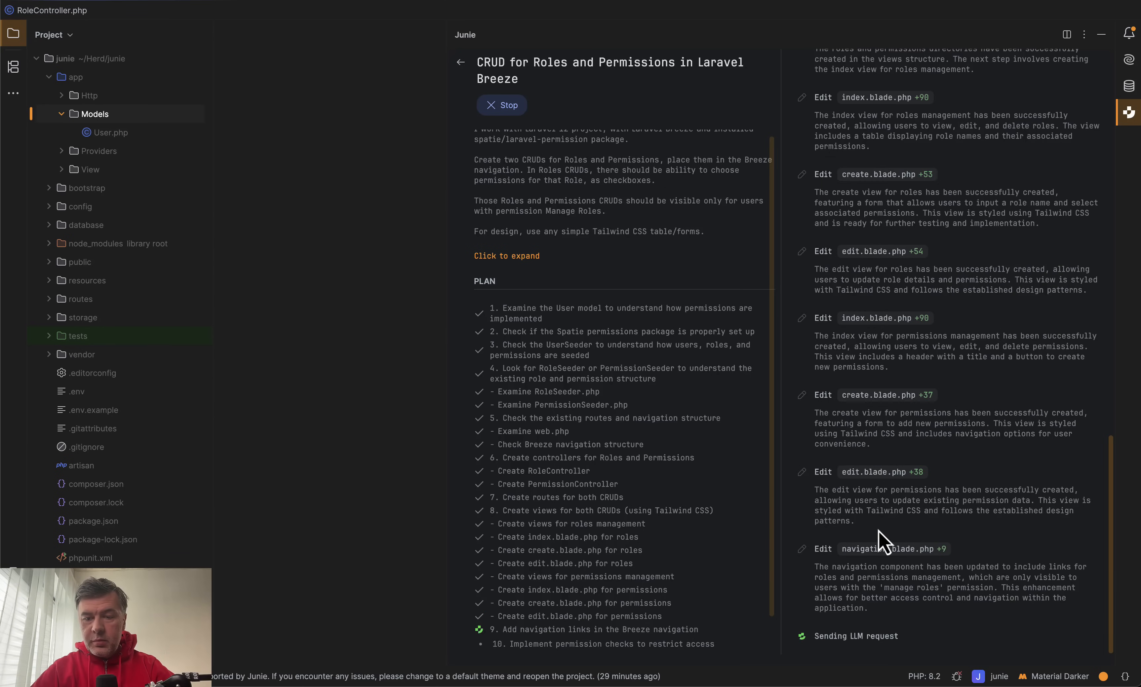
mouse_move(880, 472)
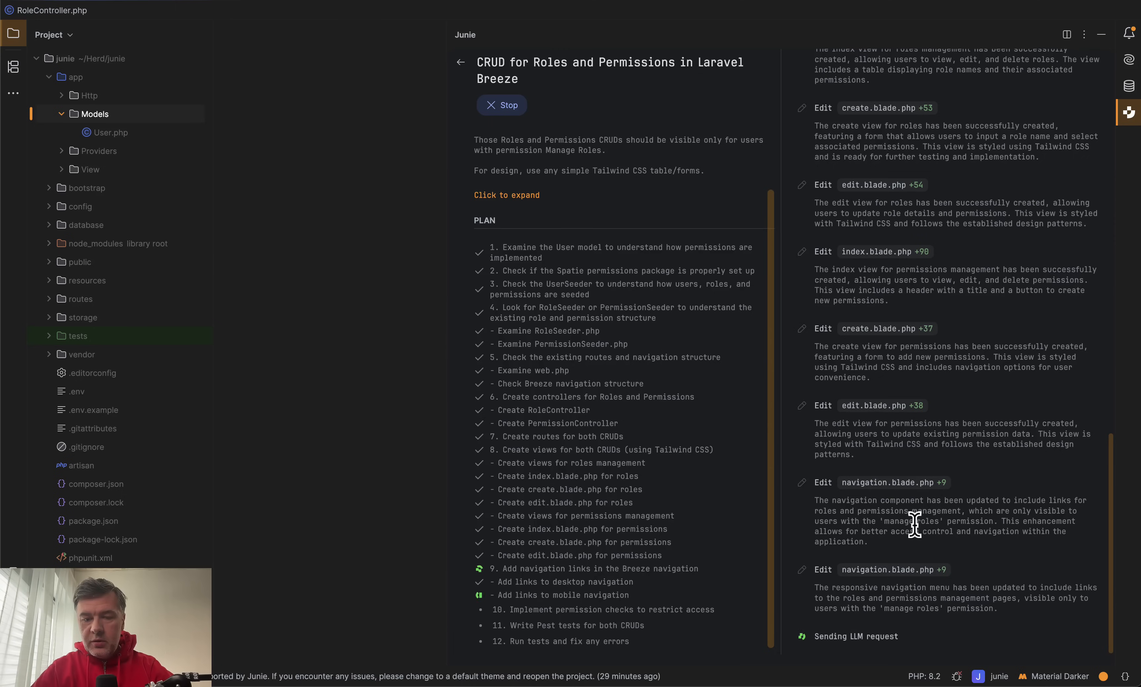
mouse_move(880, 506)
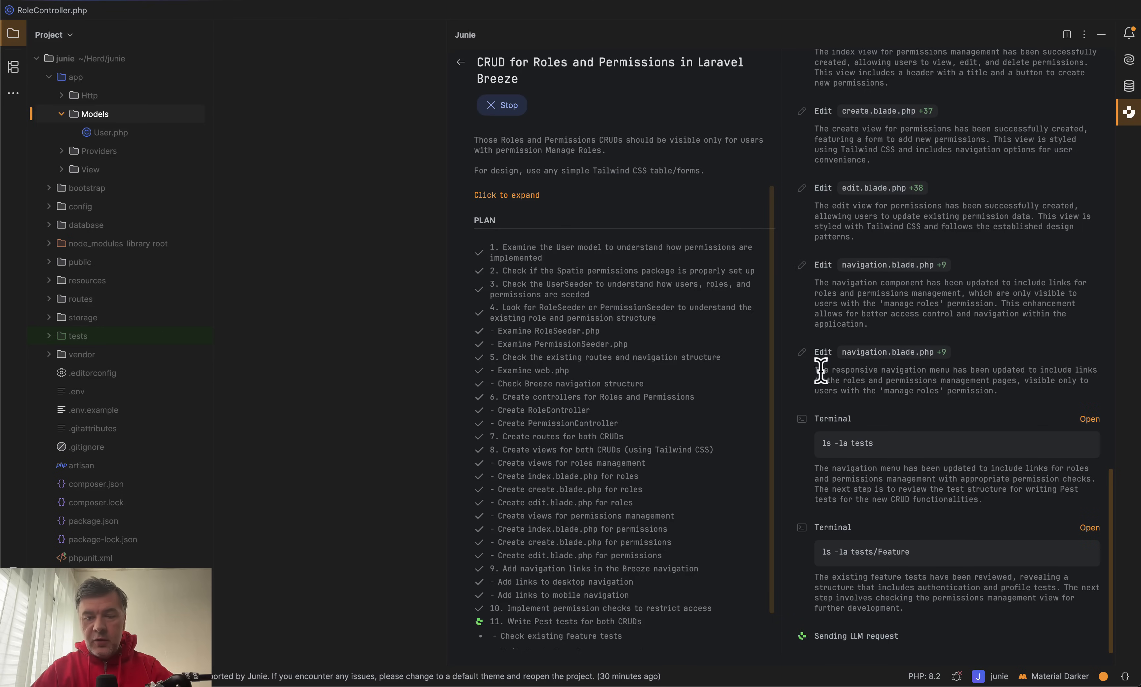
Approve Junie running the full test suite and the RoleTest/PermissionTest feature tests, which report 16 failed.
scroll(down, 3)
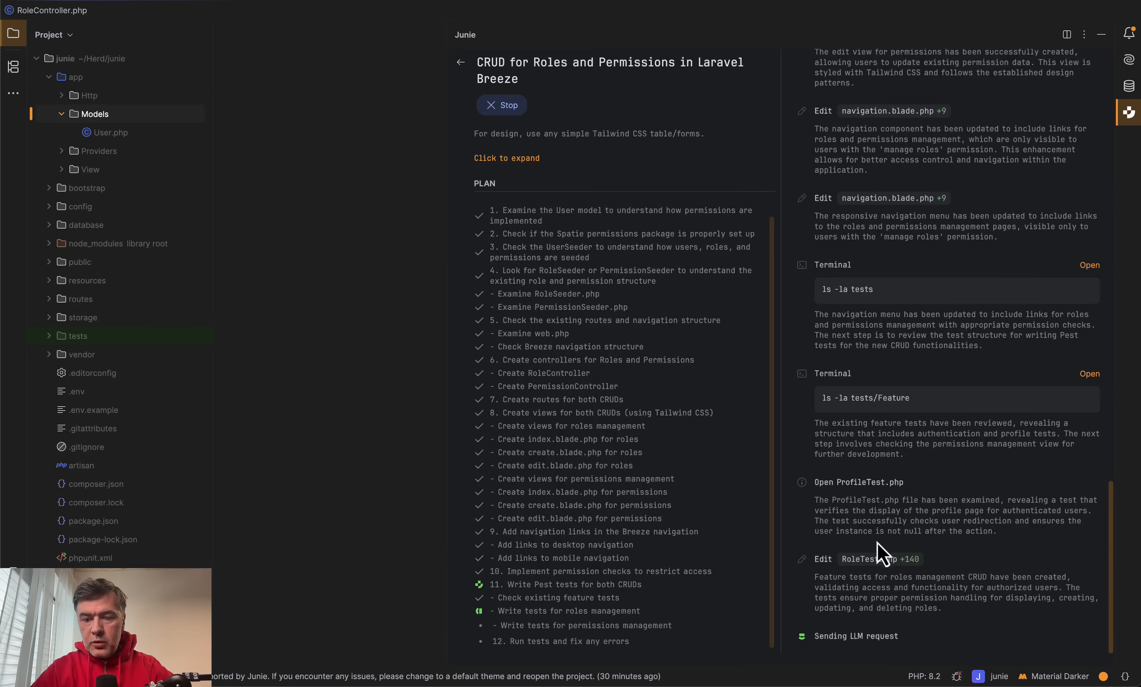
mouse_move(951, 486)
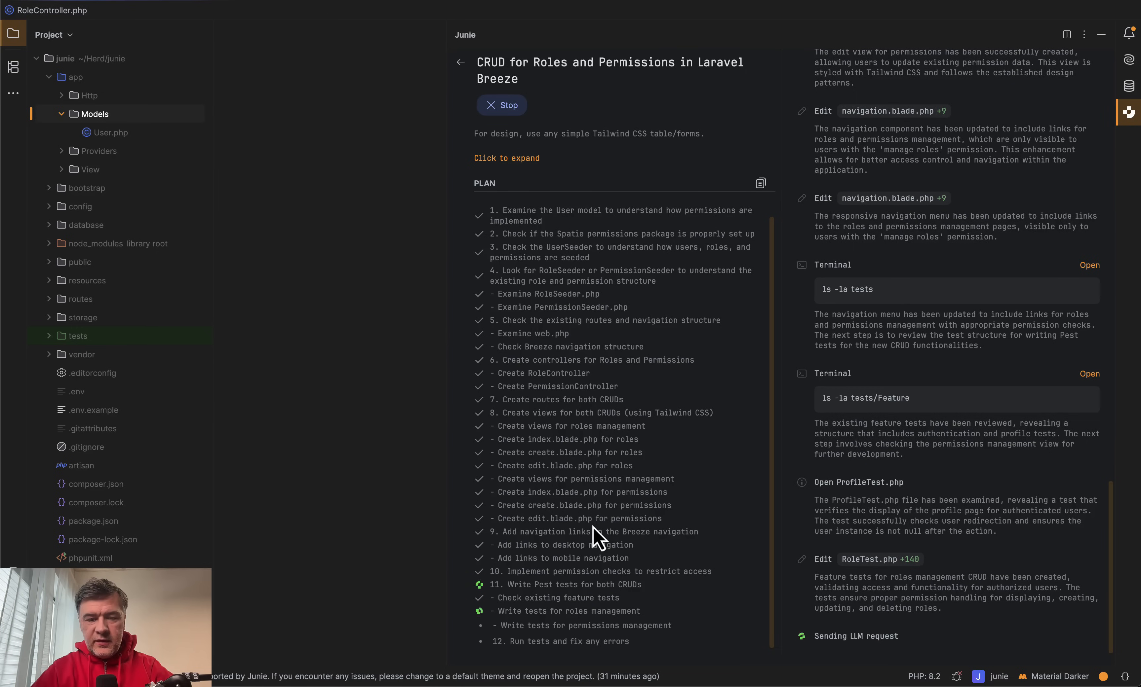
mouse_move(902, 549)
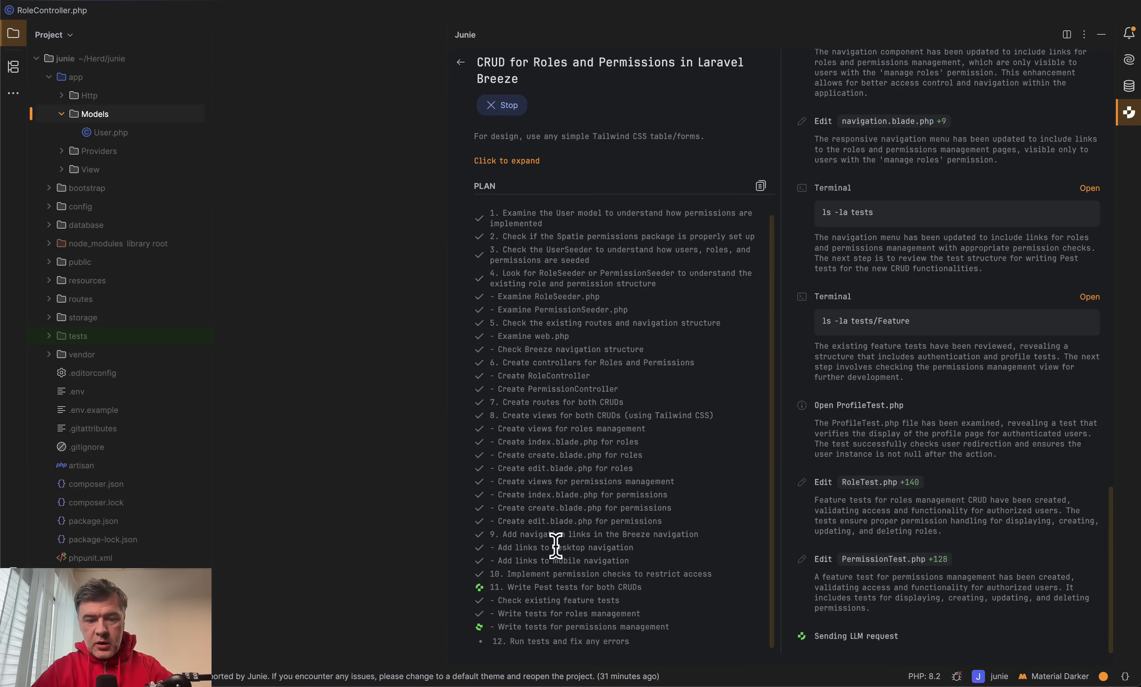
mouse_move(524, 658)
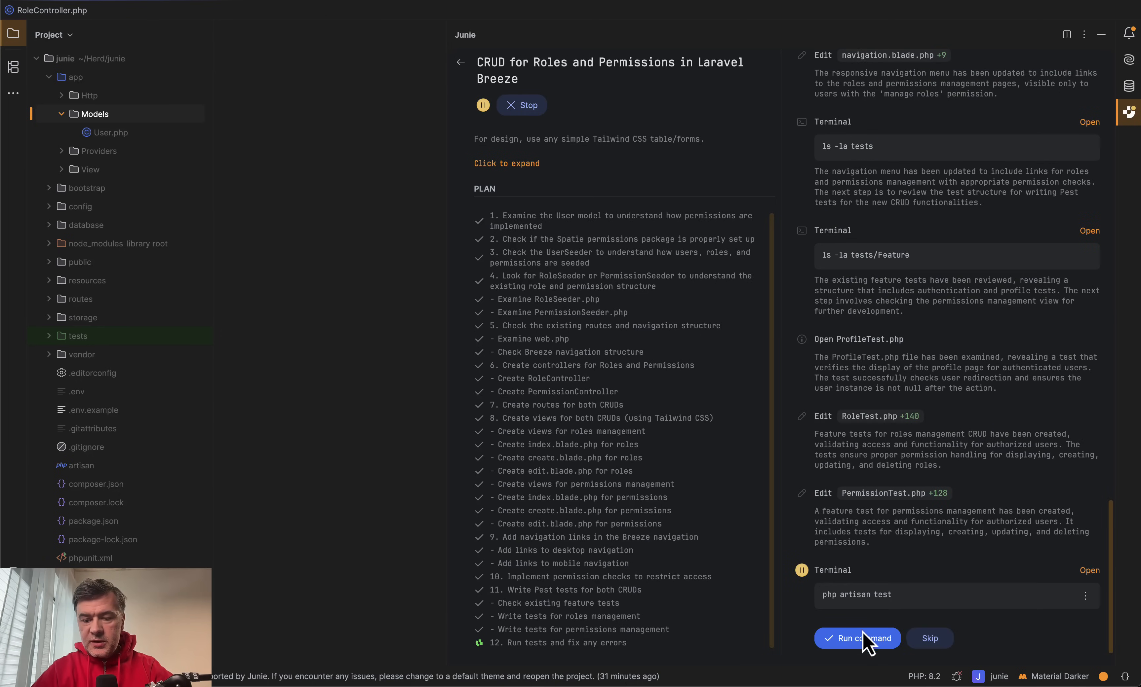
click(857, 638)
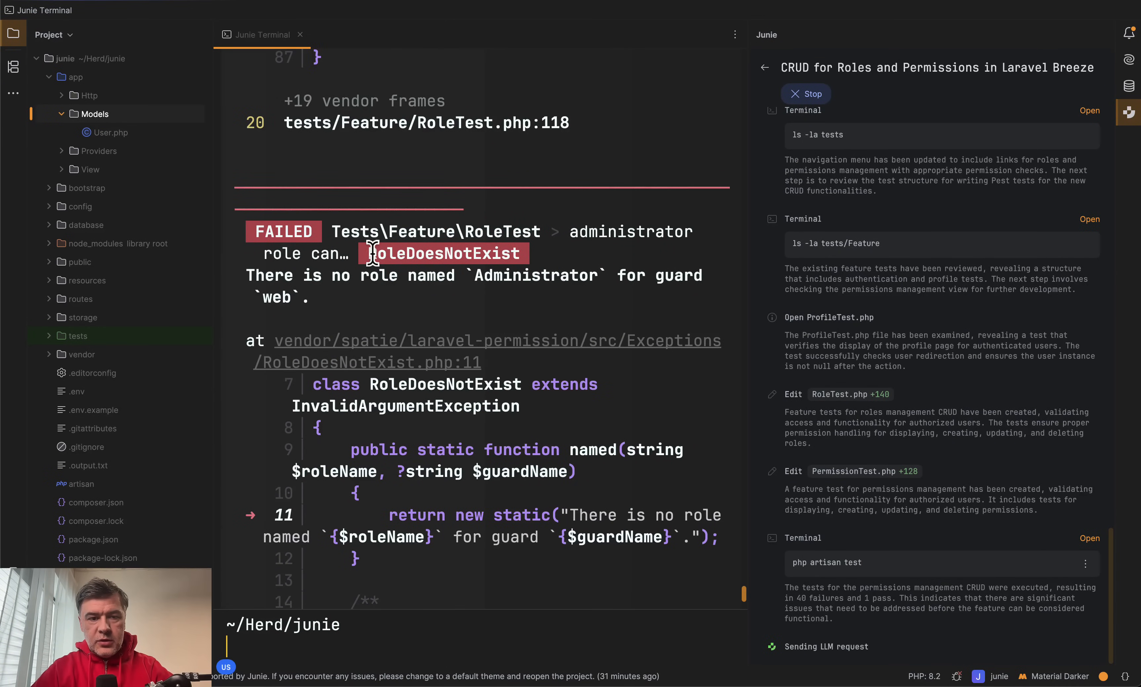
mouse_move(587, 431)
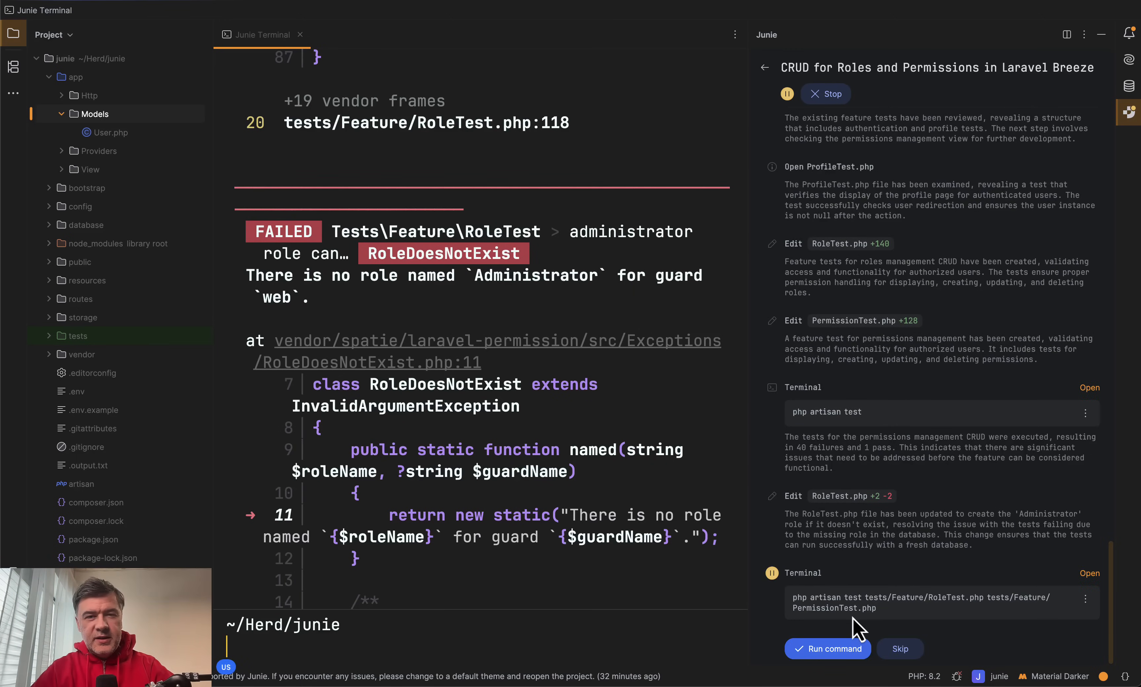
mouse_move(884, 603)
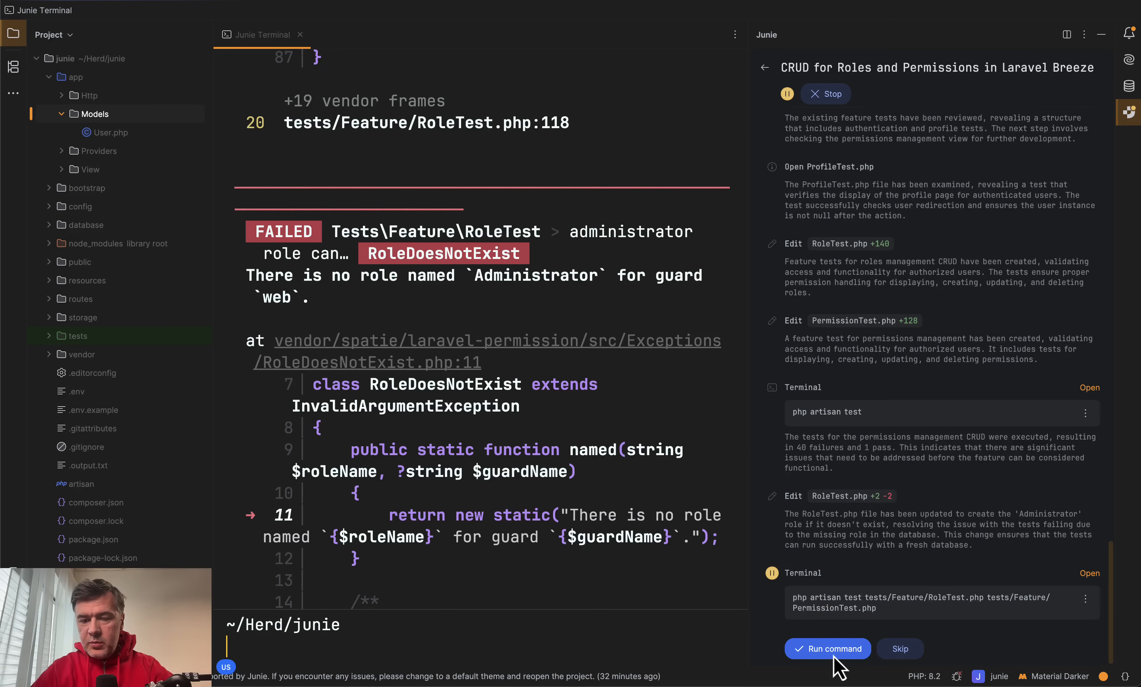
click(827, 649)
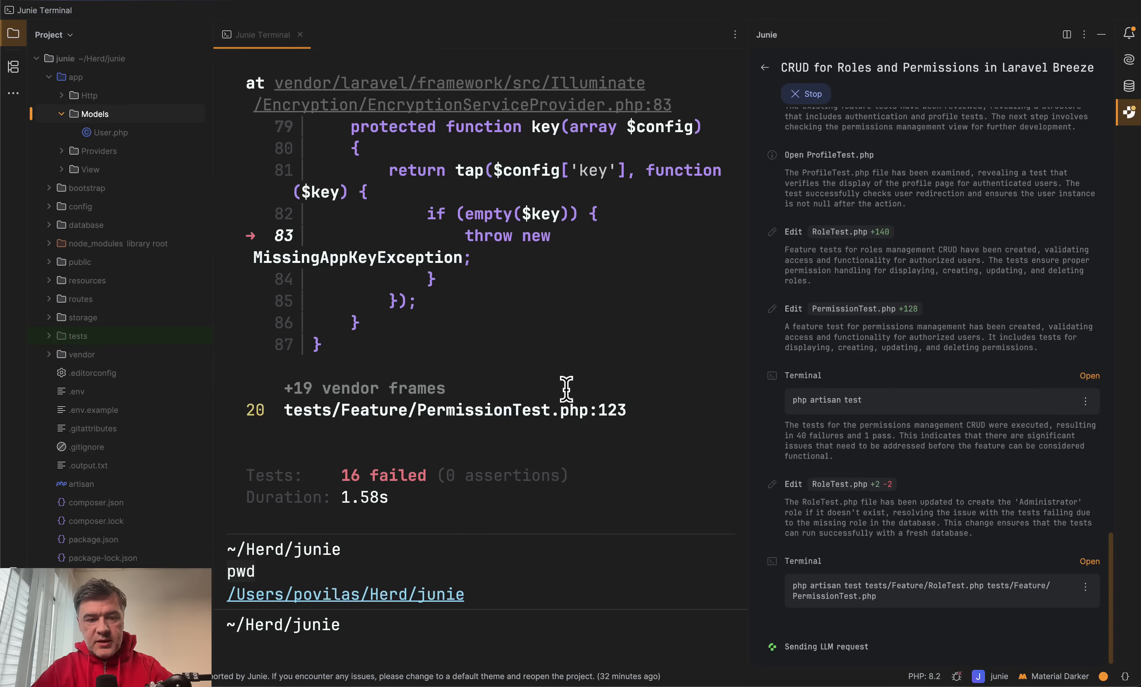
scroll(down, 3)
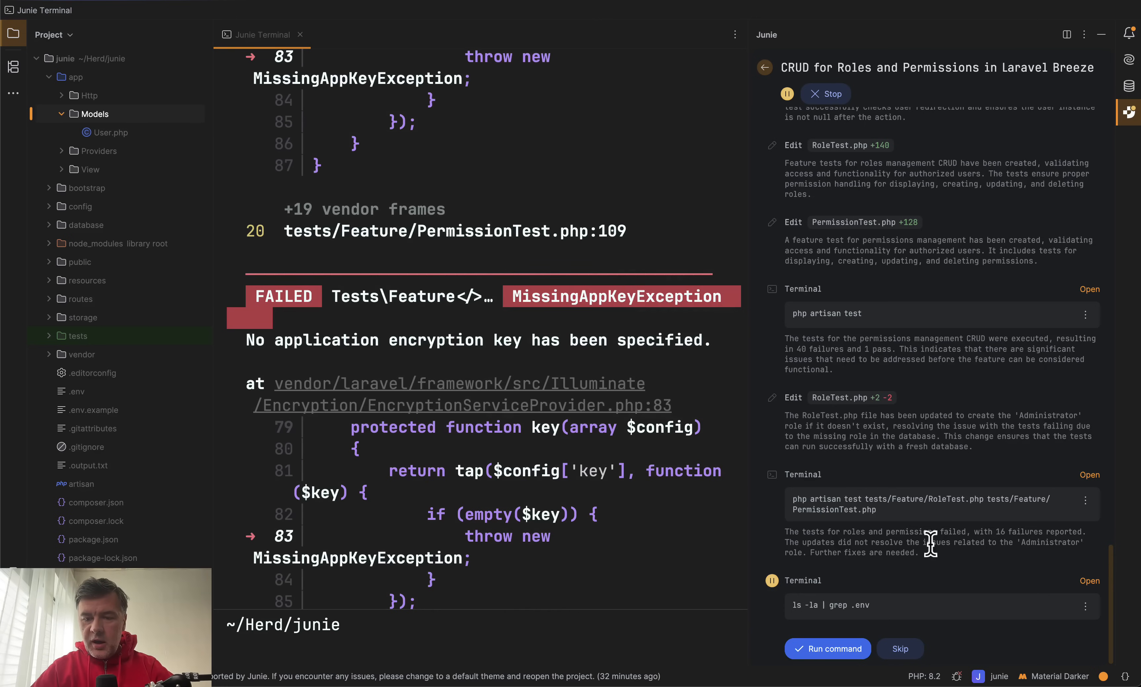
Approve Junie listing the .env files while it investigates the MissingAppKeyException failures.
click(827, 649)
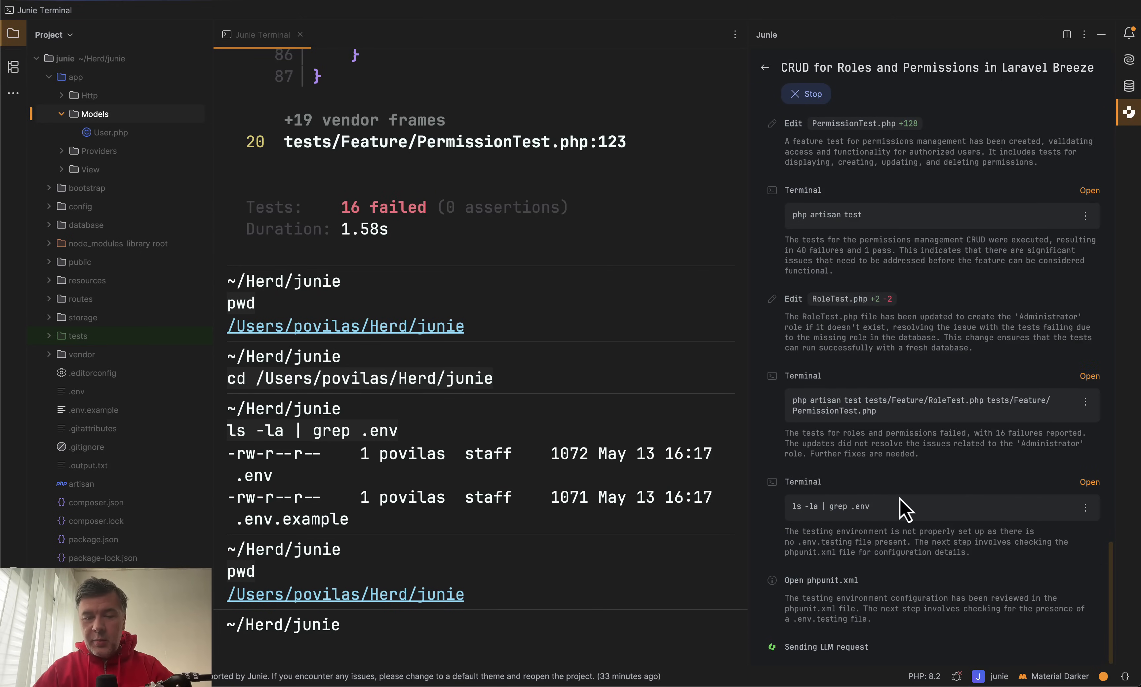
mouse_move(894, 581)
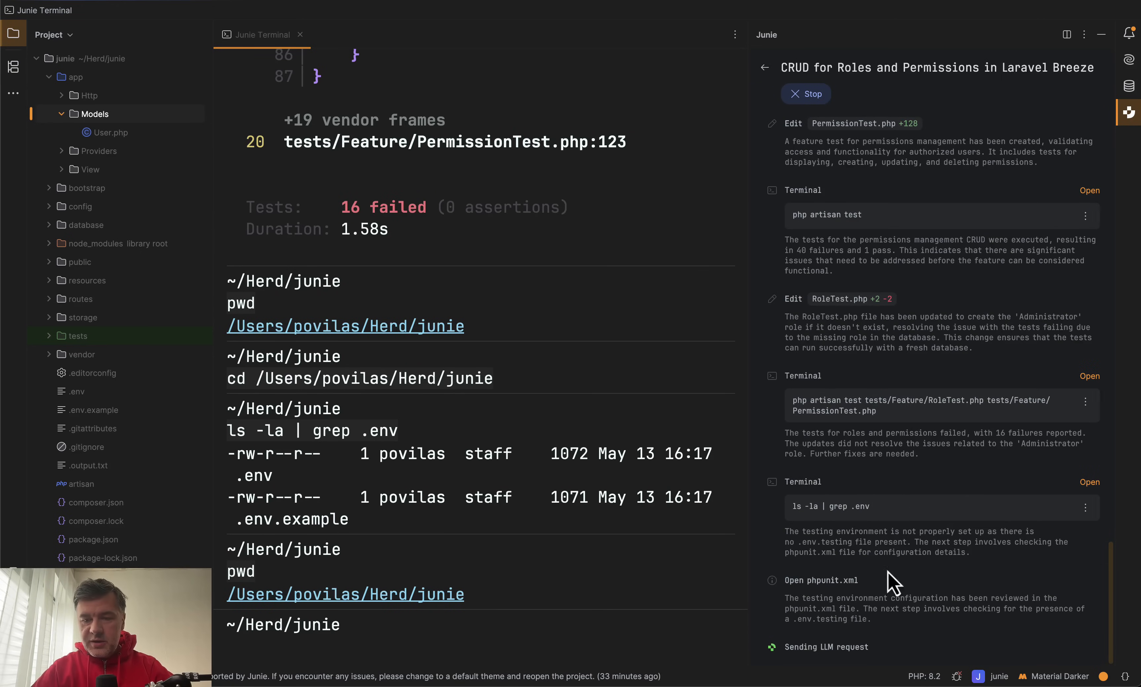
mouse_move(889, 527)
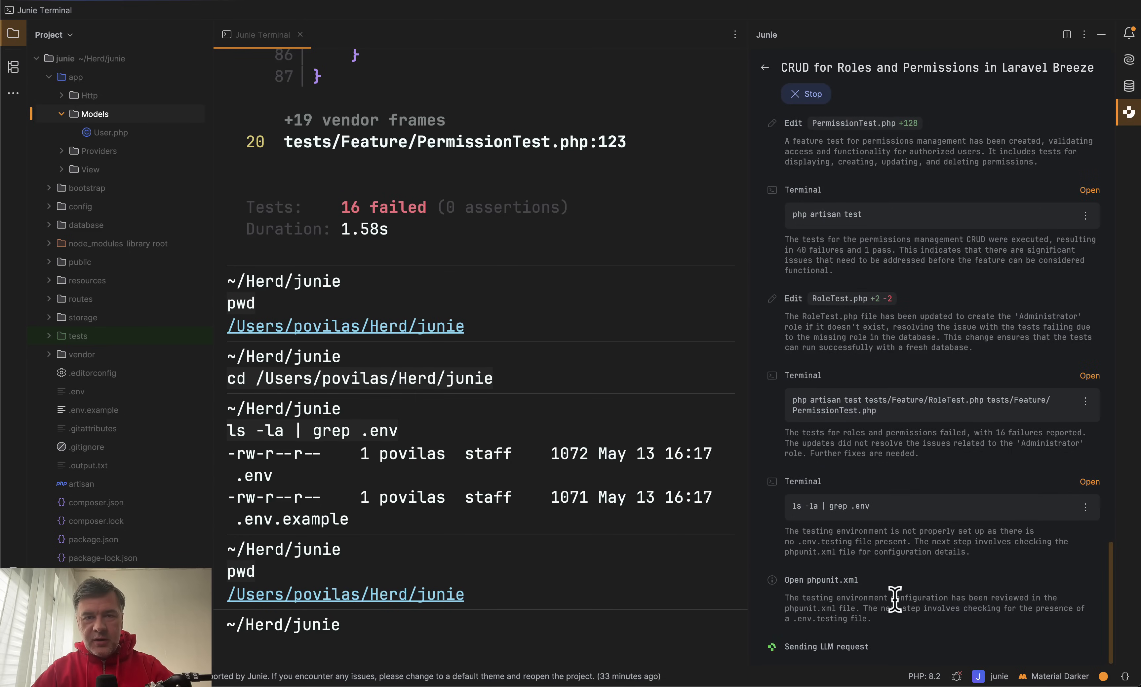
scroll(down, 3)
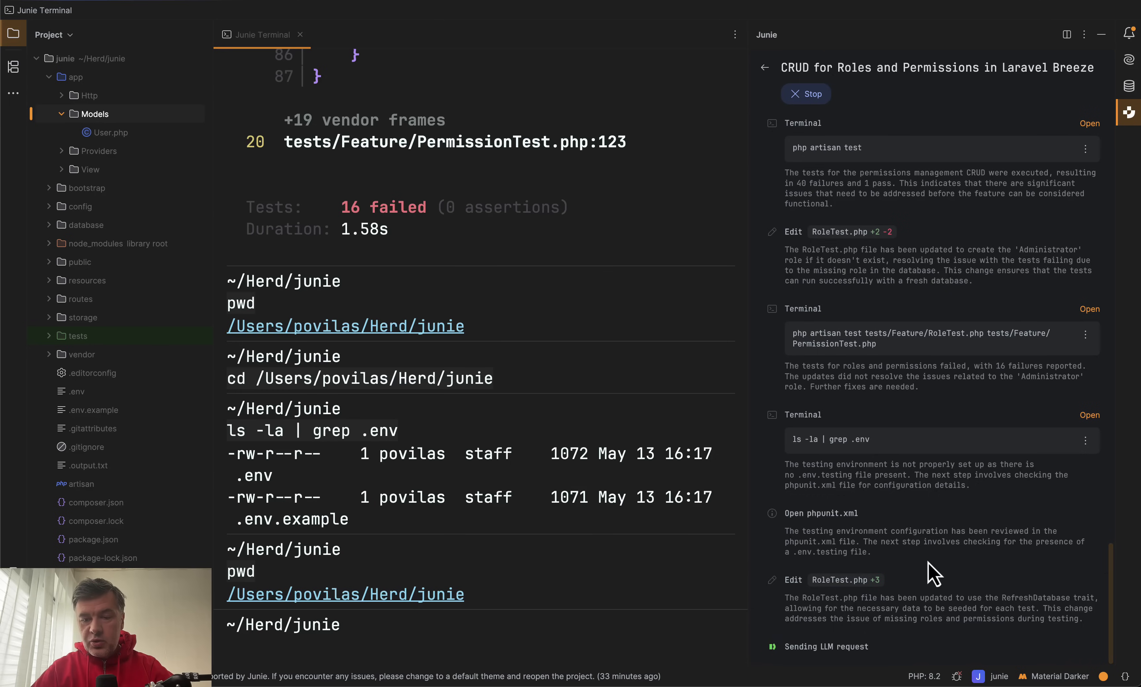
scroll(down, 3)
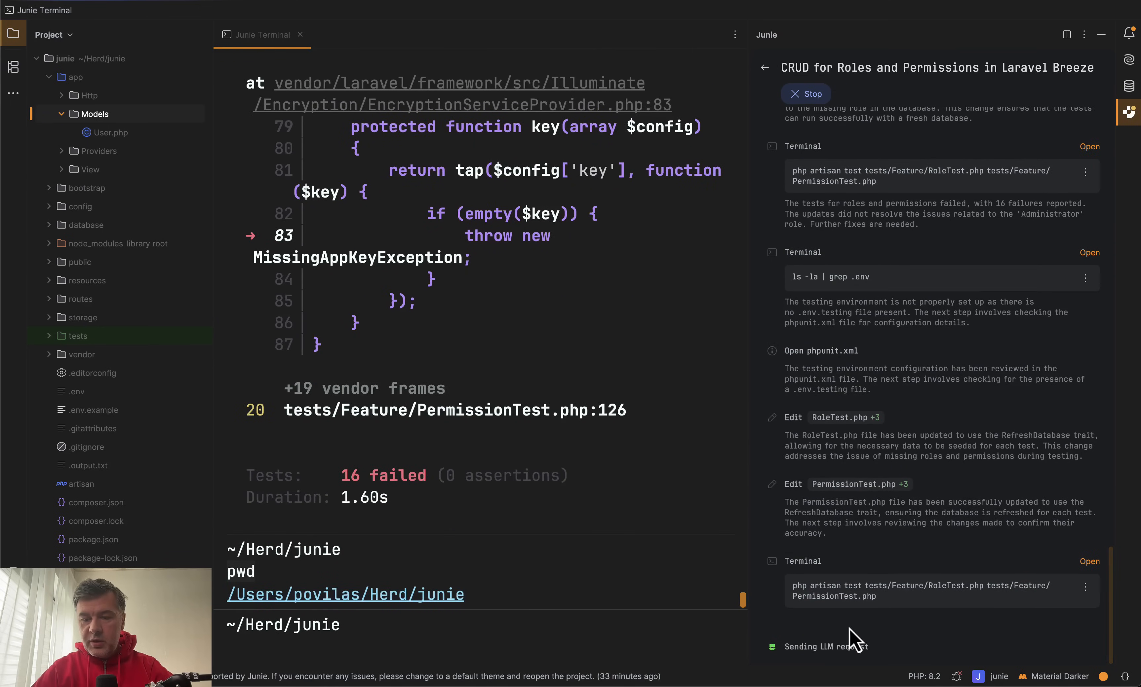
mouse_move(796, 627)
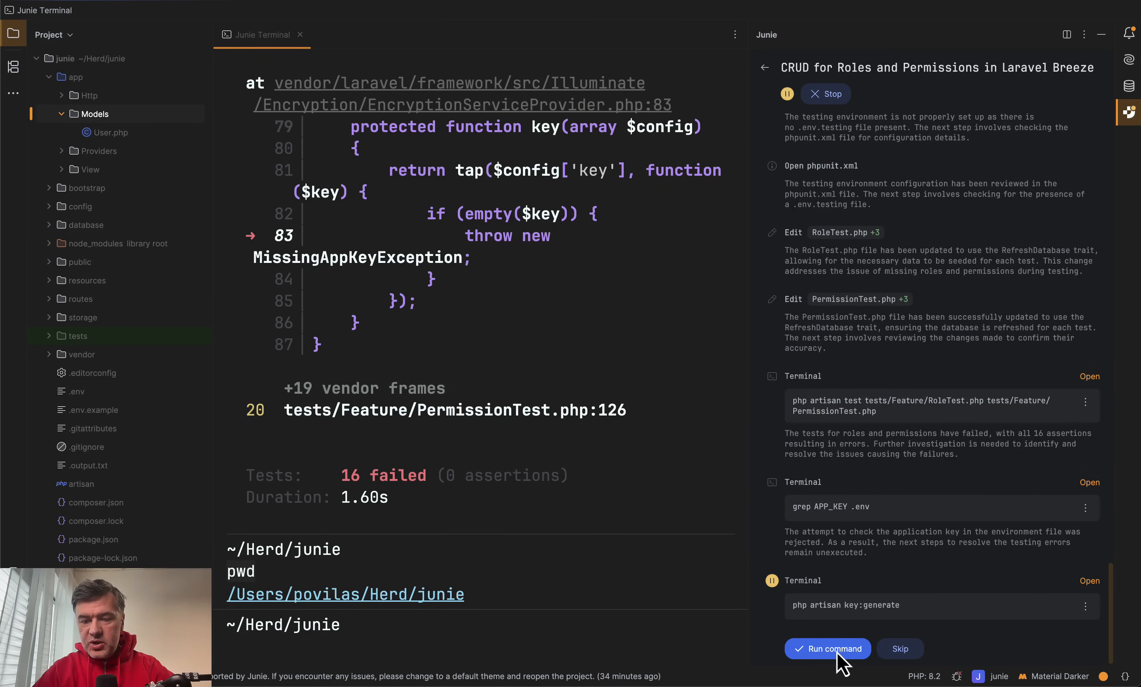
Approve php artisan key:generate; the rerun tests still show 16 failed on undefined middleware().
click(826, 649)
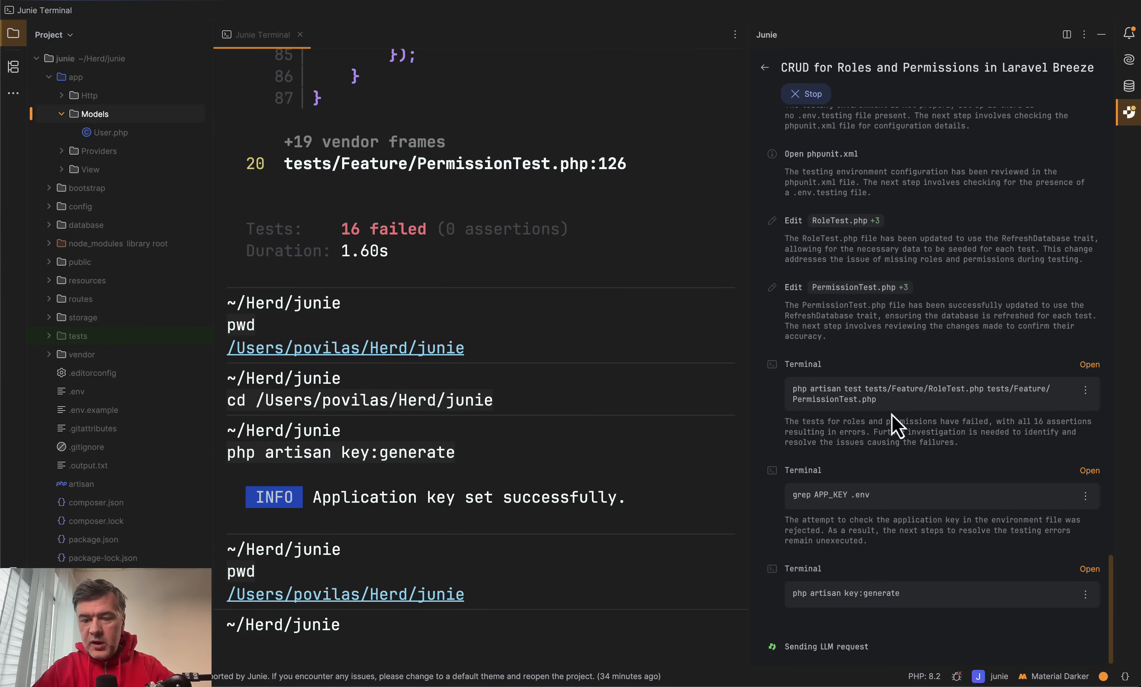
mouse_move(914, 469)
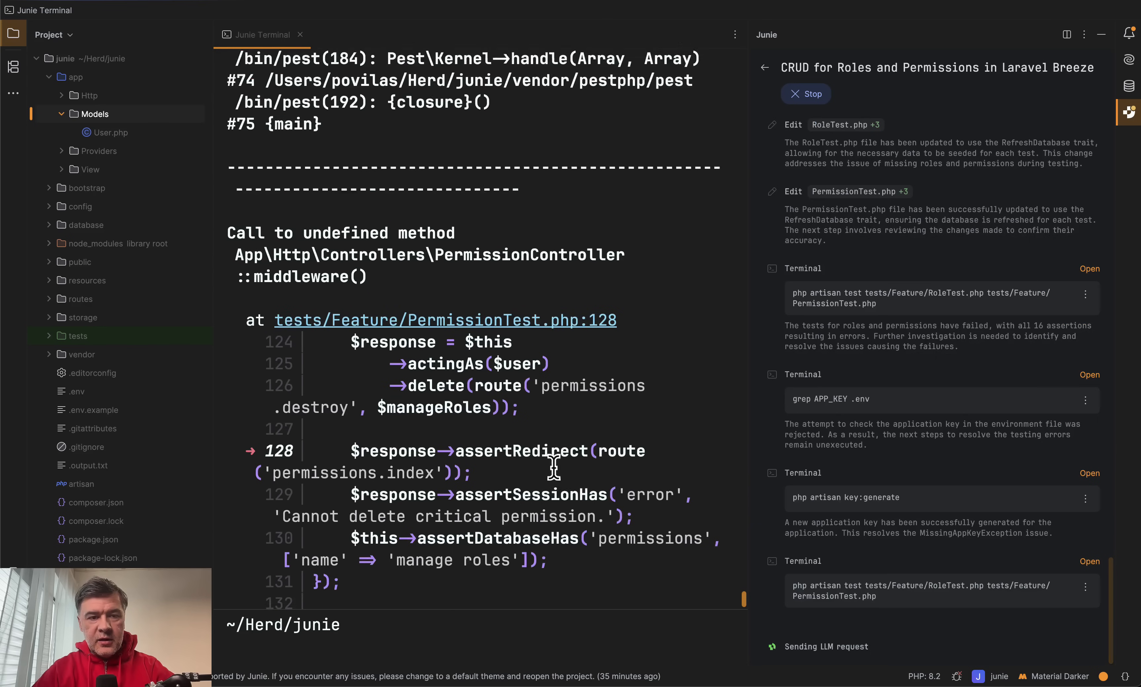
scroll(down, 3)
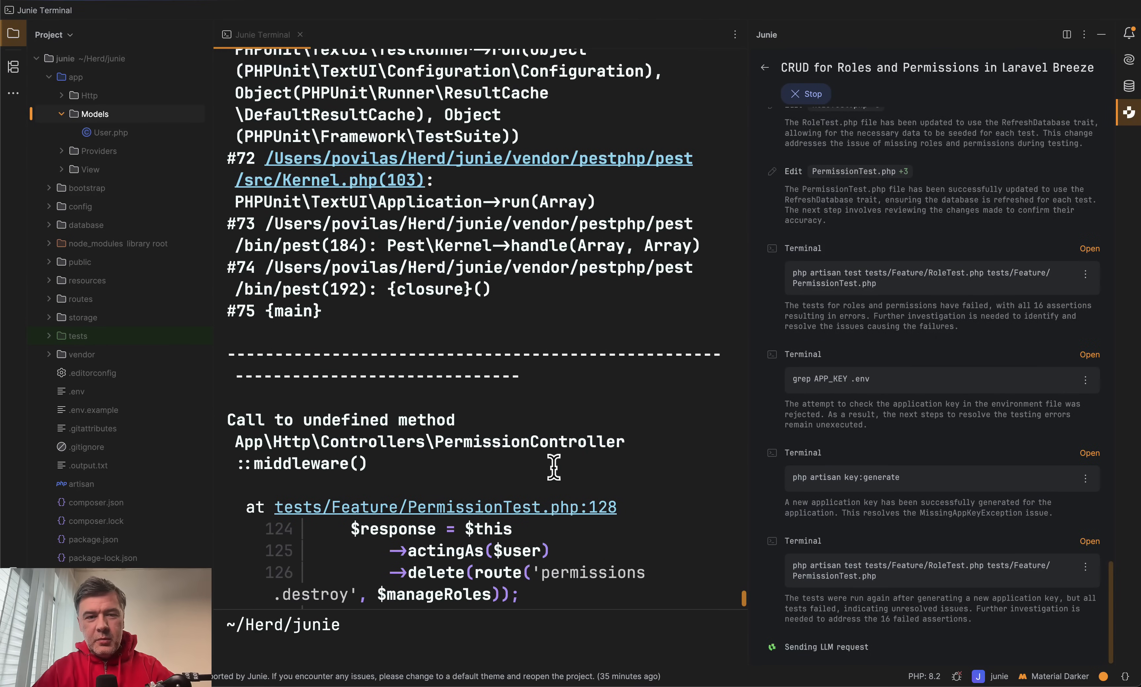
mouse_move(507, 326)
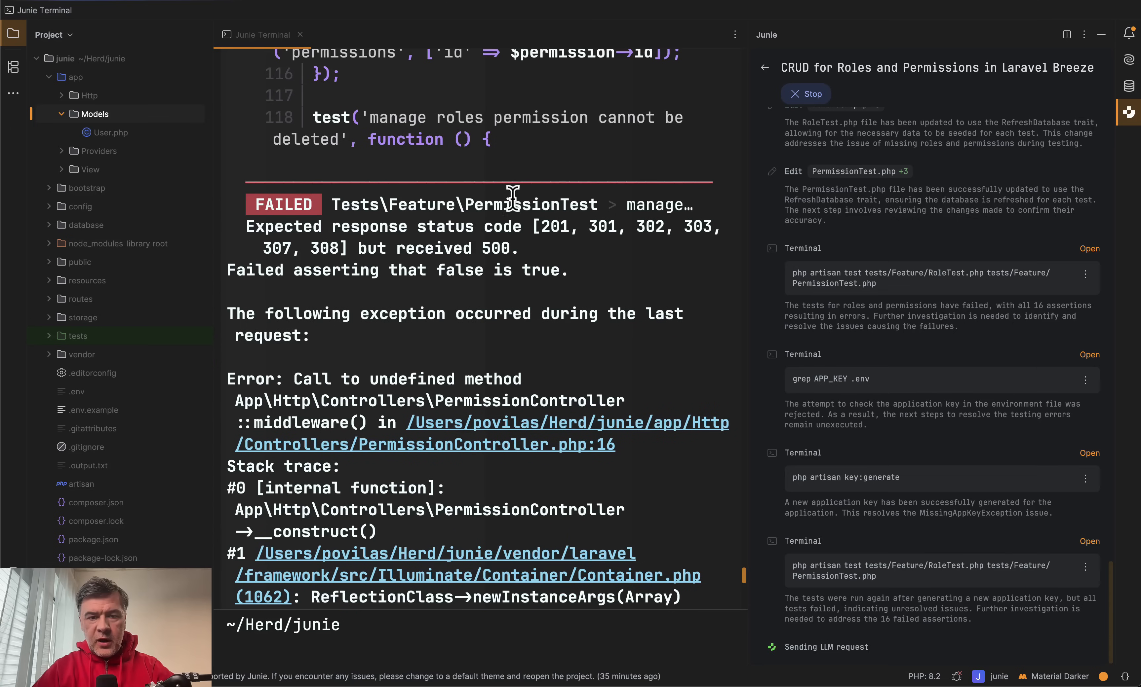
scroll(down, 3)
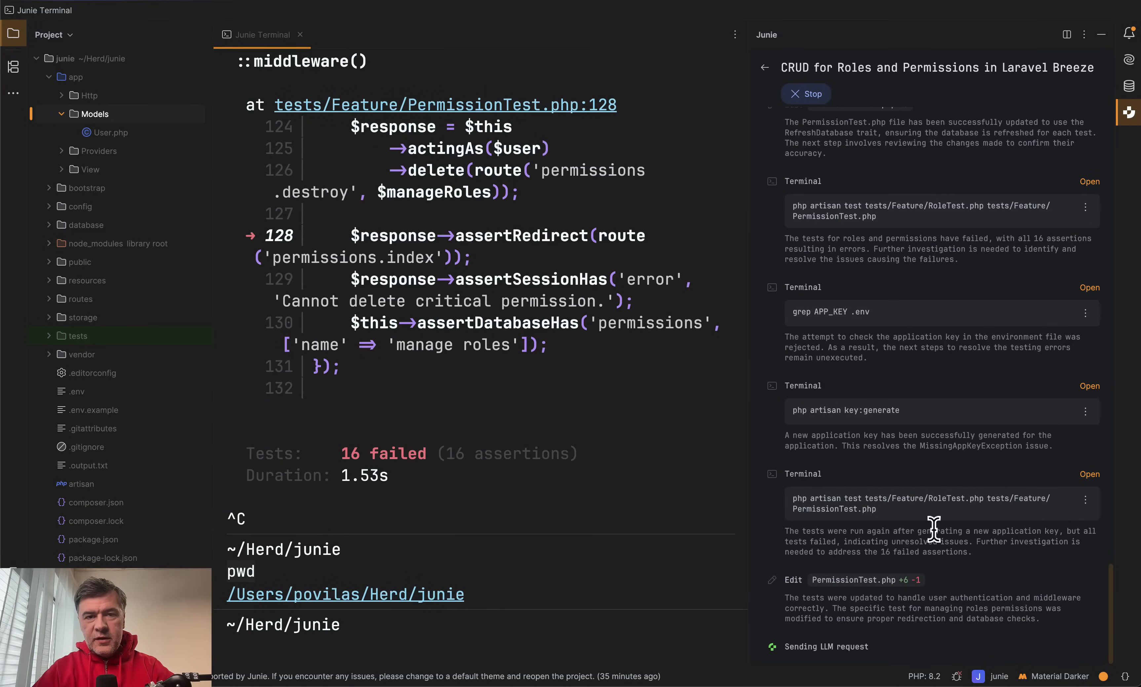
mouse_move(873, 385)
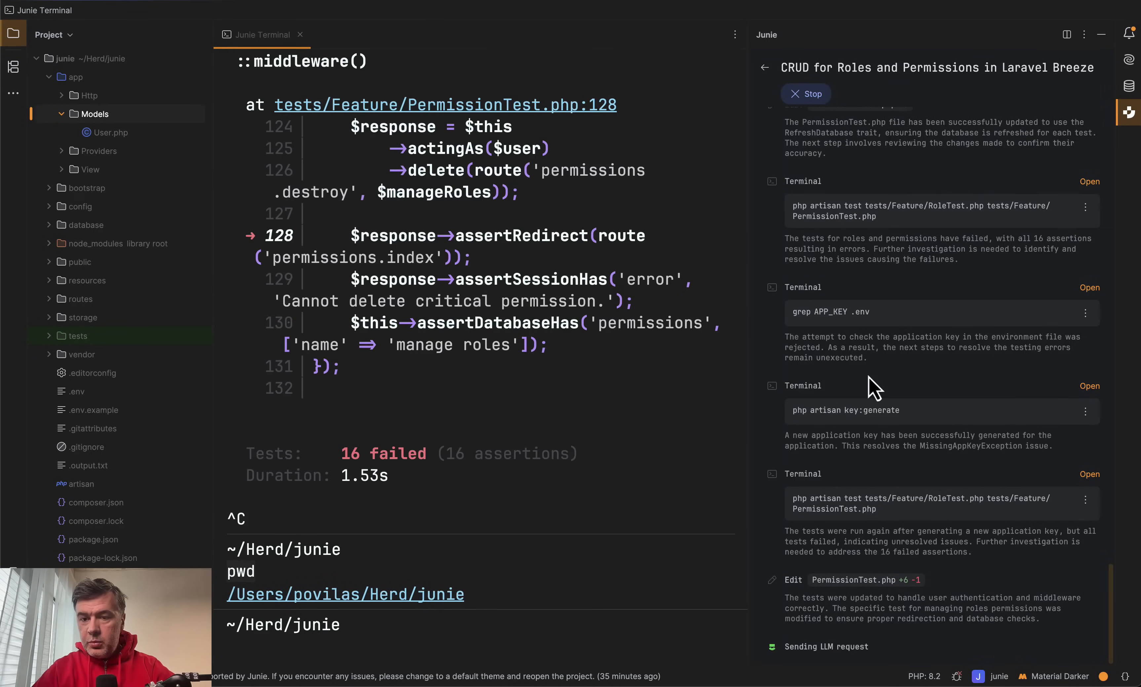
Inspect PermissionController and the empty base Controller to confirm middleware() is undefined.
click(378, 35)
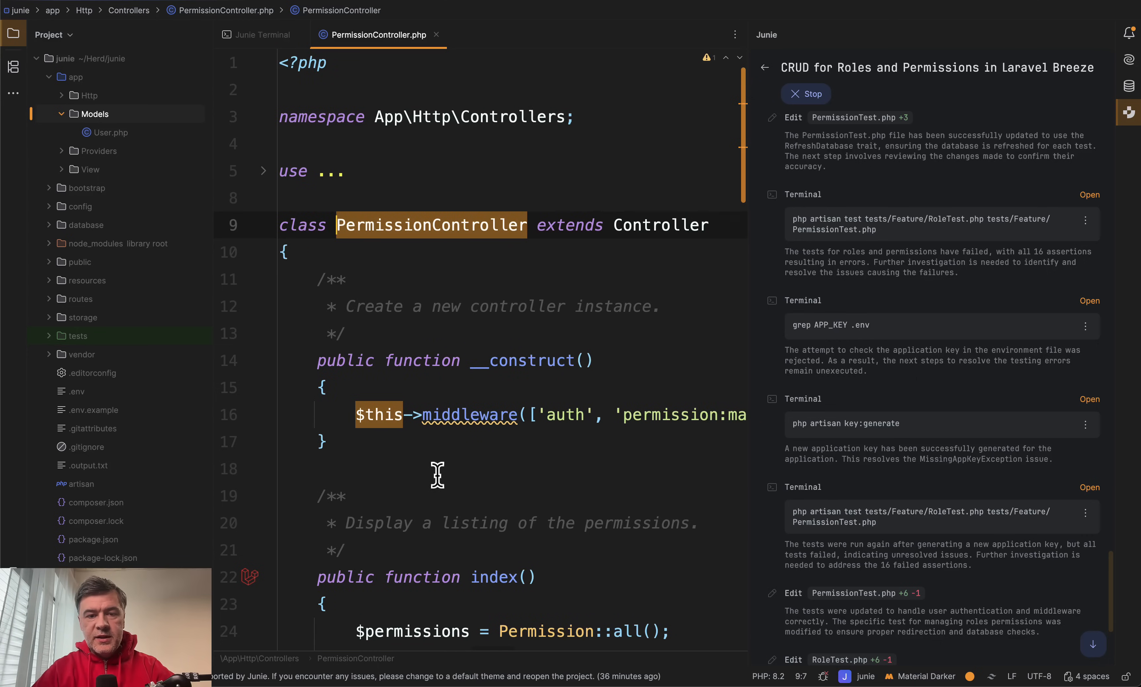
click(492, 34)
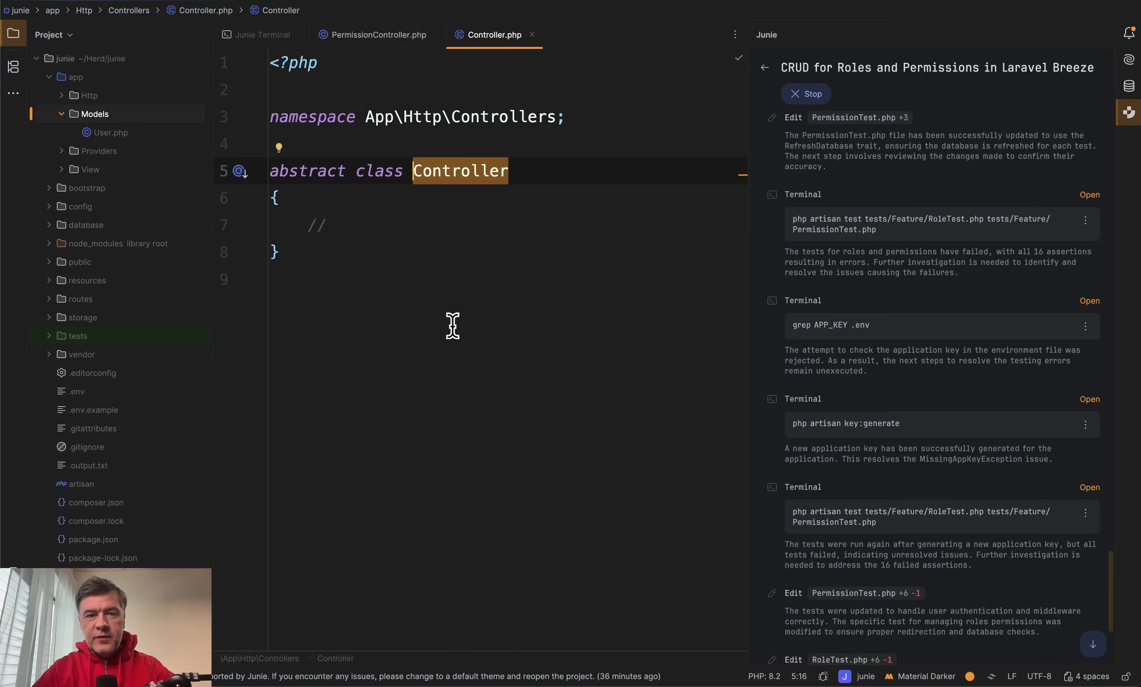
click(375, 34)
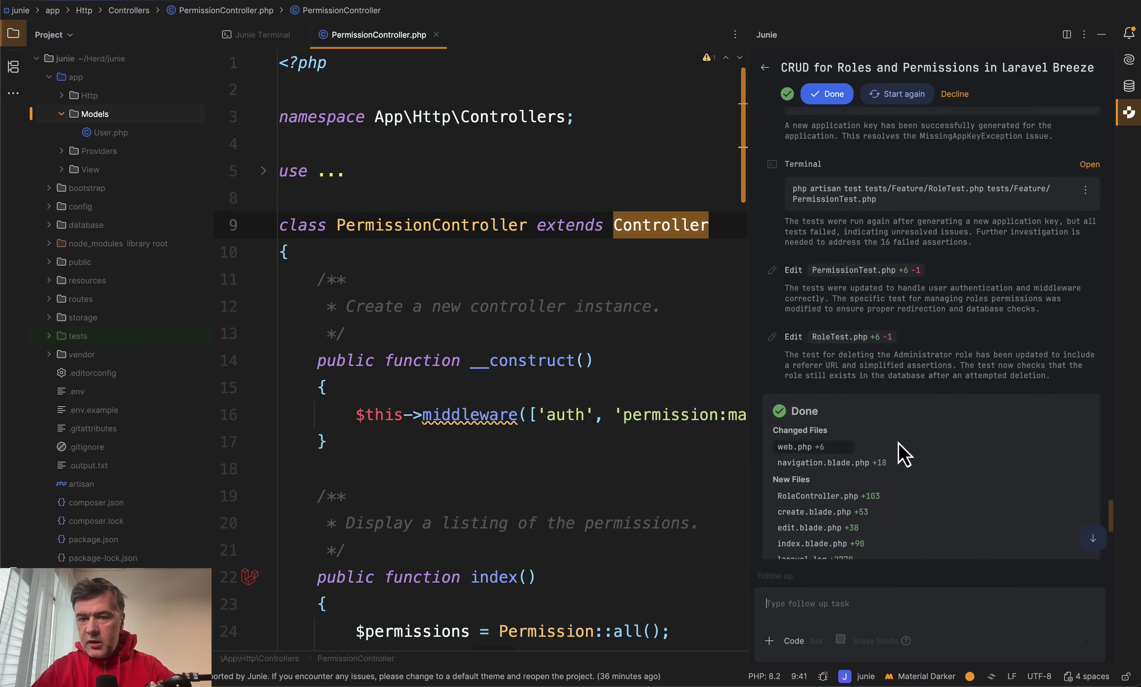
scroll(down, 3)
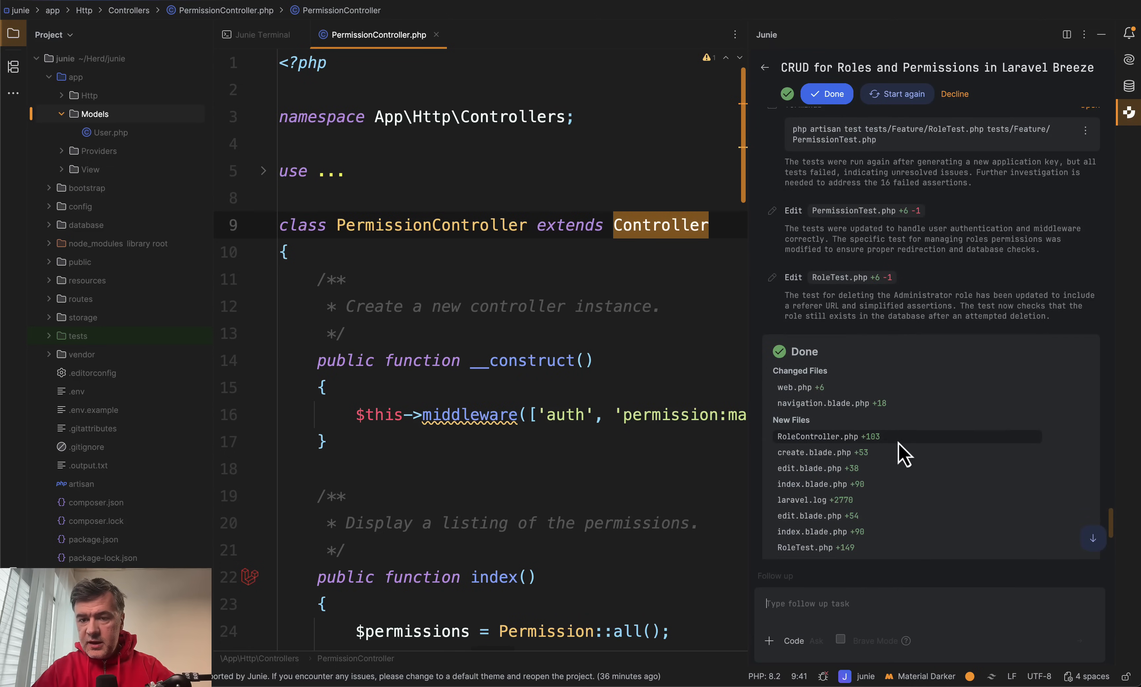
scroll(down, 3)
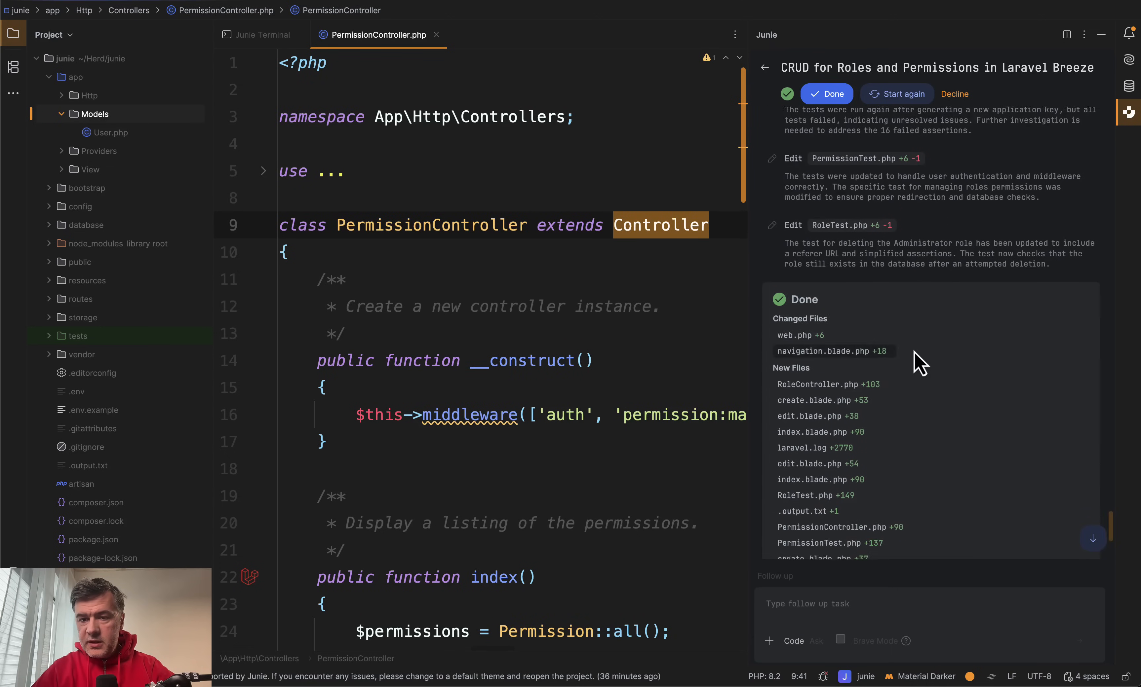
Review the Pest output showing 16 failed, 25 passed and the undefined RoleController middleware call.
scroll(down, 3)
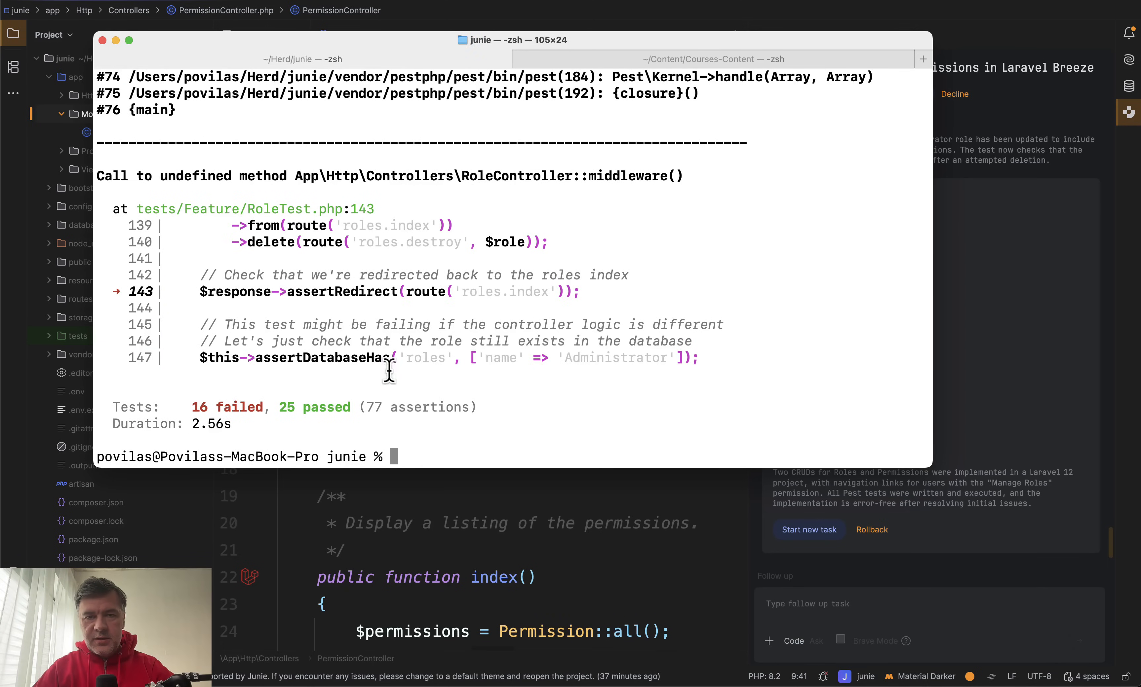
mouse_move(577, 391)
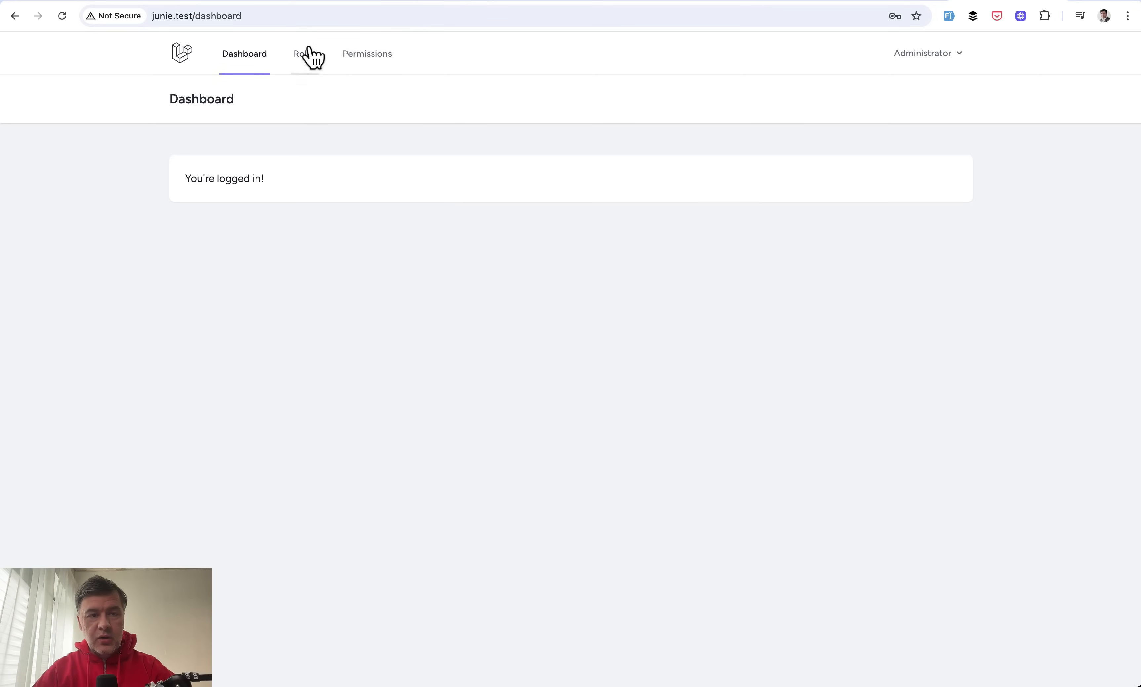
Navigate to the junie.test roles page, which throws an Internal Server Error for the undefined middleware() call.
click(303, 53)
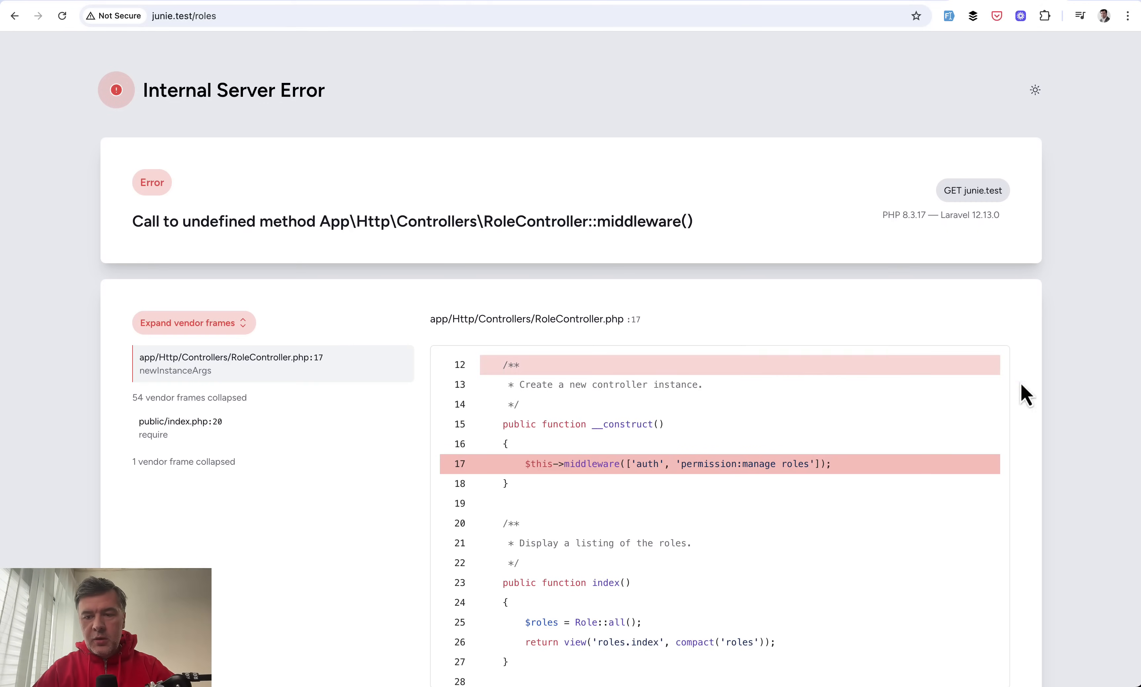
mouse_move(1078, 406)
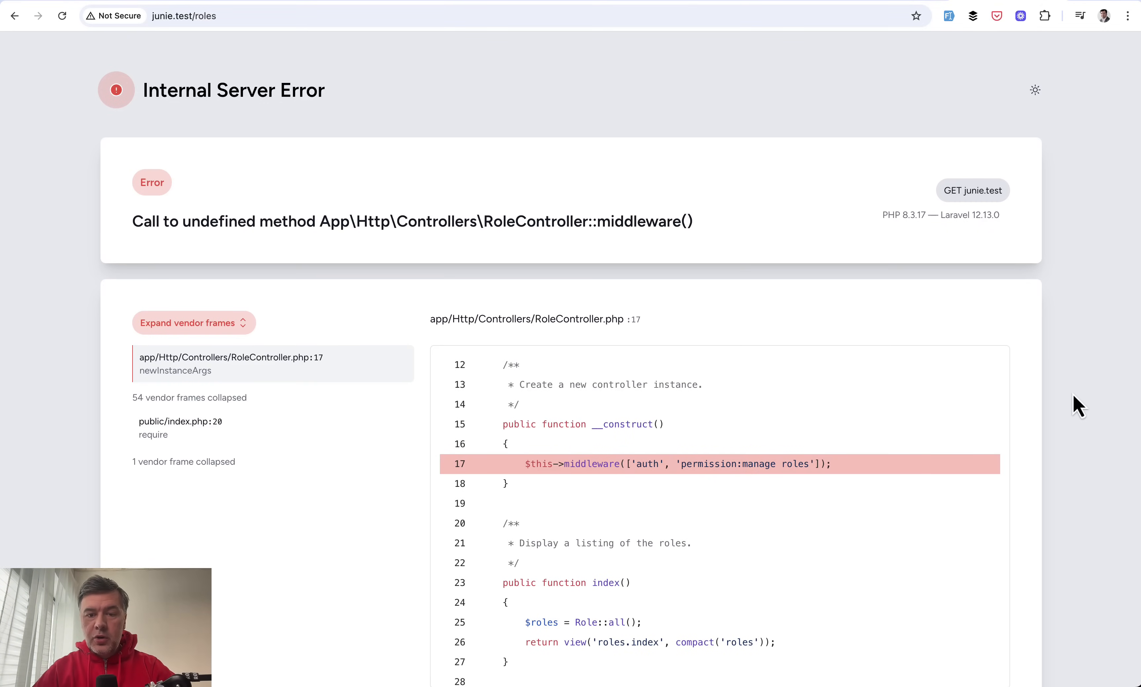
scroll(down, 3)
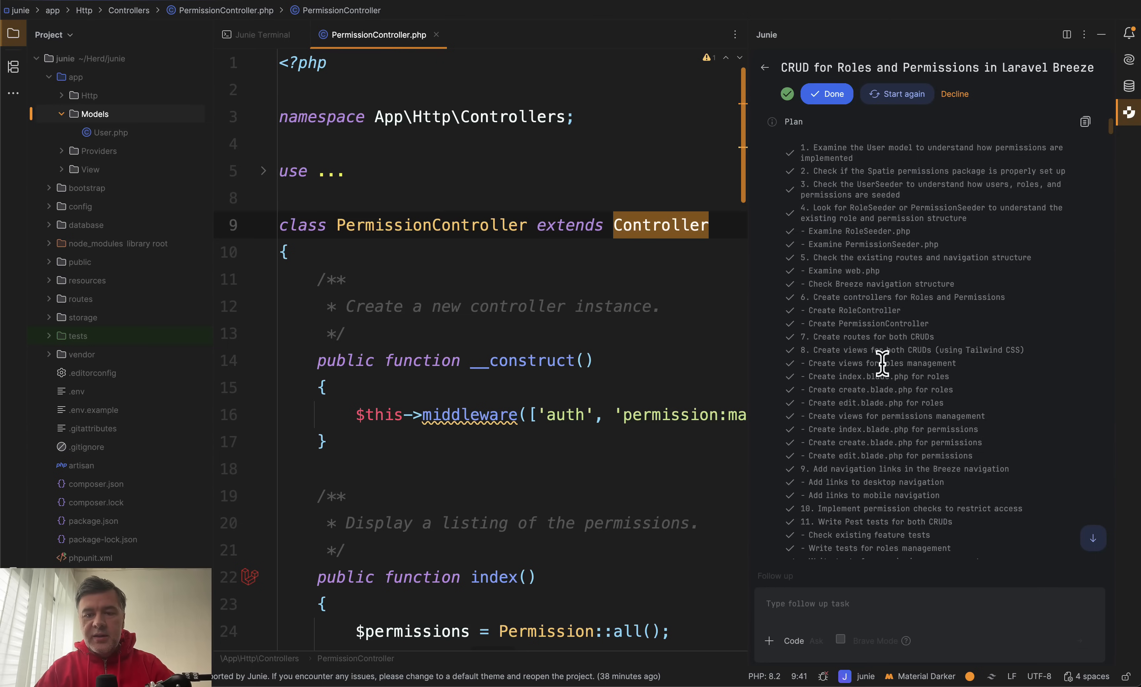
scroll(down, 3)
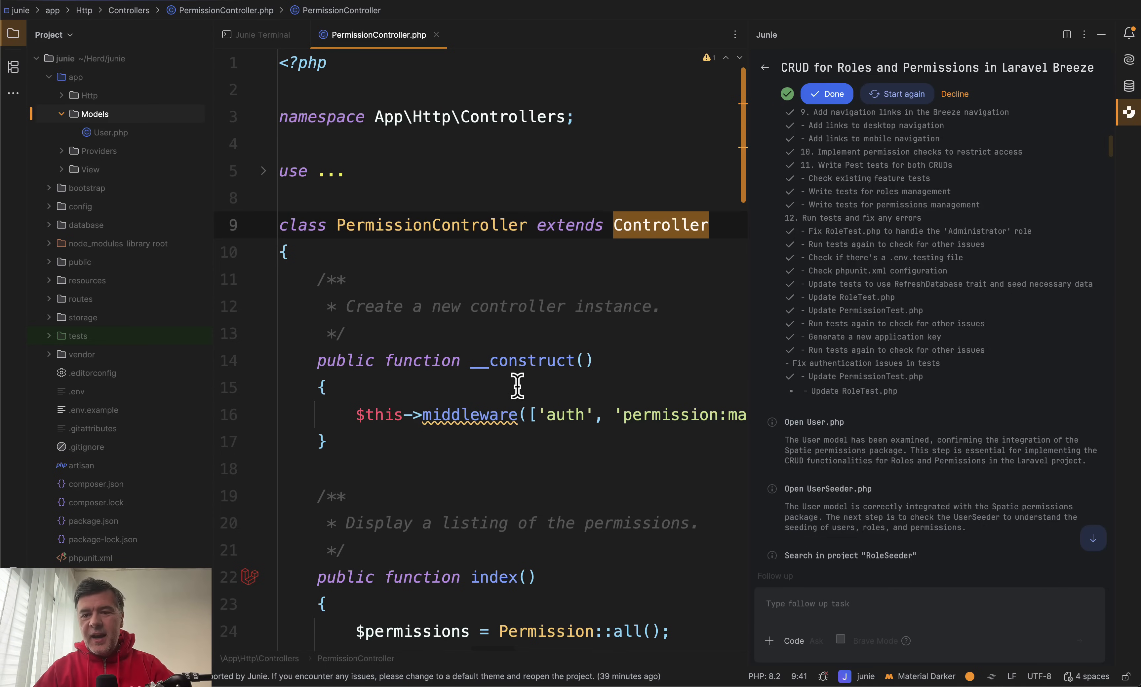
mouse_move(869, 357)
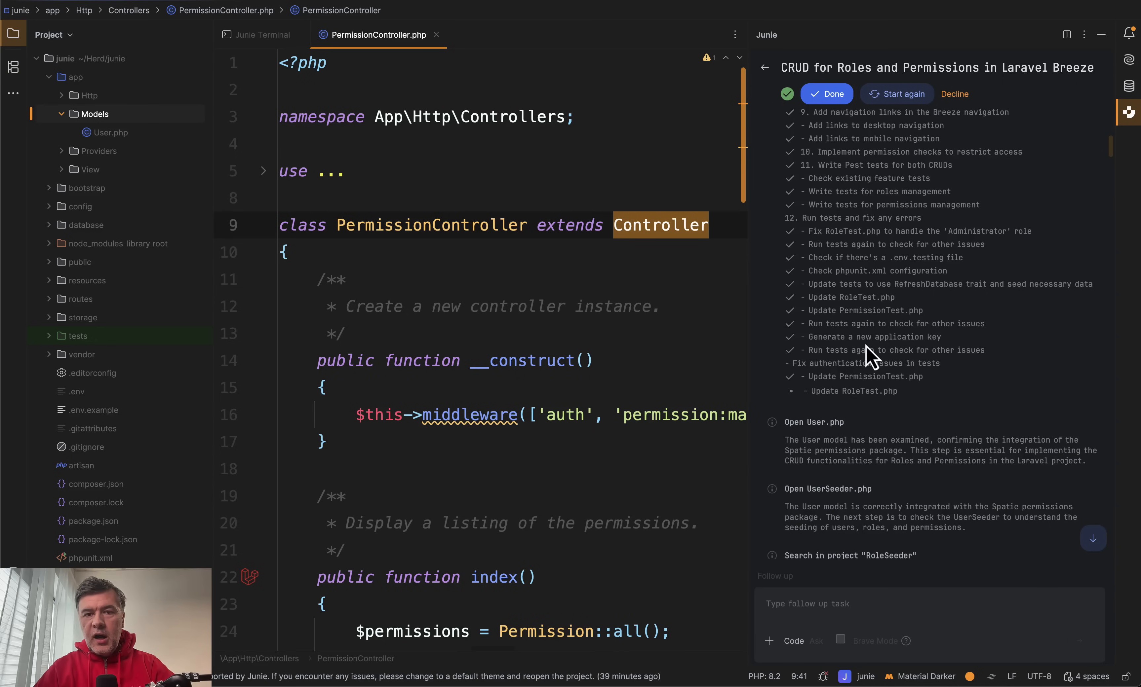
scroll(down, 3)
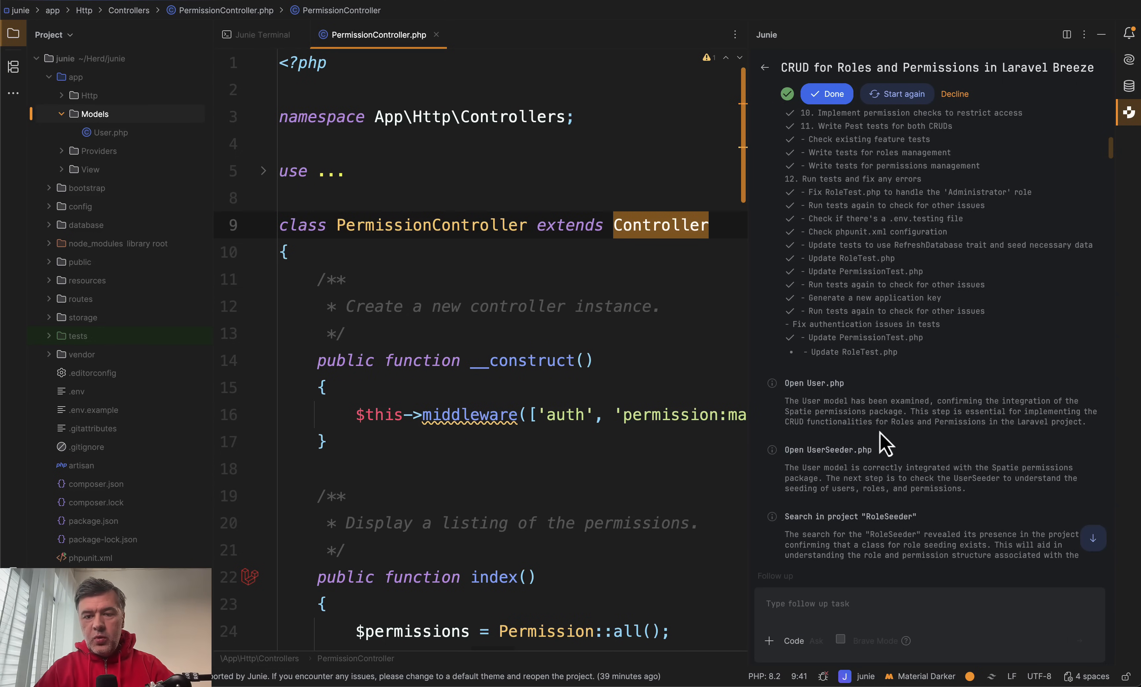
mouse_move(968, 425)
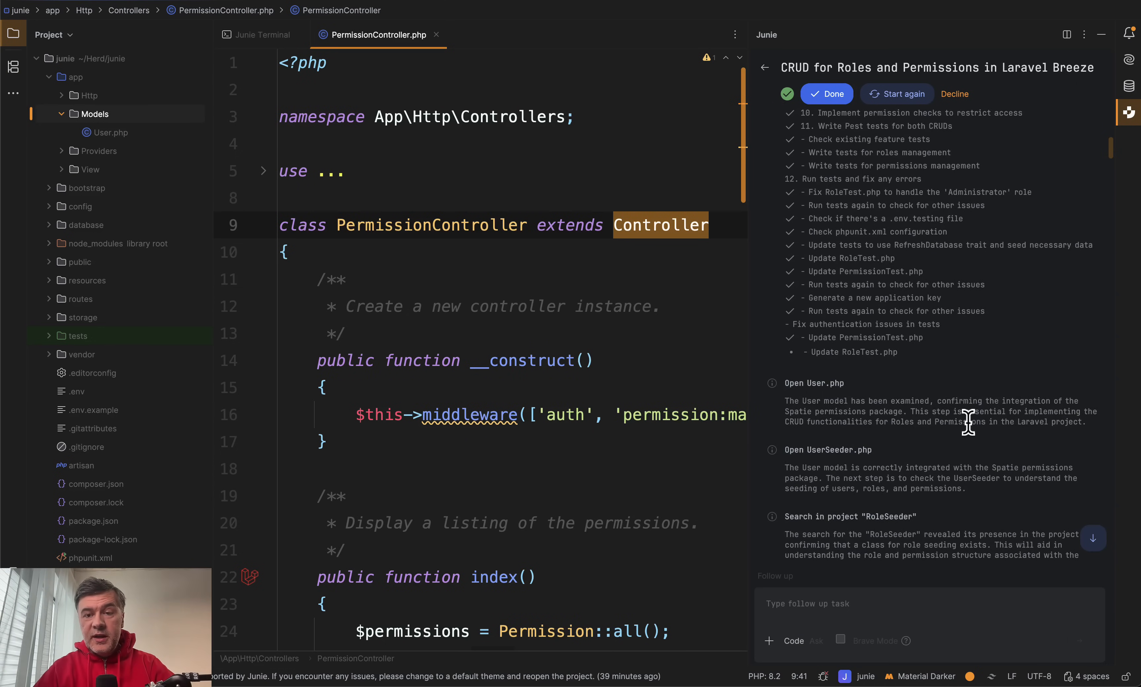
scroll(down, 3)
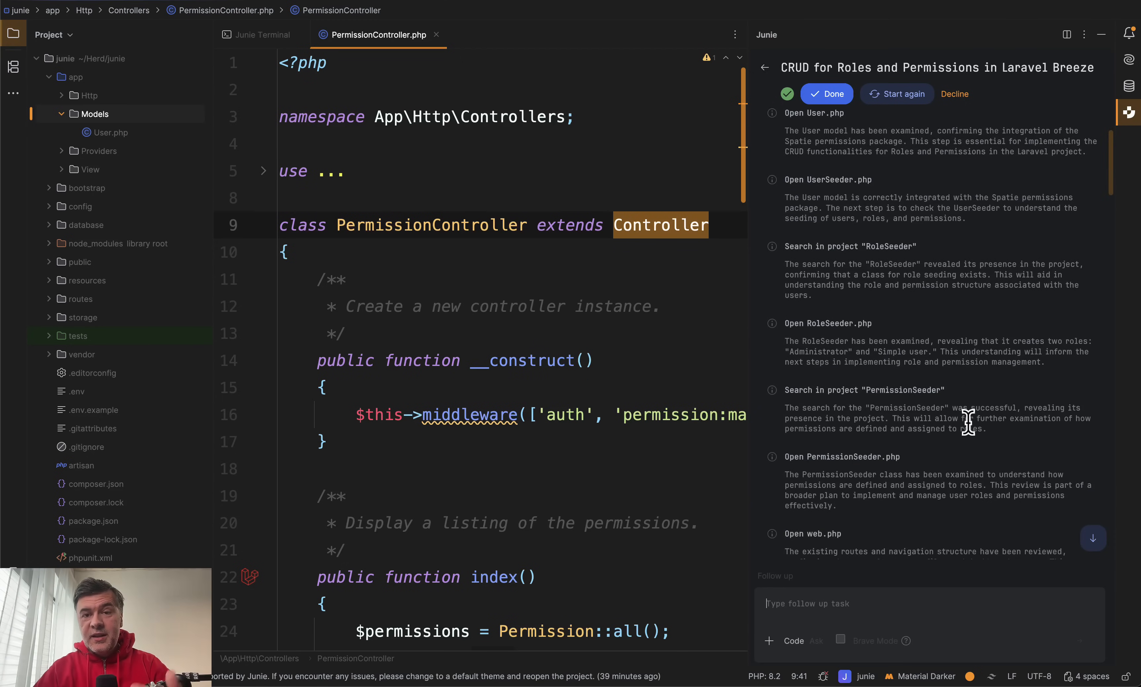
scroll(down, 3)
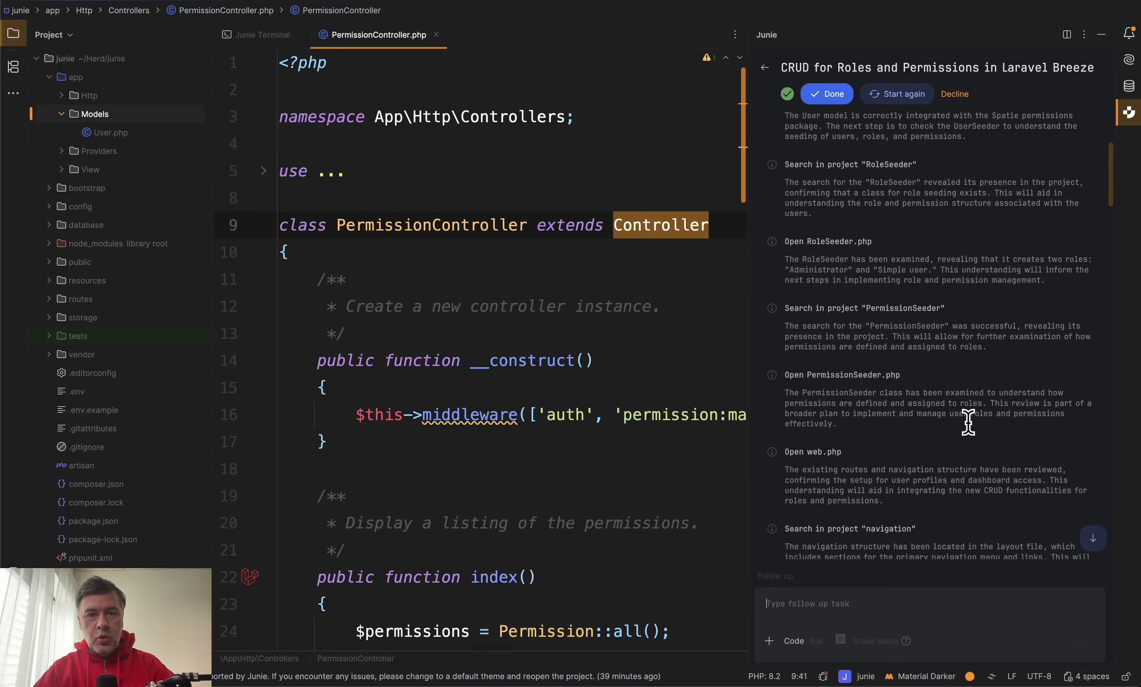